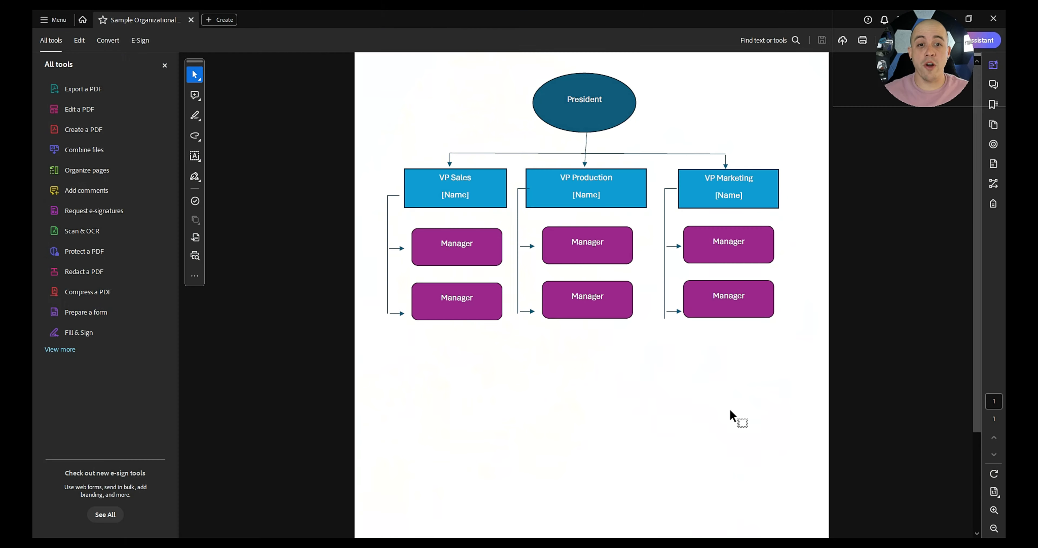
mouse_move(953, 244)
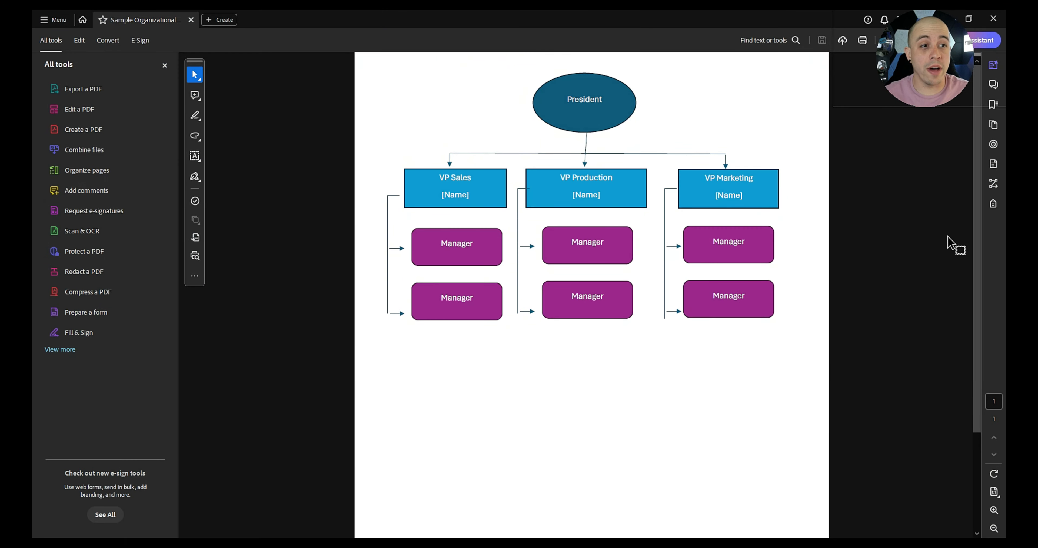
mouse_move(985, 231)
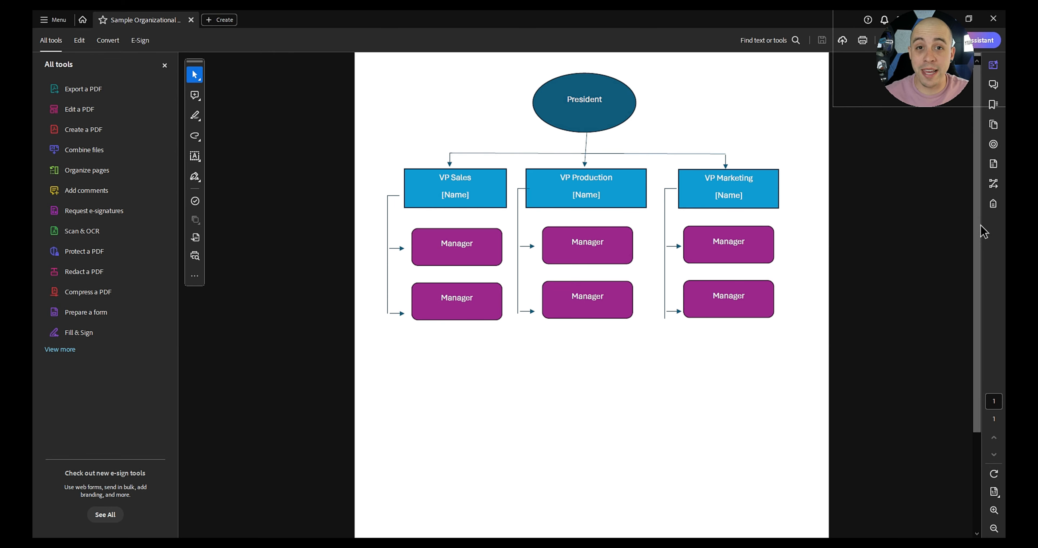
Show the Accessibility Tags panel and start the Prepare for accessibility toolset.
click(993, 204)
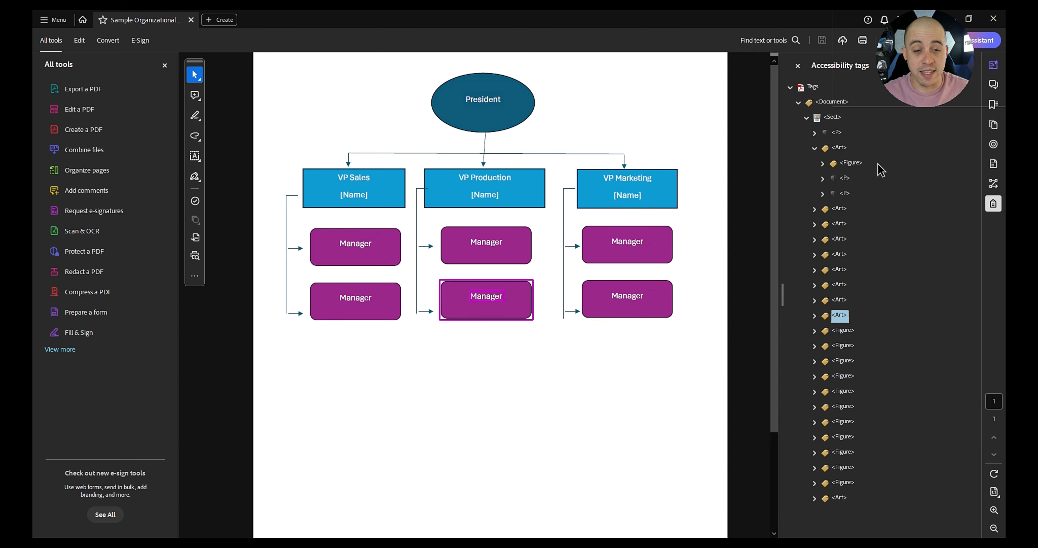
mouse_move(80, 332)
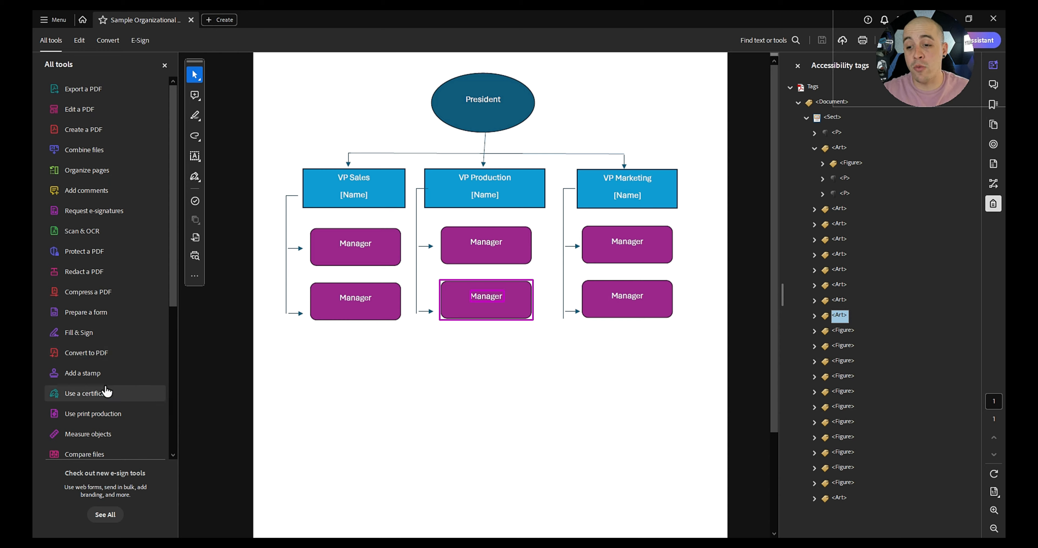
scroll(down, 3)
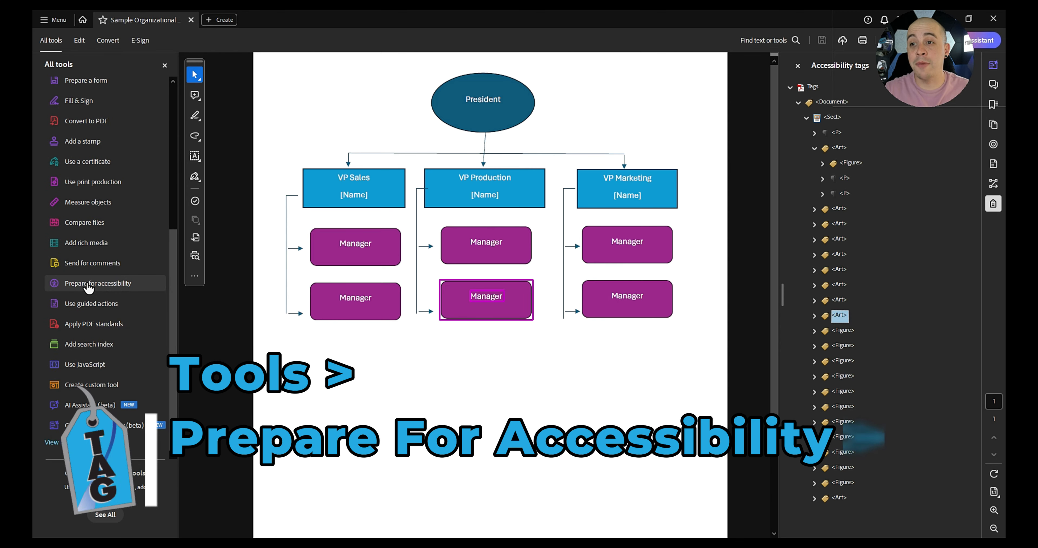
mouse_move(92, 282)
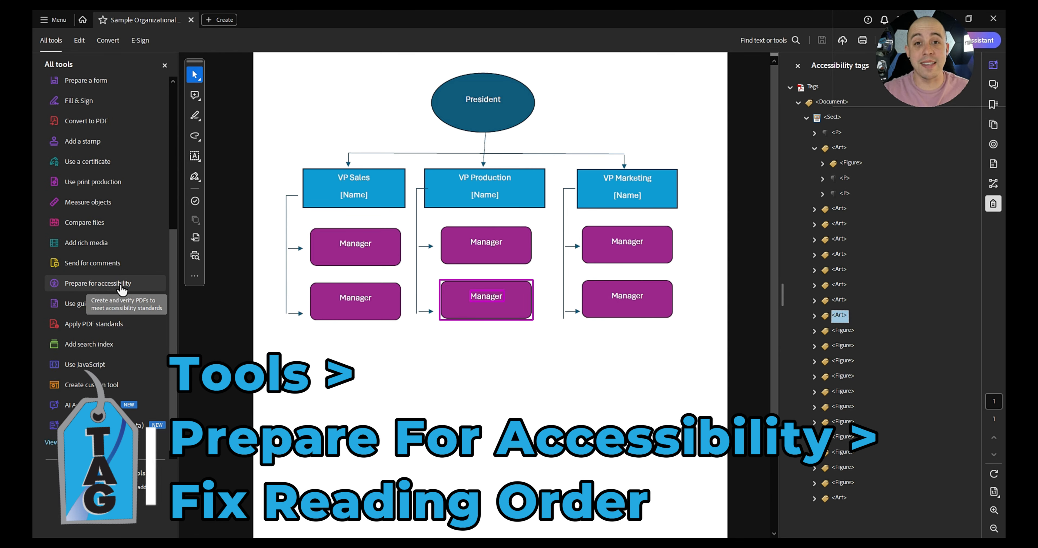
click(105, 283)
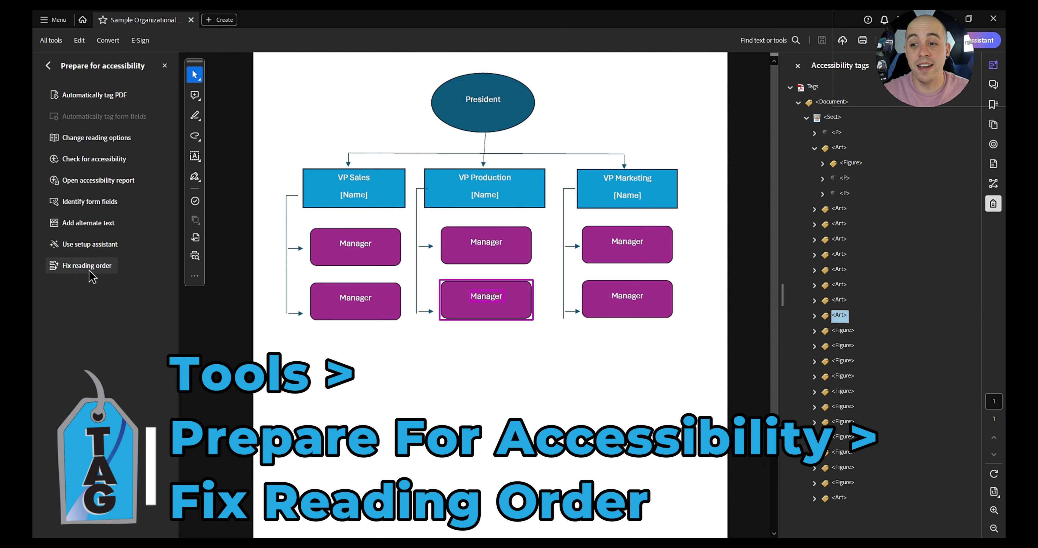
Using Fix reading order, tag President as H1, the VP titles as H2 and each Manager box as H3.
click(86, 265)
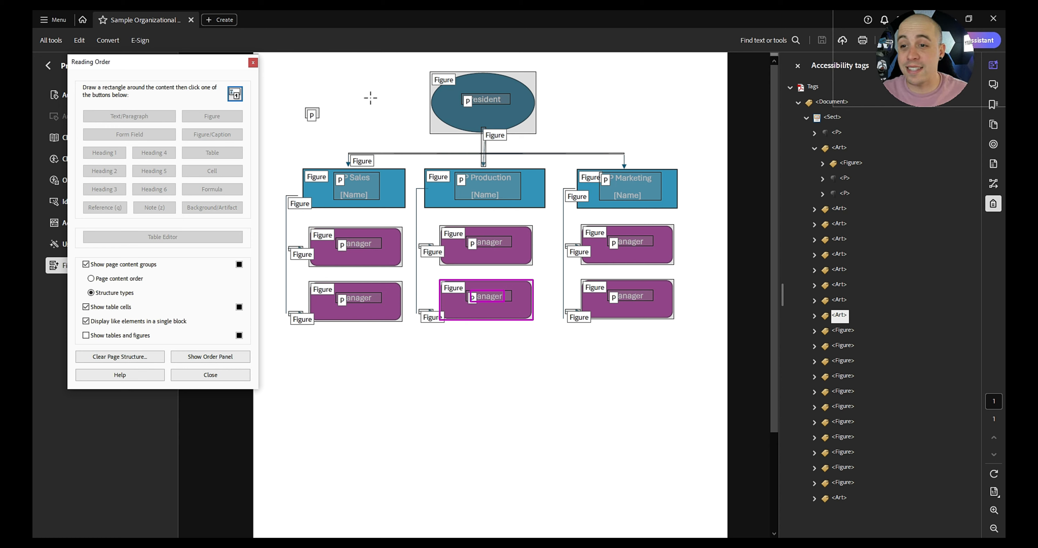
click(484, 100)
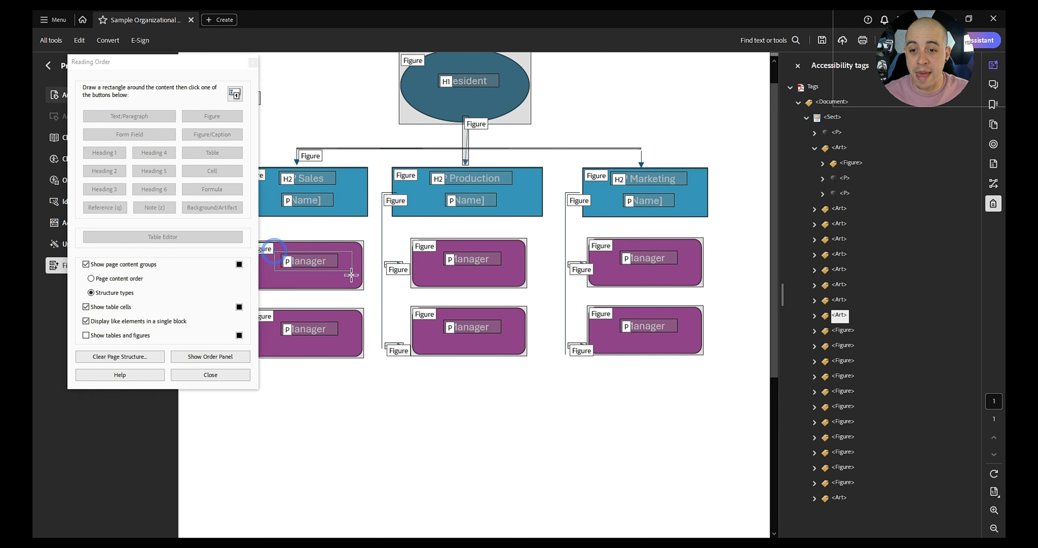
click(104, 189)
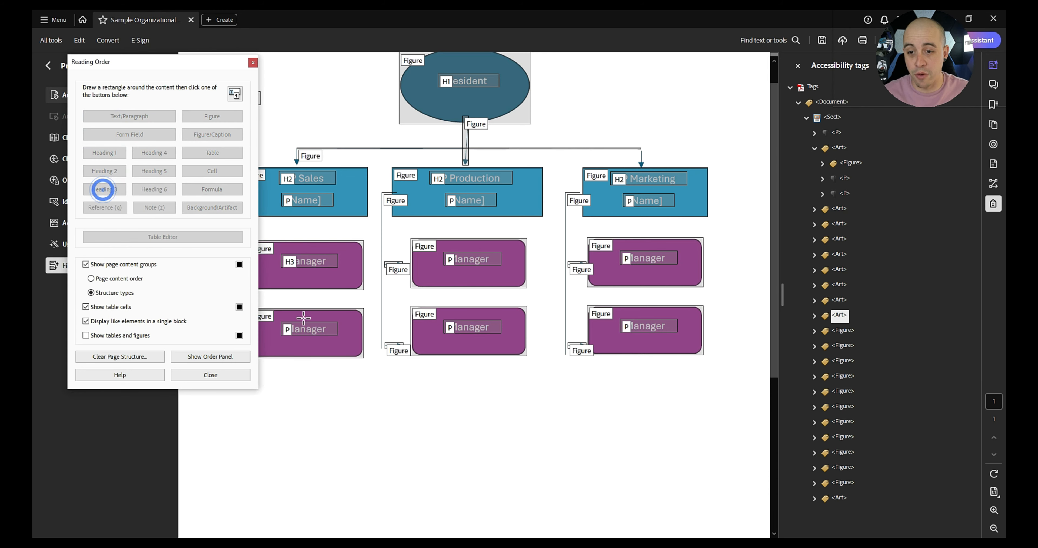
click(104, 189)
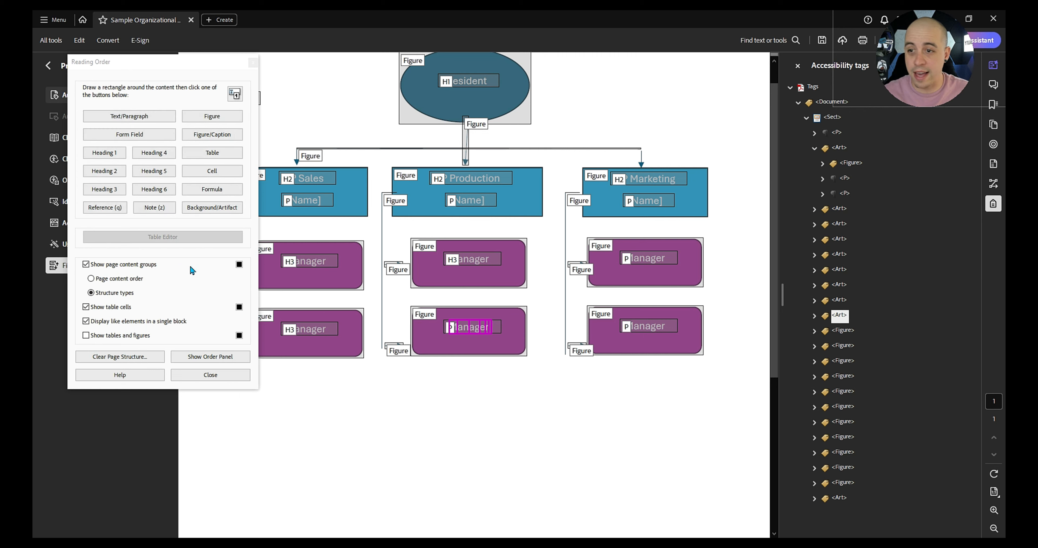
click(103, 189)
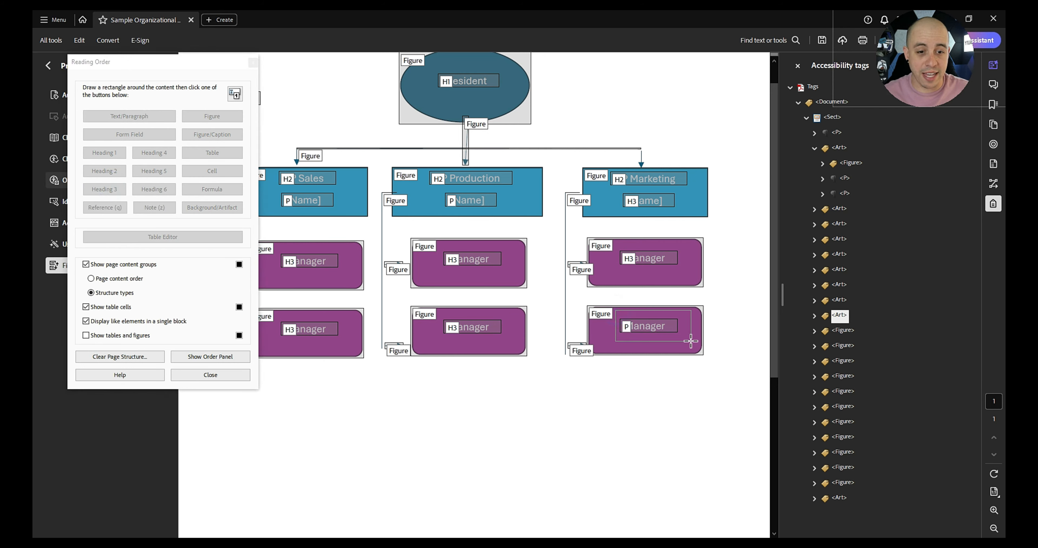
click(104, 188)
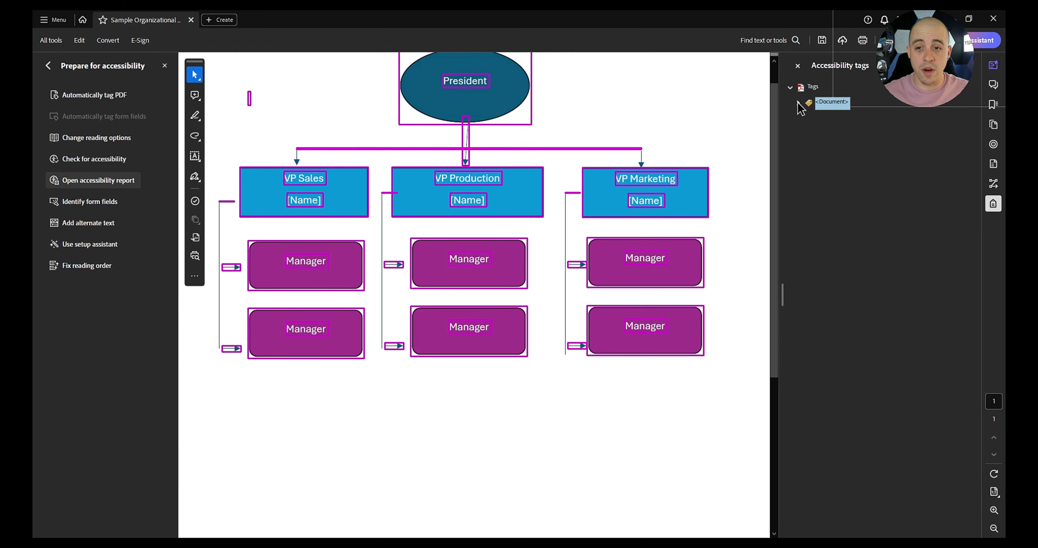
Expand the tag tree and select the Path contents under the Figure tags.
click(798, 102)
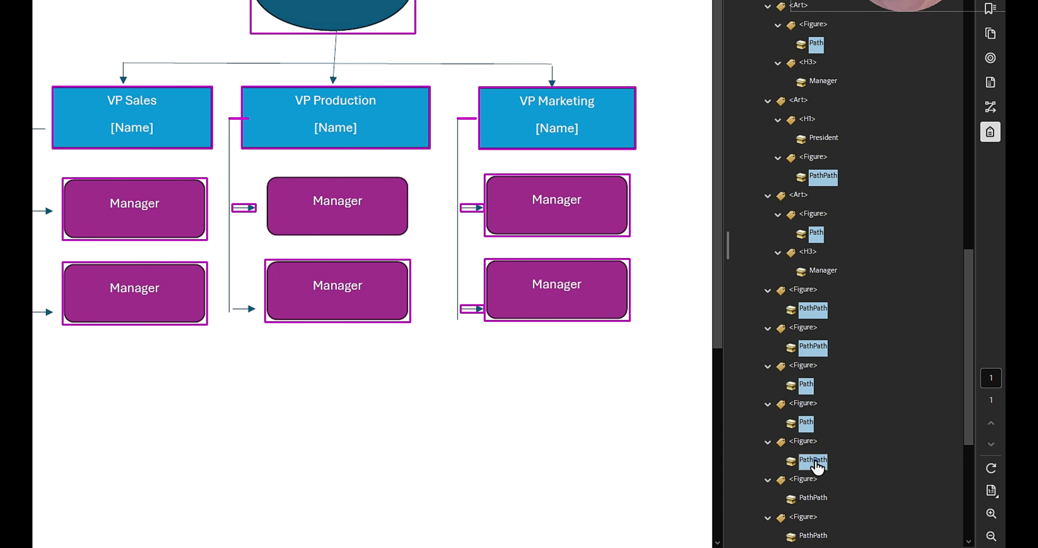
scroll(down, 3)
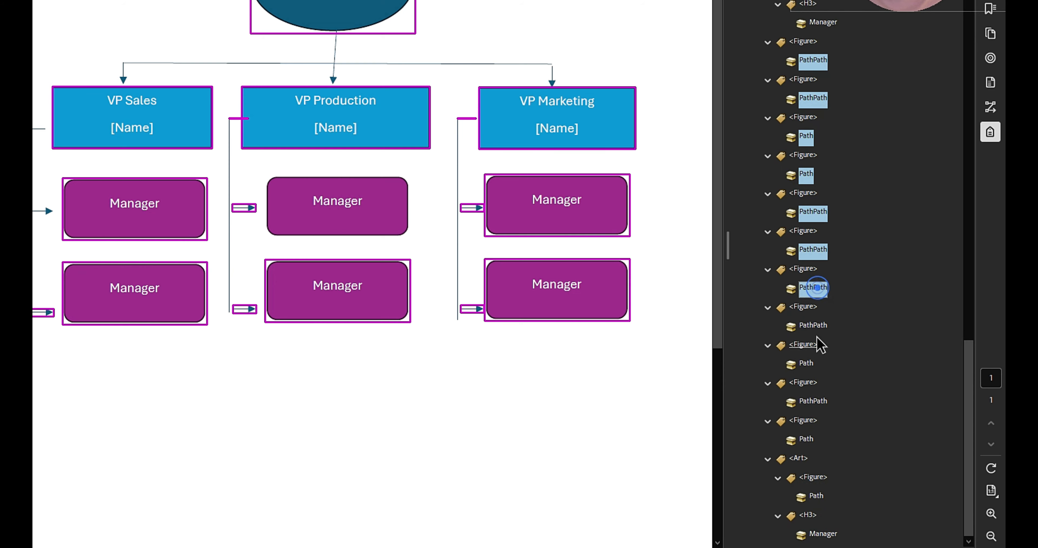
click(809, 401)
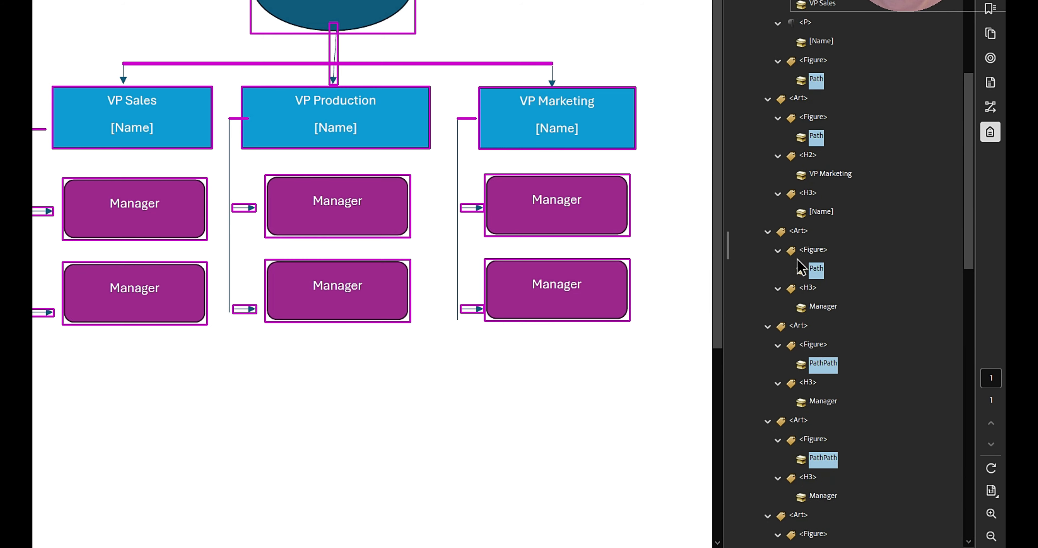
scroll(up, 3)
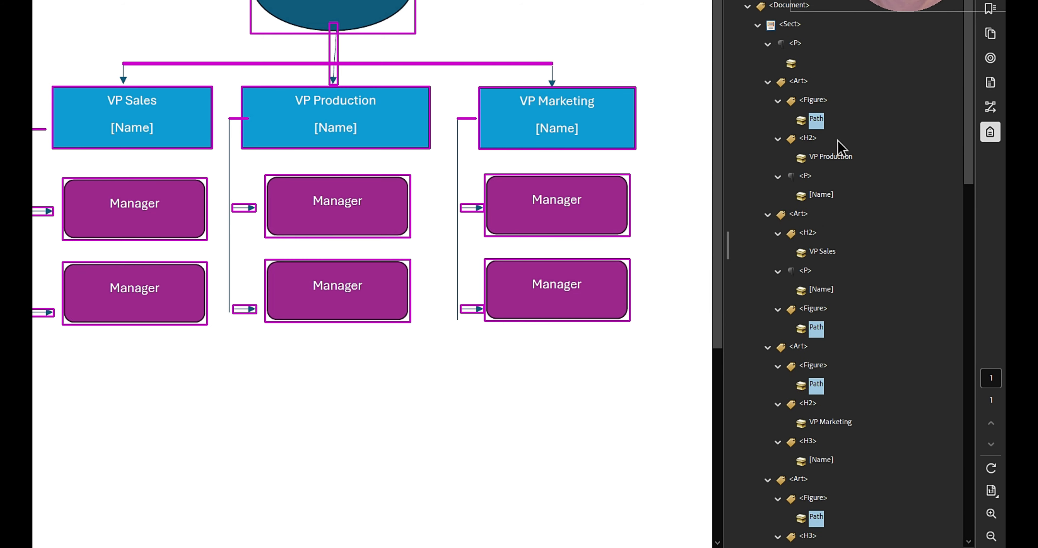
mouse_move(842, 119)
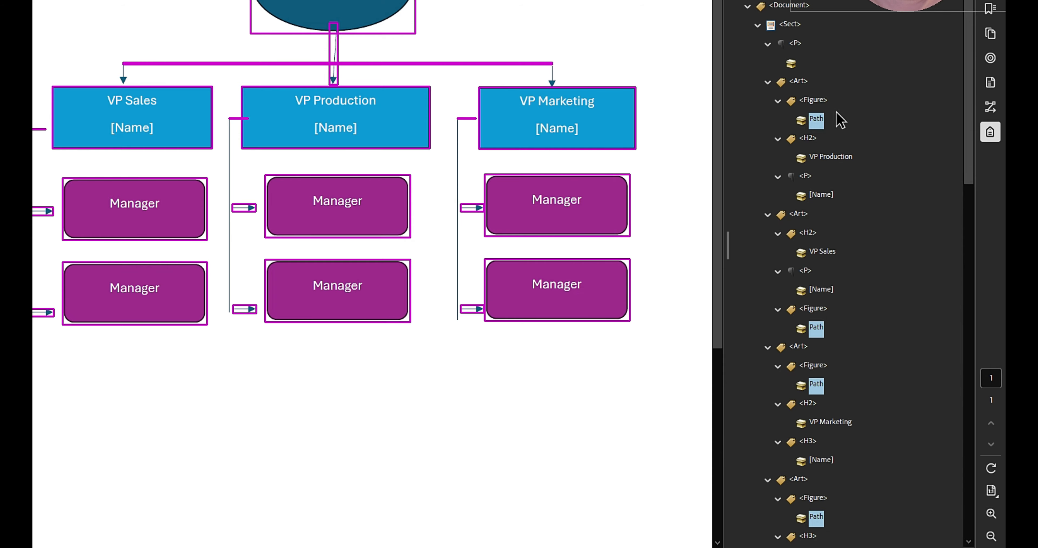
Change the selected paths to Artifact and confirm, leaving only the chart text tagged.
right_click(816, 119)
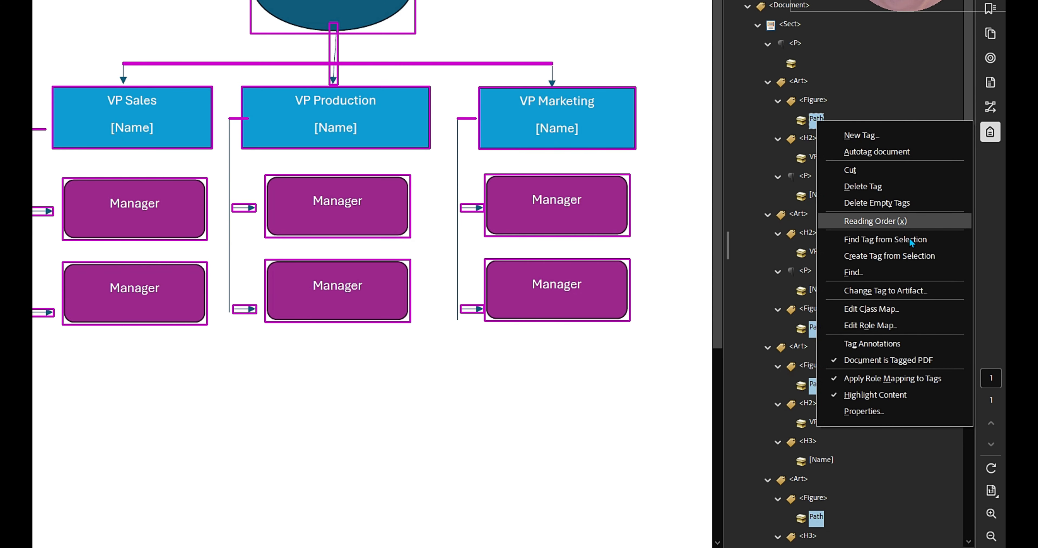
click(885, 290)
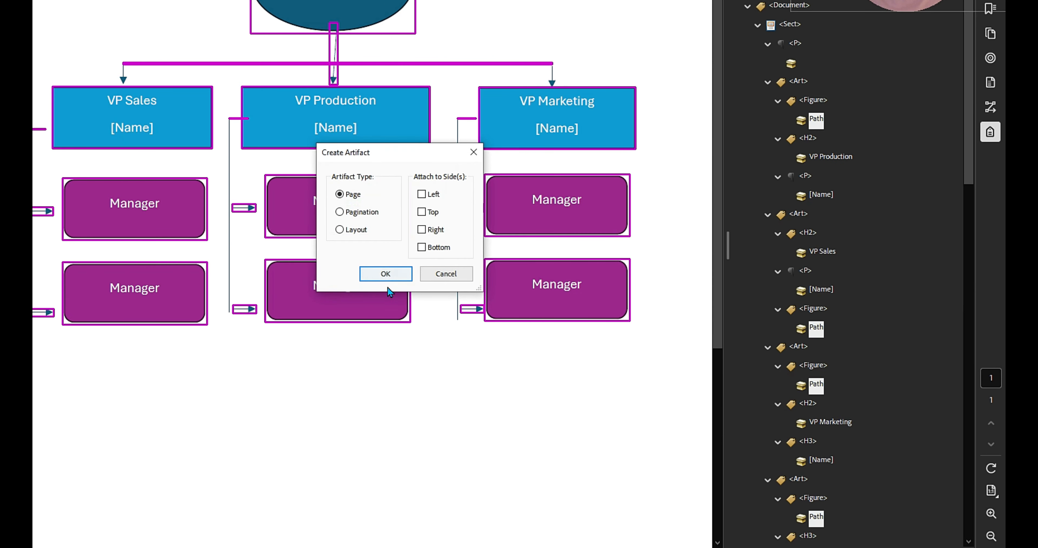
click(385, 274)
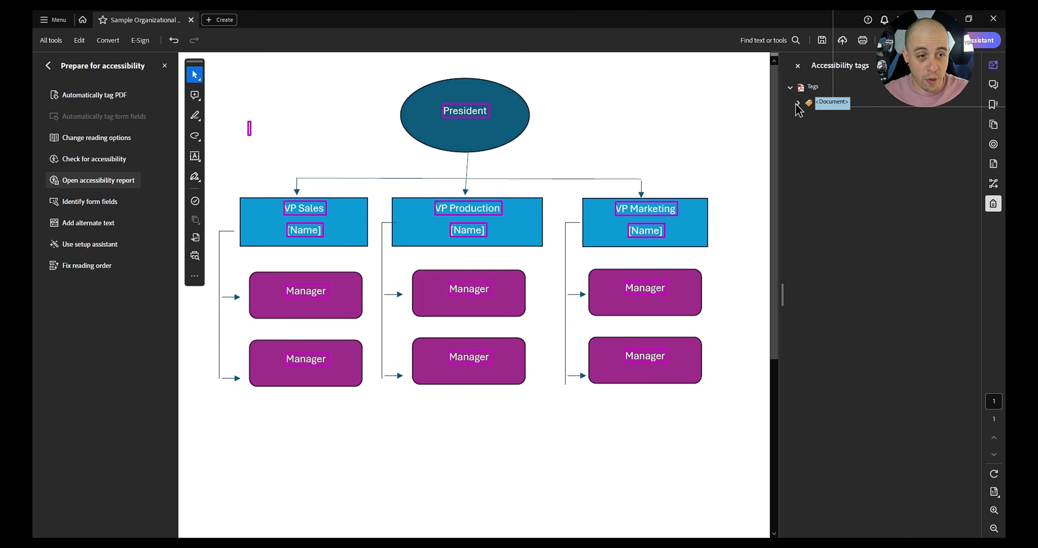
Delete the empty Figure tags from the expanded tag tree.
click(799, 101)
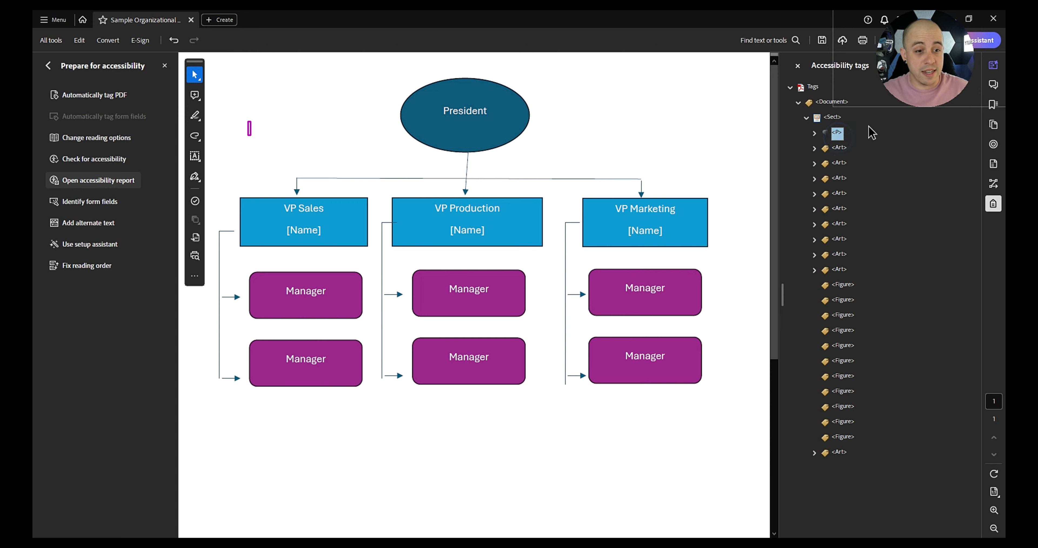
click(843, 285)
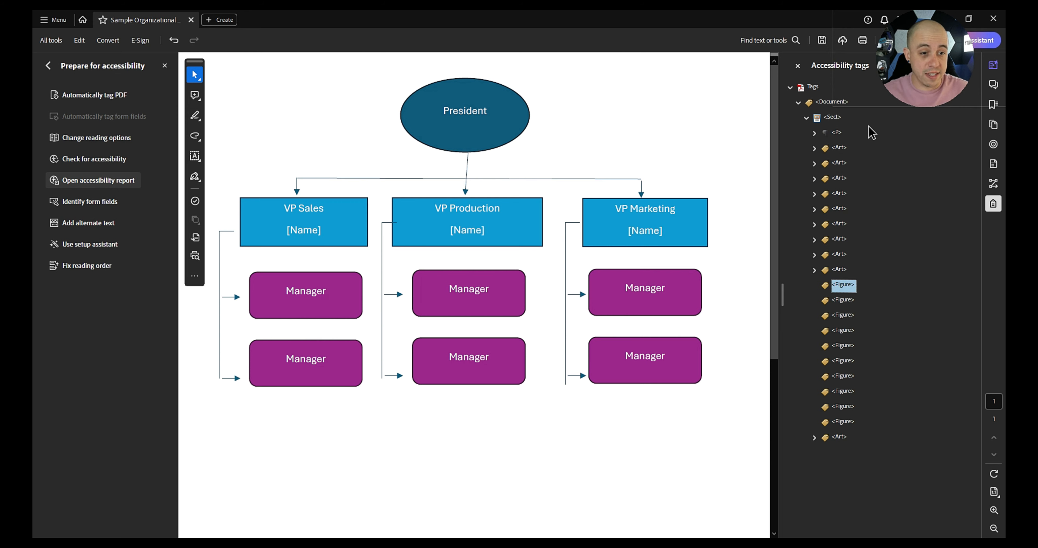
click(815, 269)
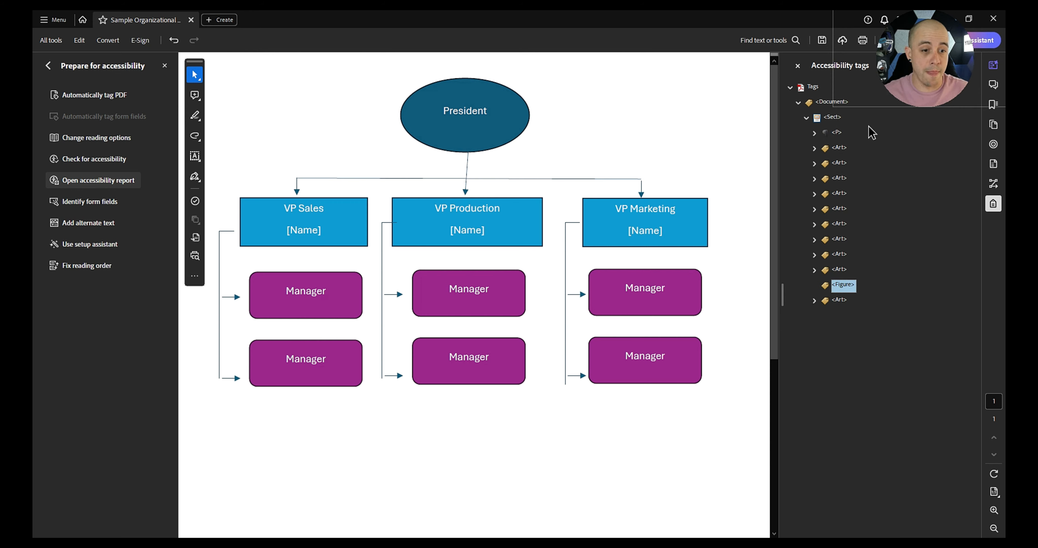
click(815, 269)
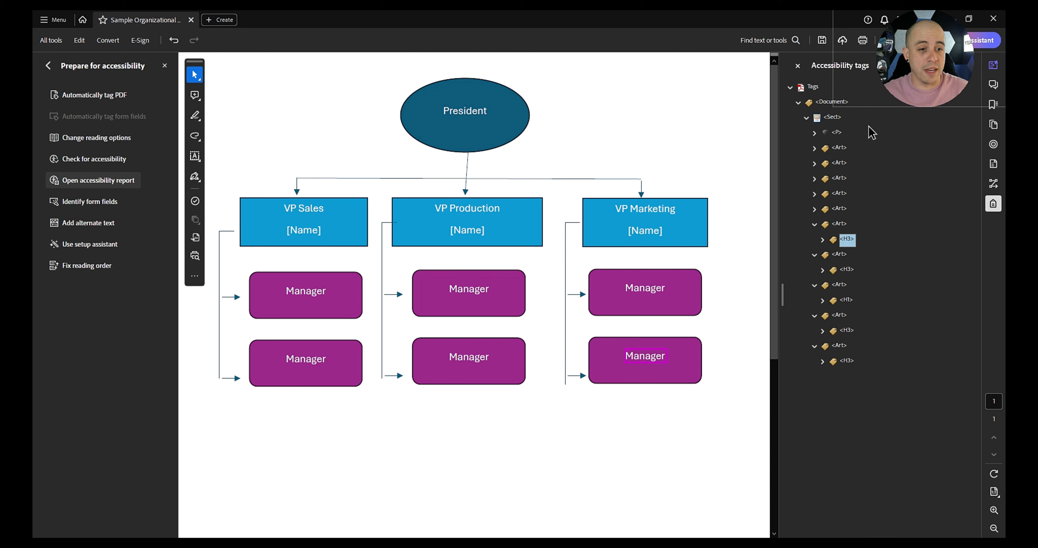
Move the H2/H3 heading tags out of their Art containers into Sect and remove the empty Art tags.
click(815, 194)
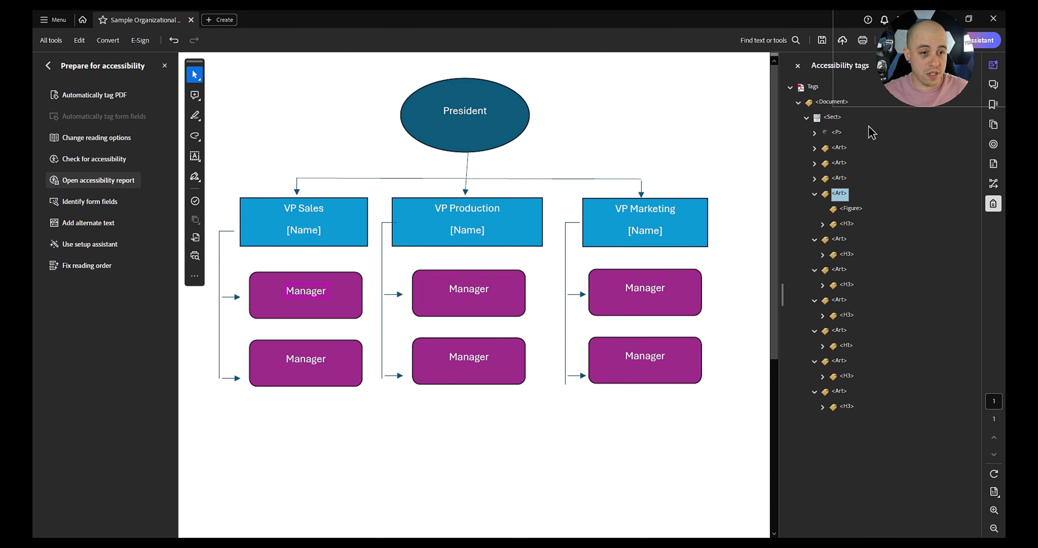
click(852, 194)
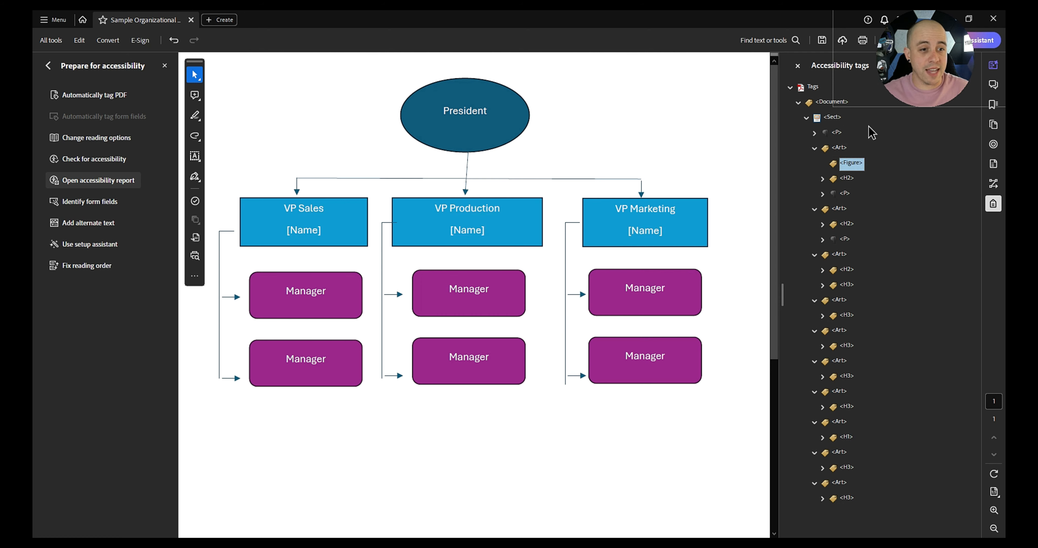
click(851, 164)
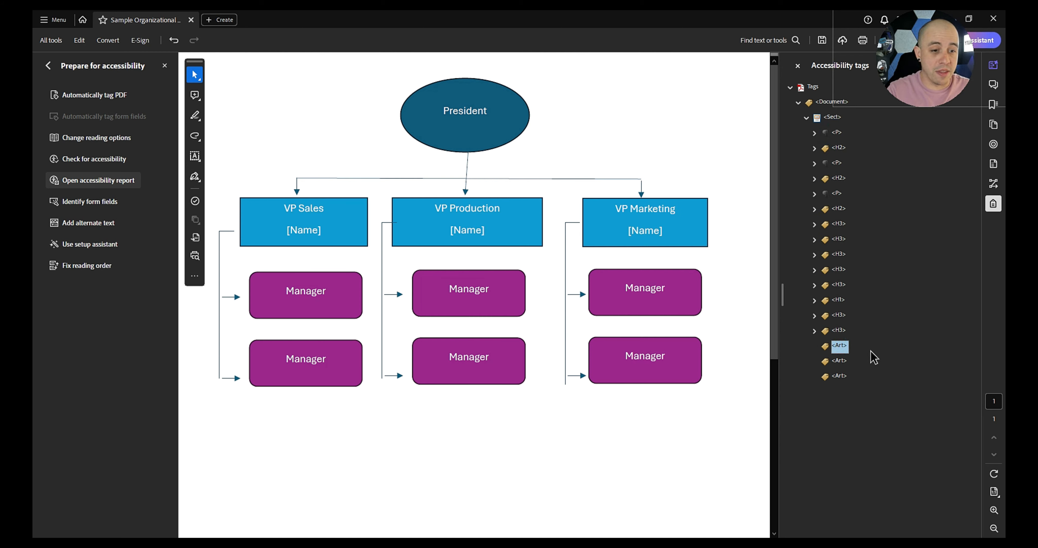
click(833, 117)
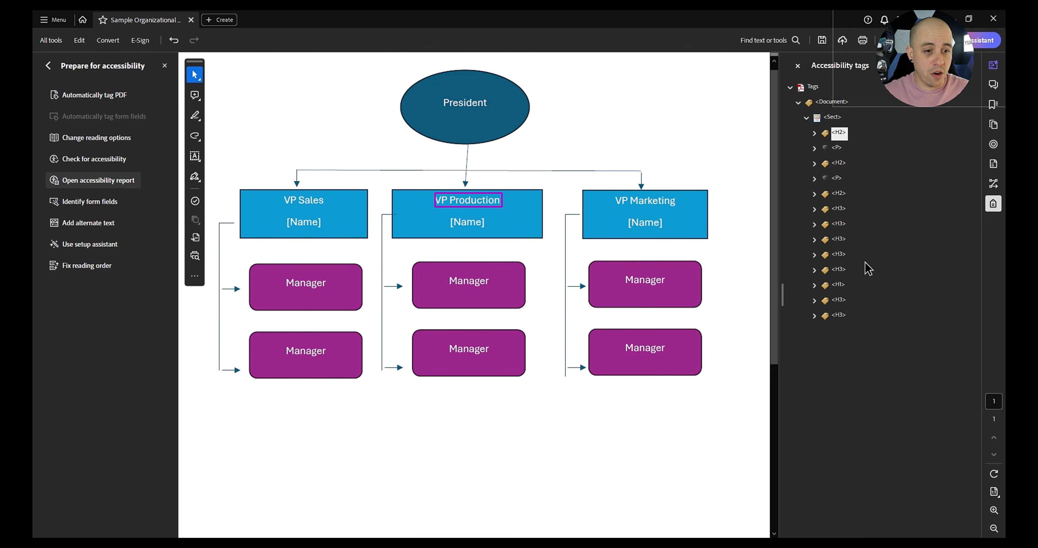
Identify which box each heading tag covers and move each name paragraph under its VP heading.
click(646, 200)
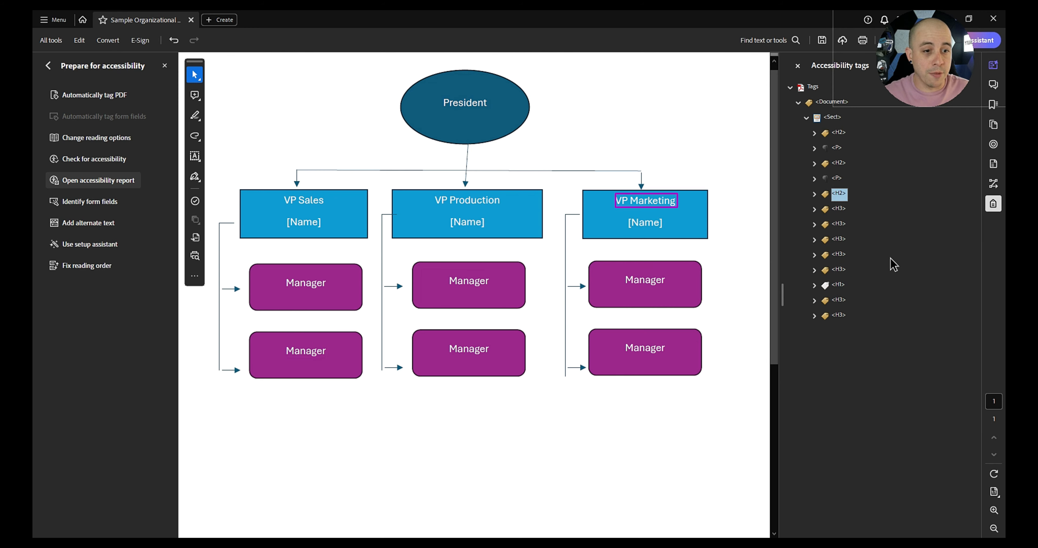
click(467, 200)
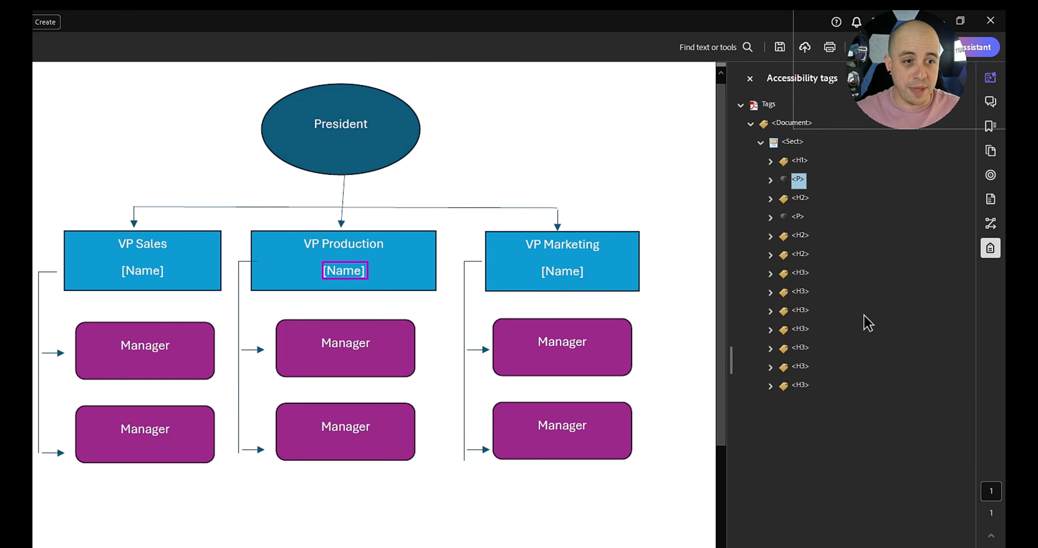
click(798, 160)
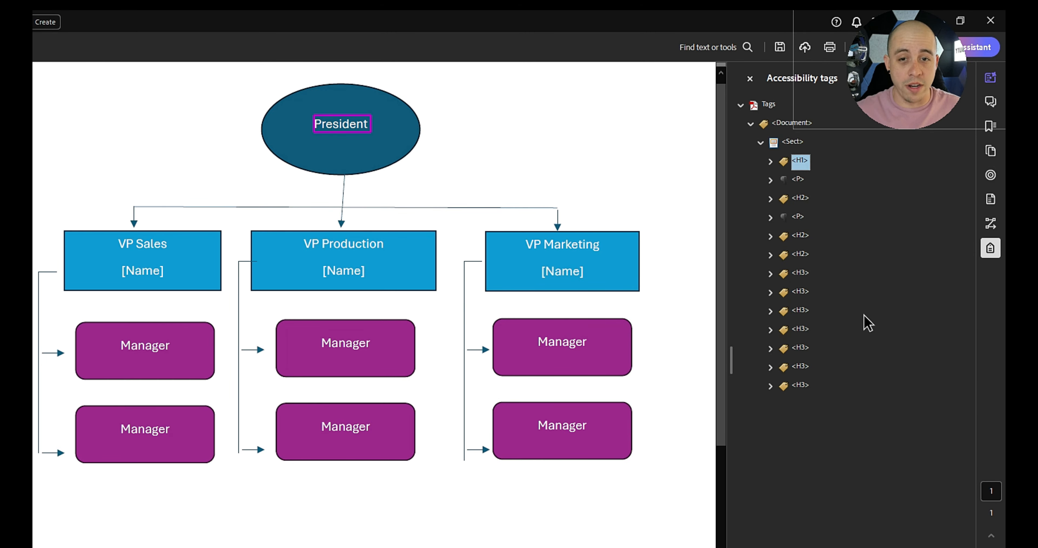
click(798, 179)
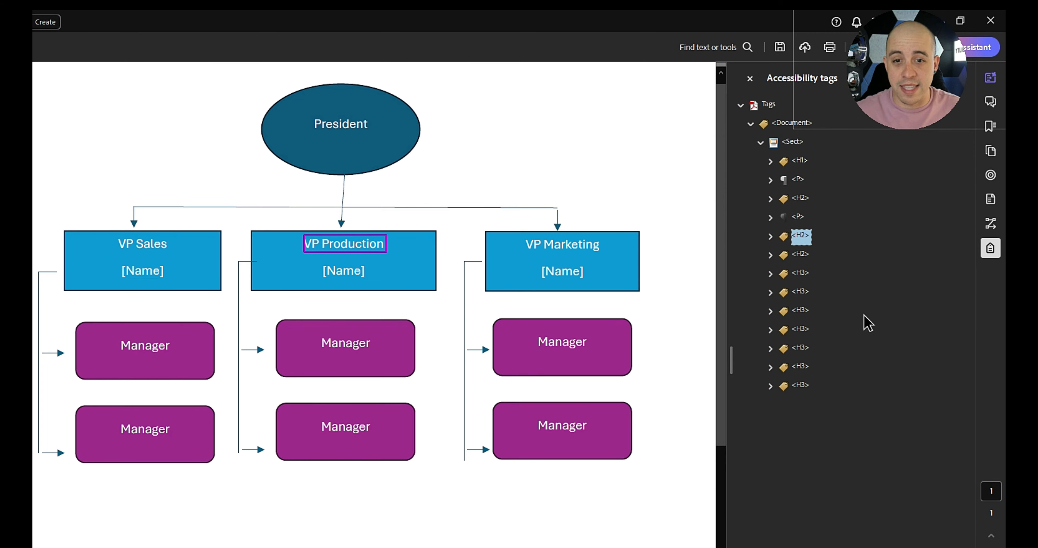
click(799, 274)
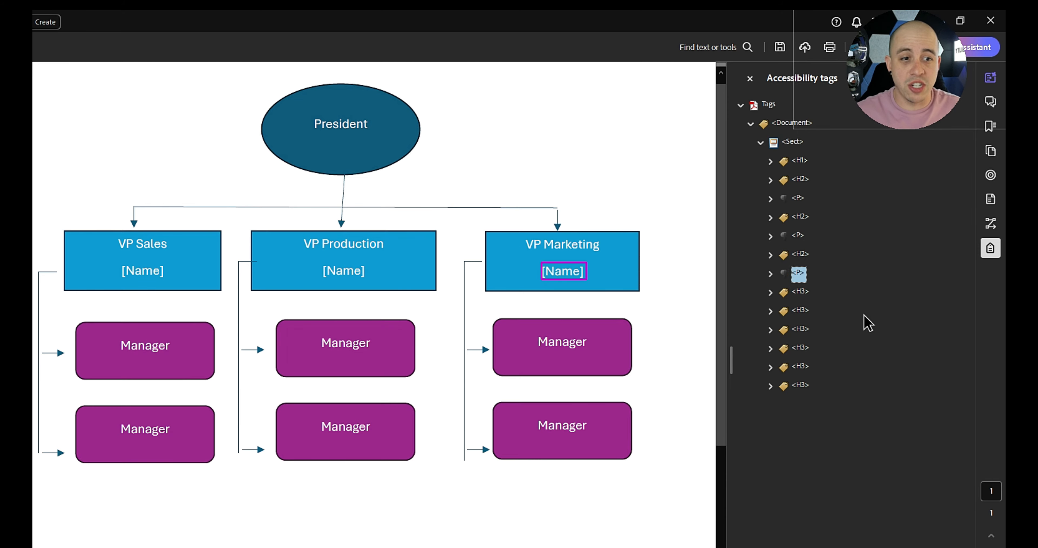
Locate the two Sales Manager H3 tags and move them directly after the VP Sales heading and name.
click(770, 310)
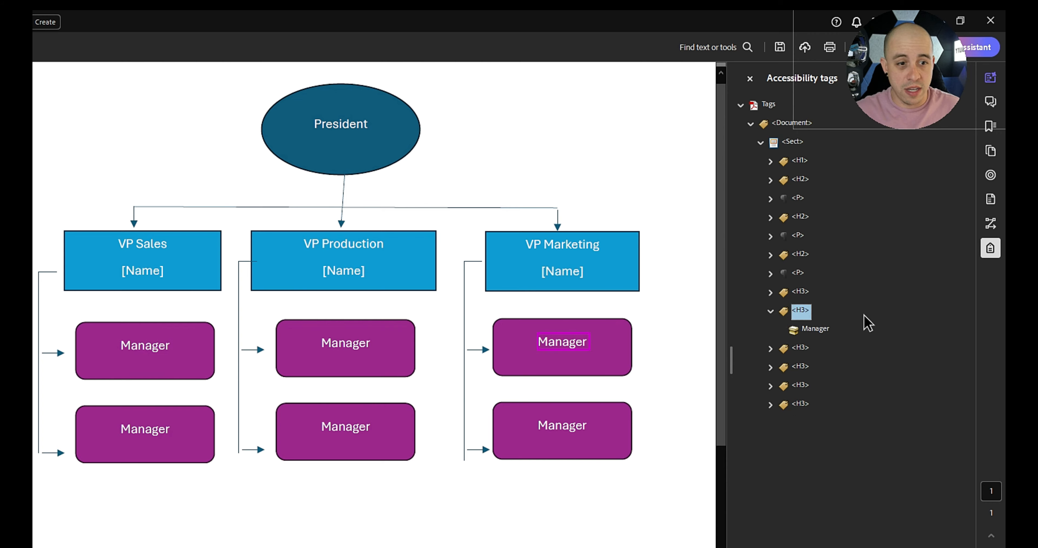
click(770, 310)
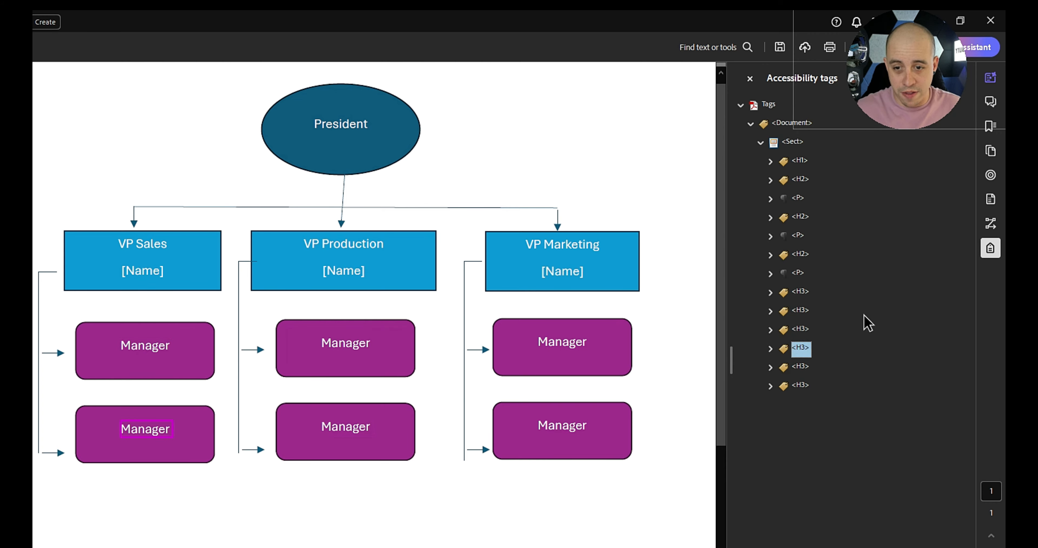
click(799, 311)
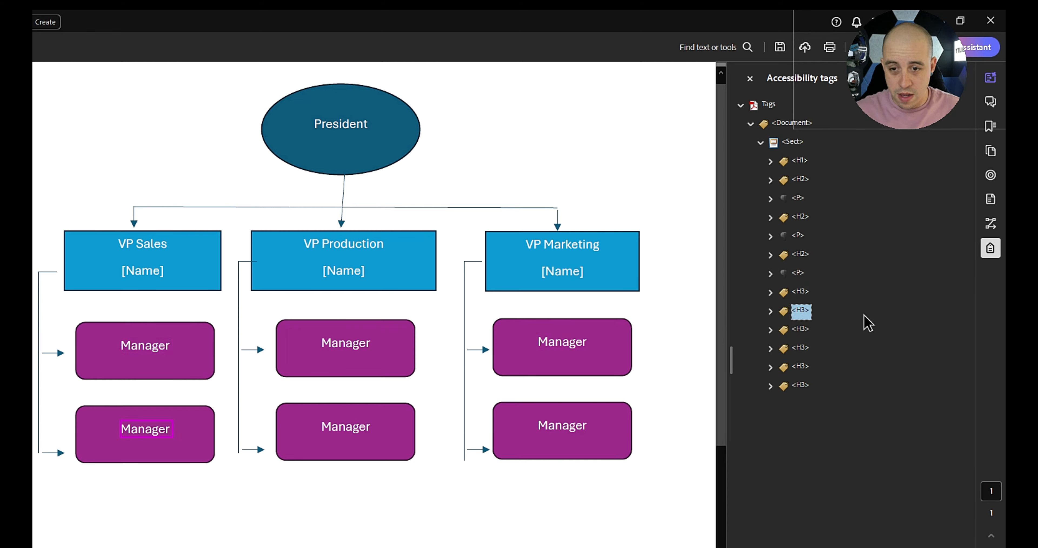
click(800, 386)
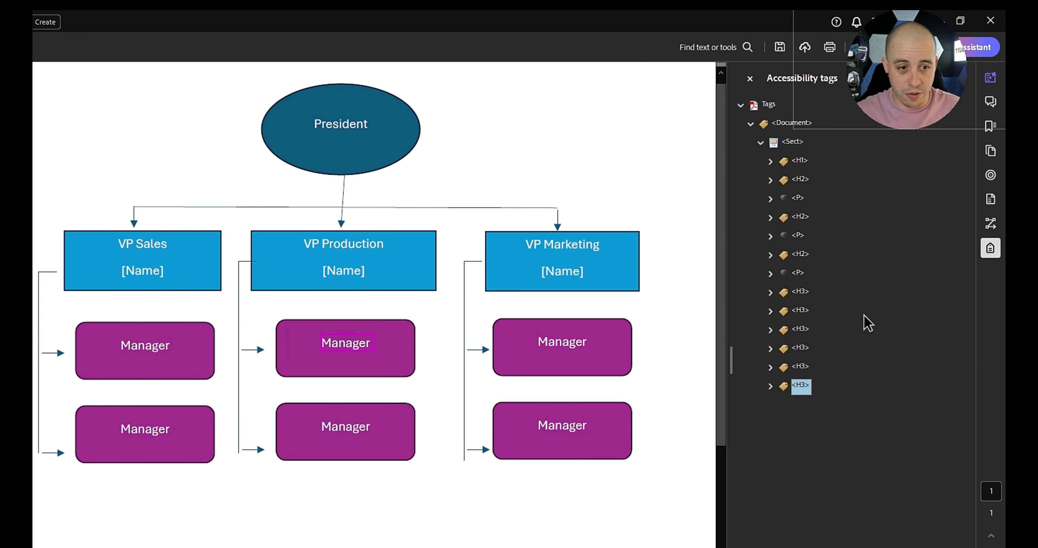
click(800, 179)
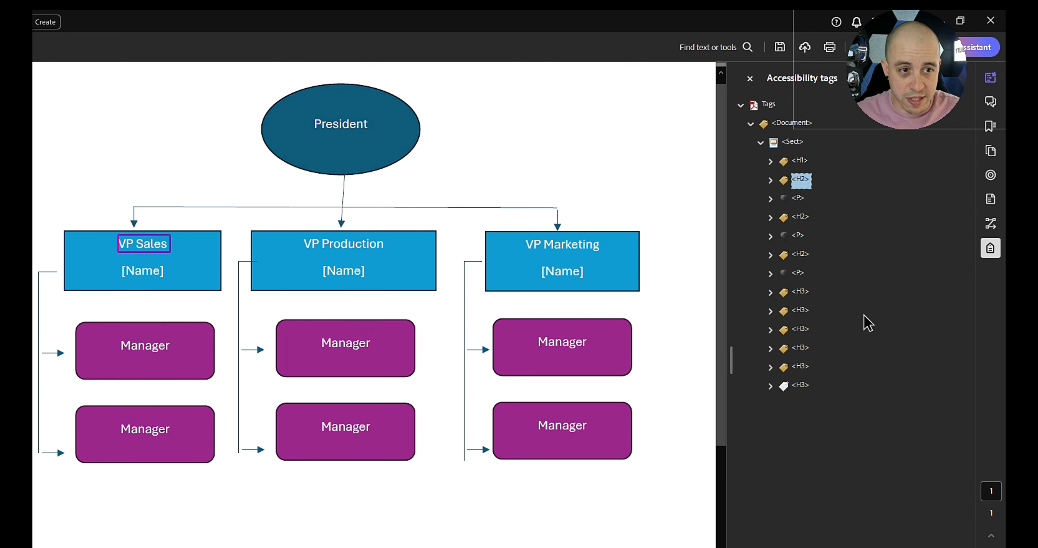
click(798, 197)
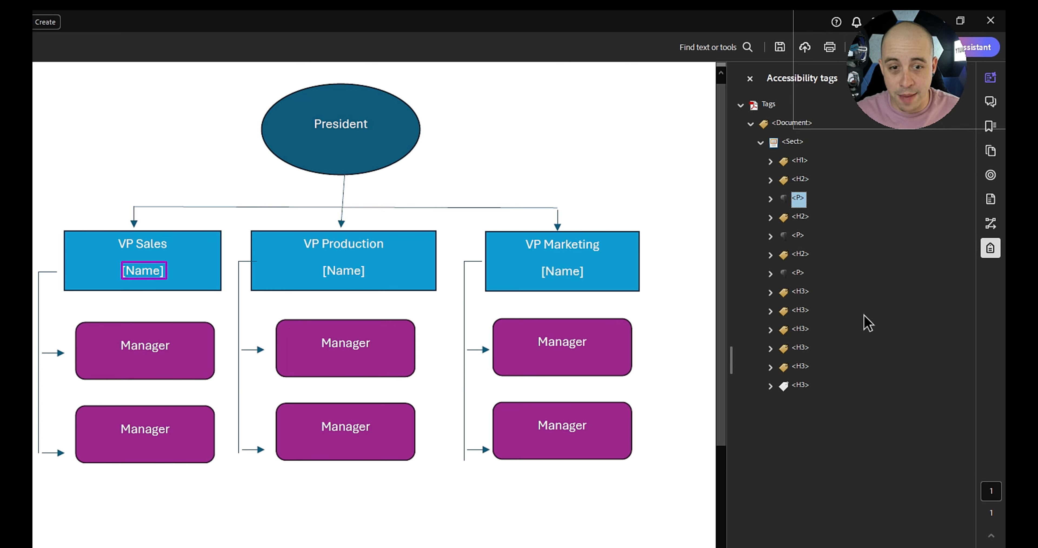
click(799, 291)
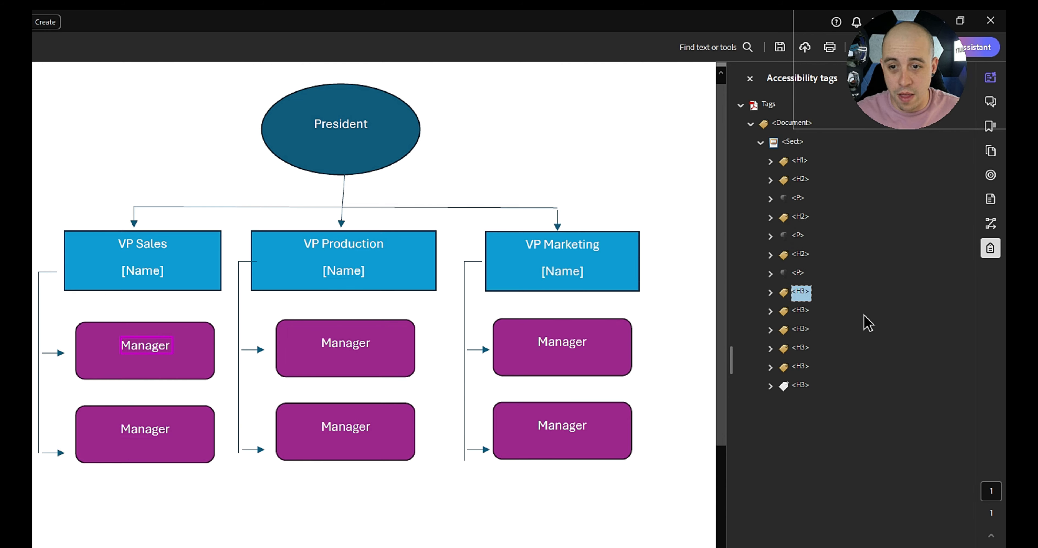
click(800, 254)
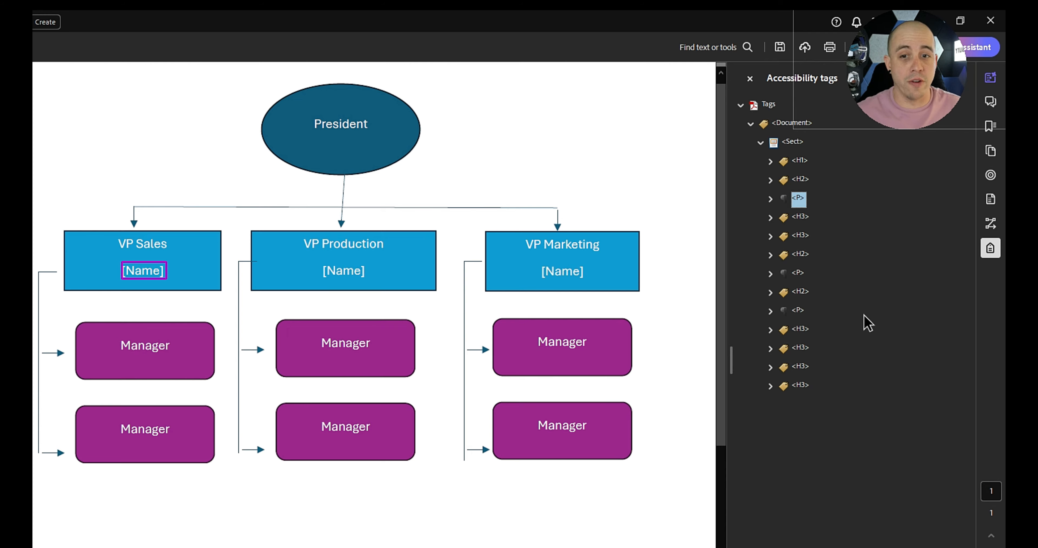
click(799, 160)
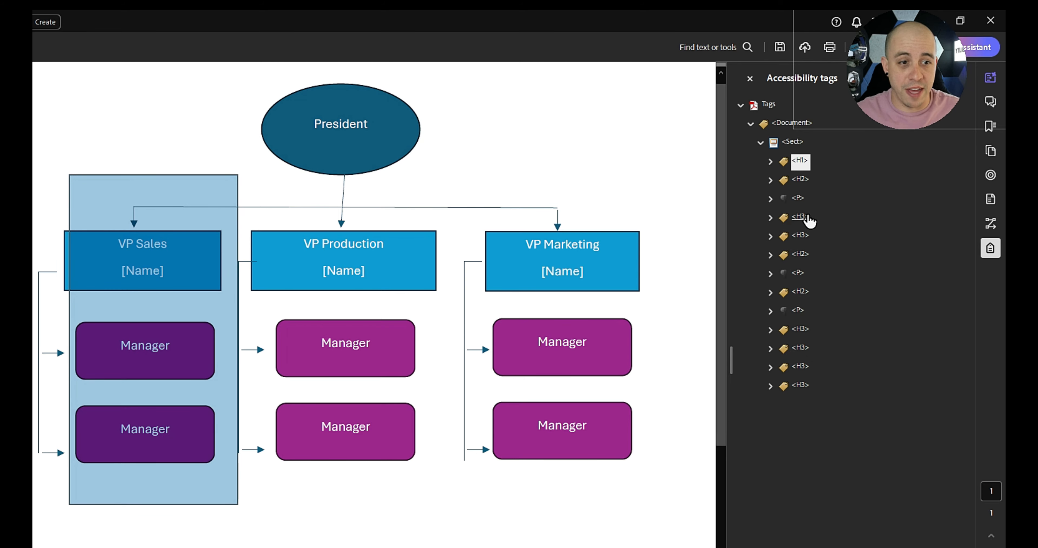
Move the Production and Marketing Manager tags after their VP headings and review from the President tag.
click(799, 254)
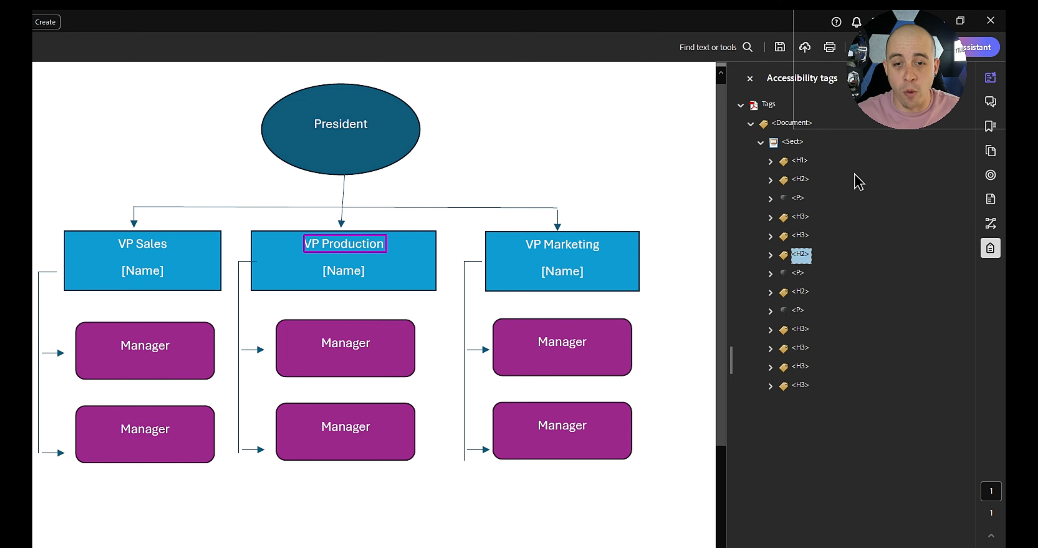
click(798, 273)
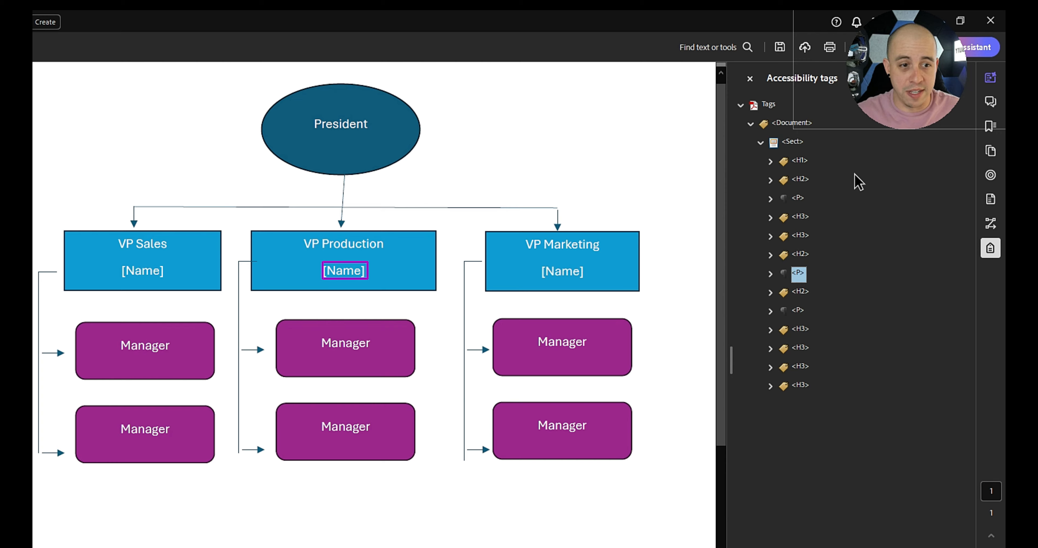
click(799, 366)
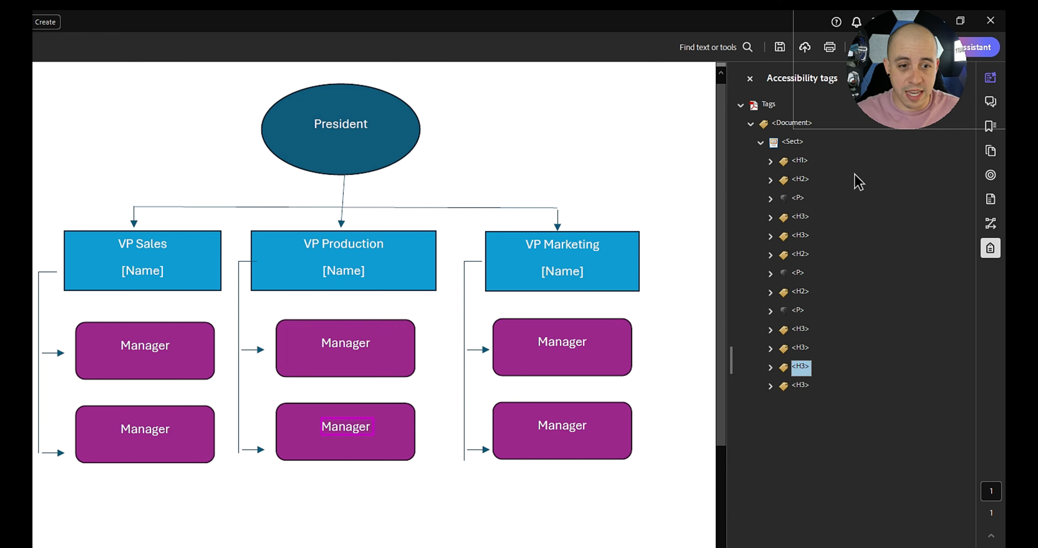
click(800, 329)
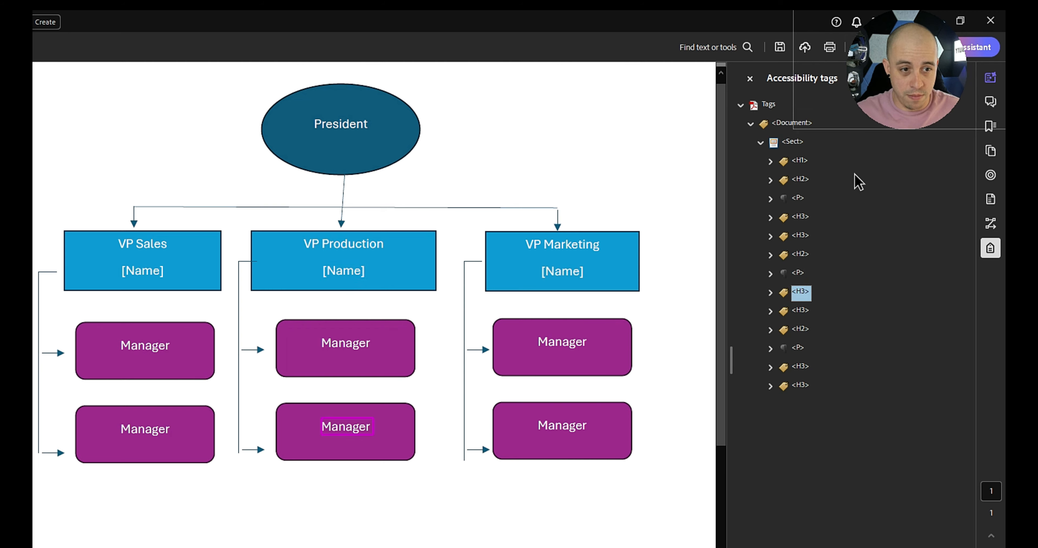
click(799, 310)
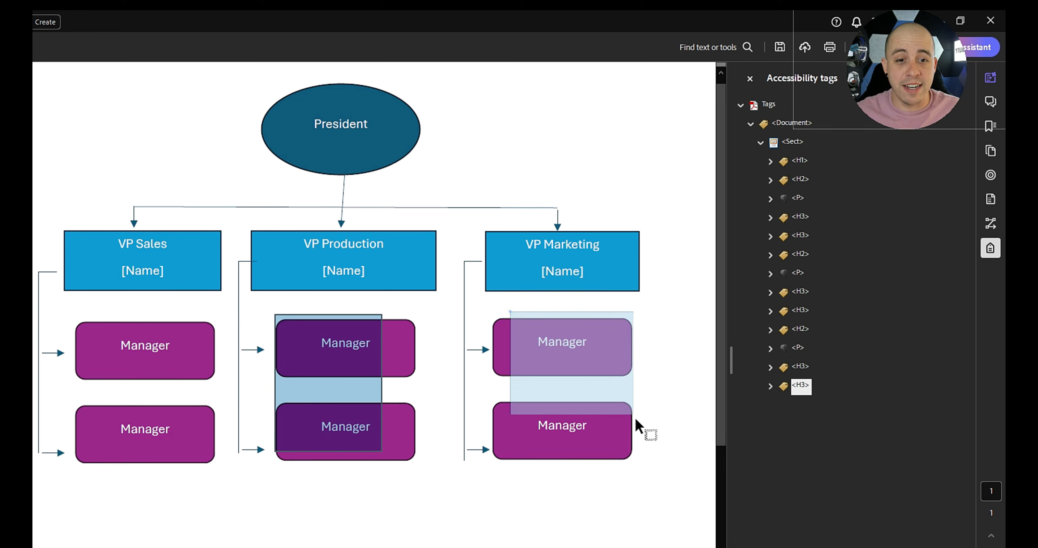
click(799, 160)
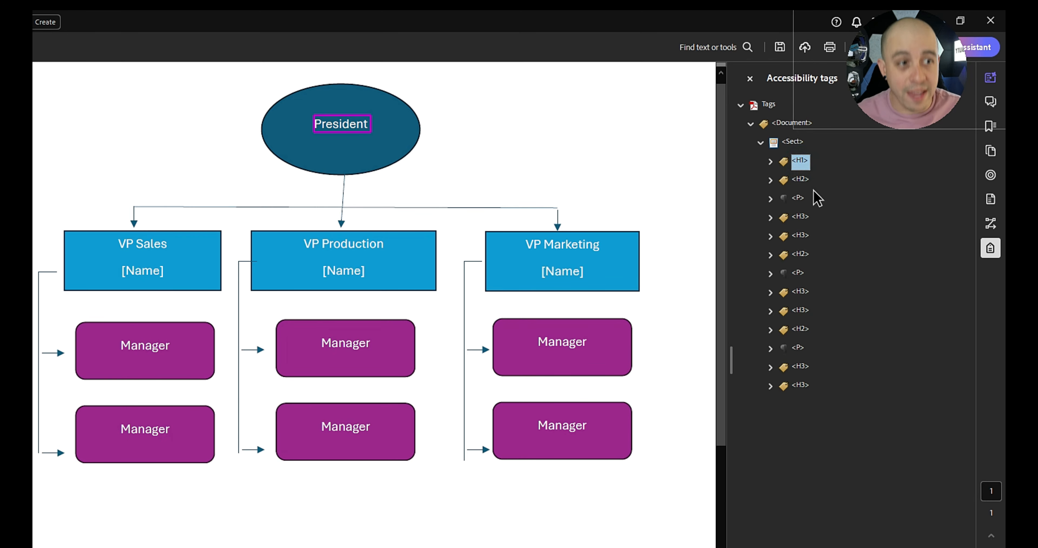
mouse_move(913, 192)
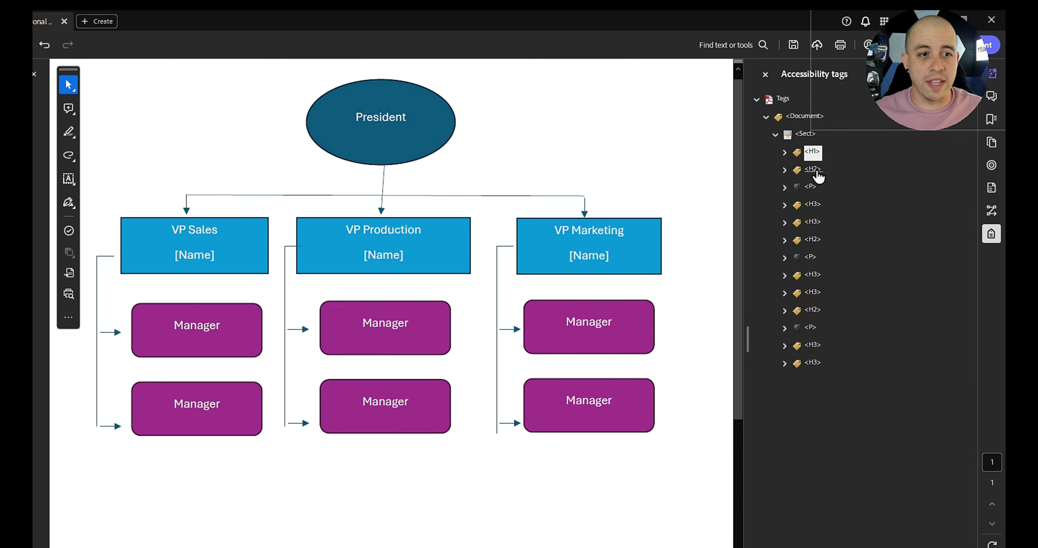
Collapse the Sect tag holding the reordered headings.
click(812, 152)
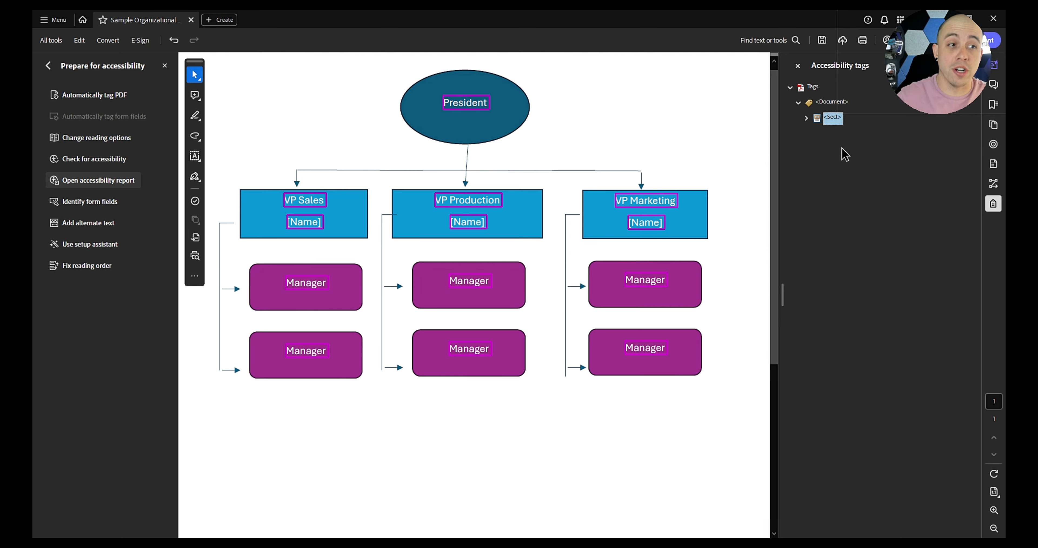
mouse_move(543, 180)
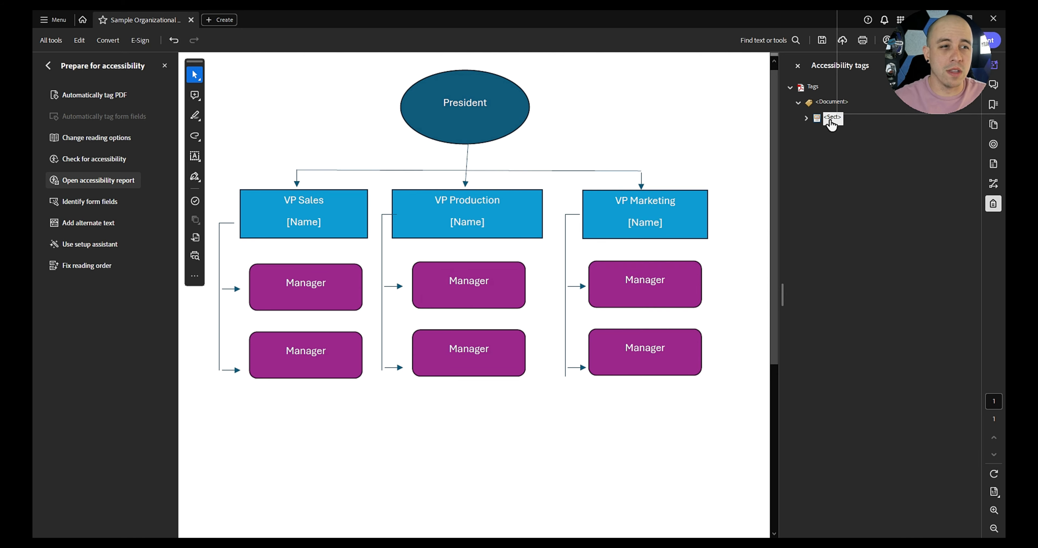
Create a new L tag beside the section with an LI tag nested inside it.
right_click(833, 118)
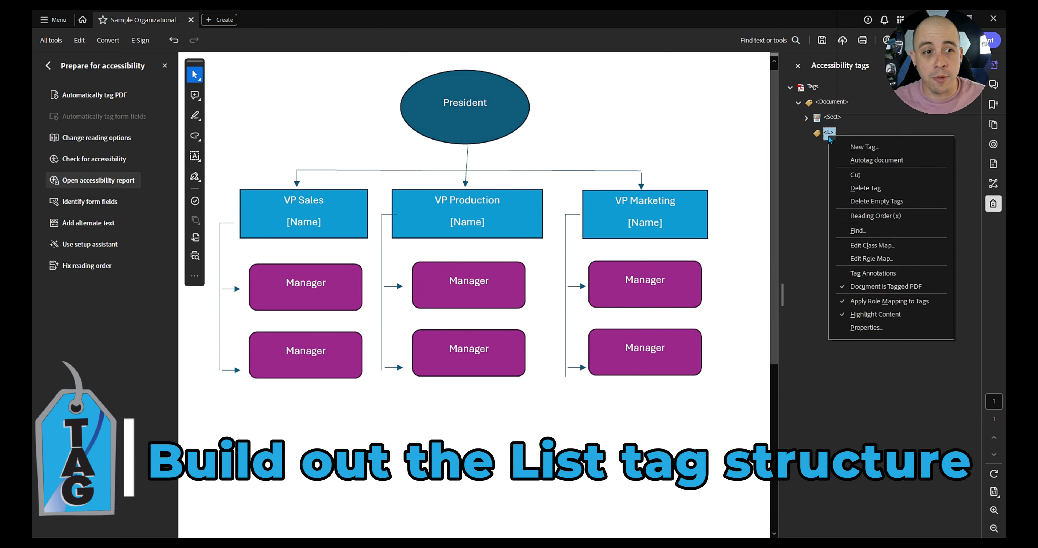
click(865, 147)
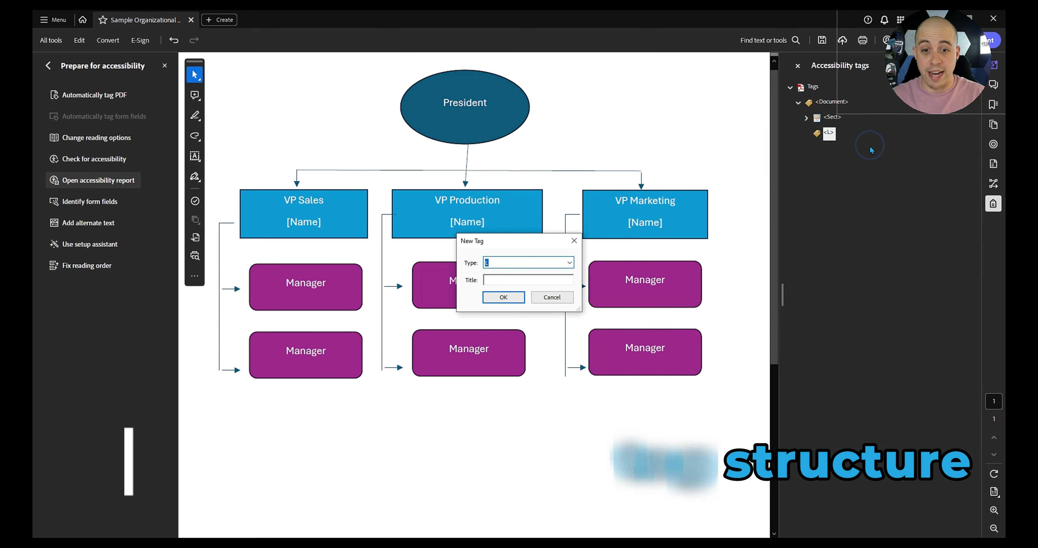
click(503, 297)
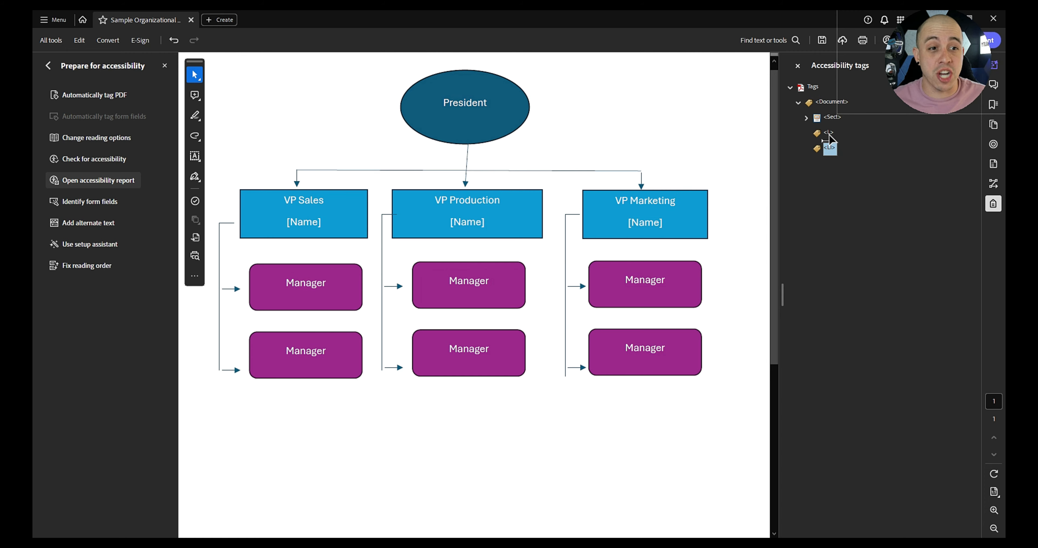
click(830, 136)
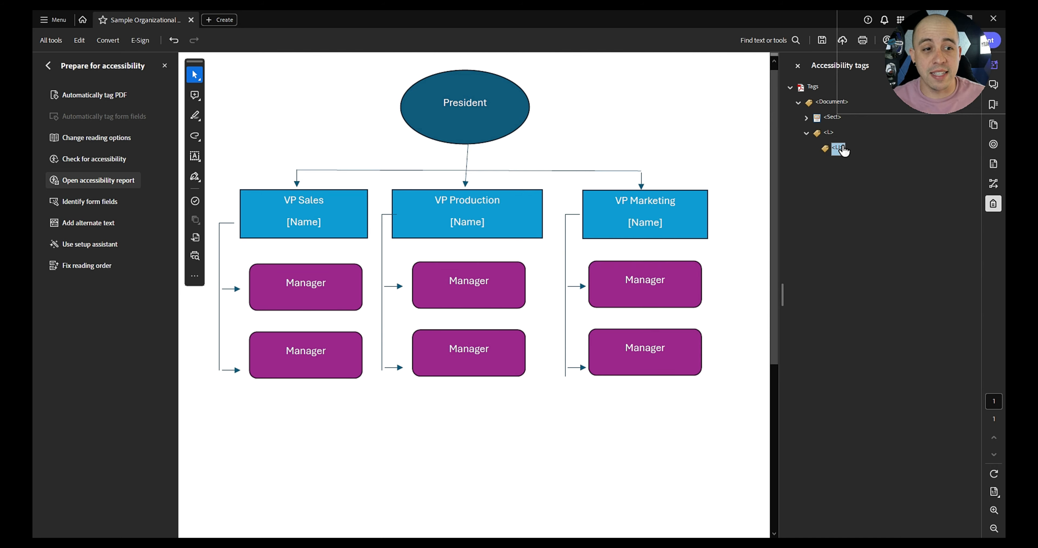
Add an LBody tag inside the list item.
double_click(837, 149)
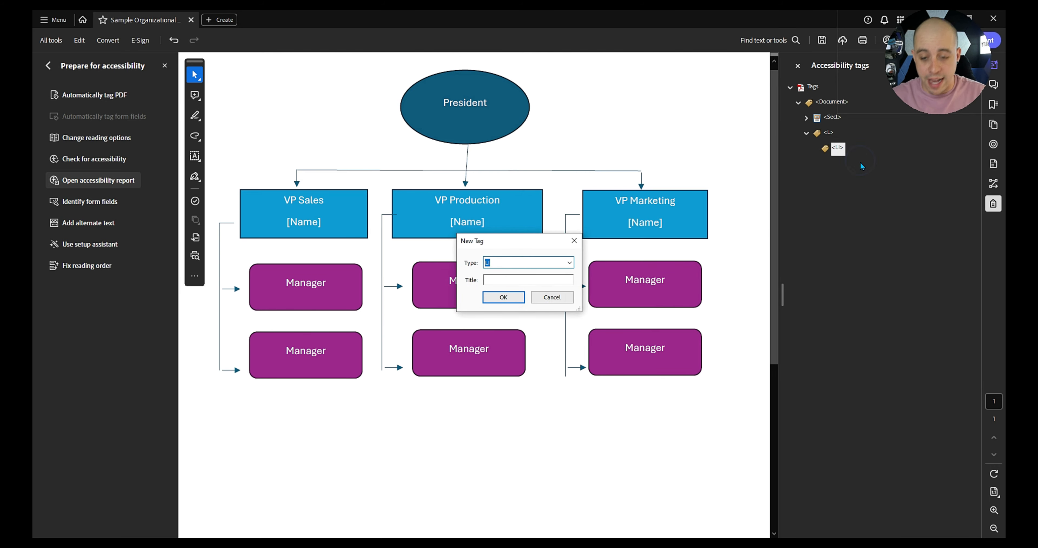
text(B)
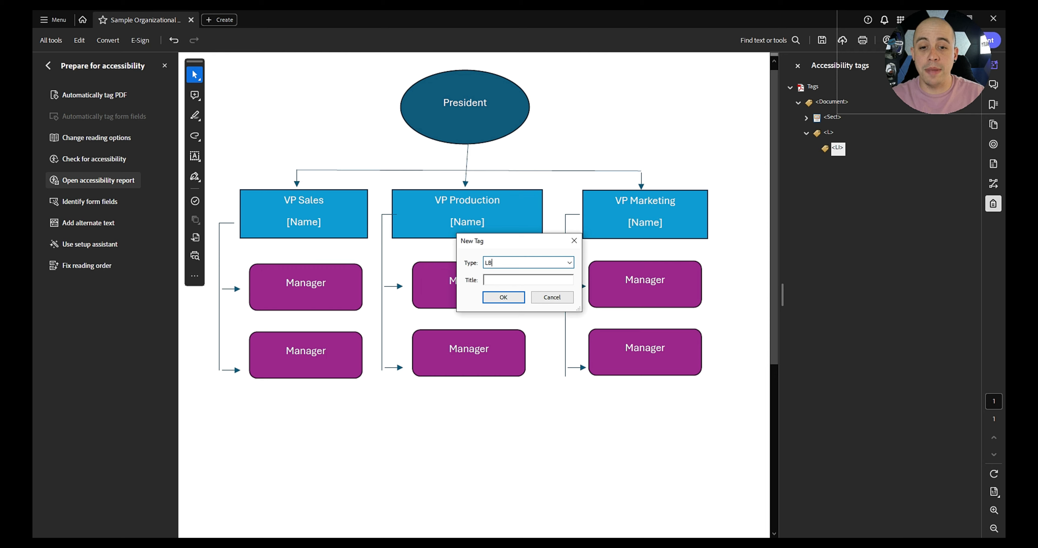
click(503, 296)
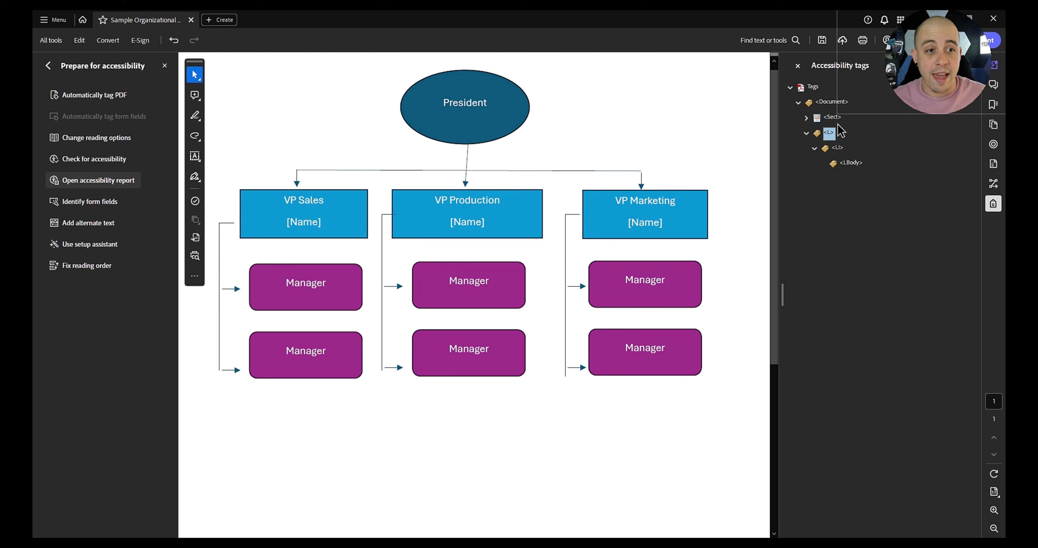
Move the President text from its H1 in the section into the LBody and verify it there.
click(807, 118)
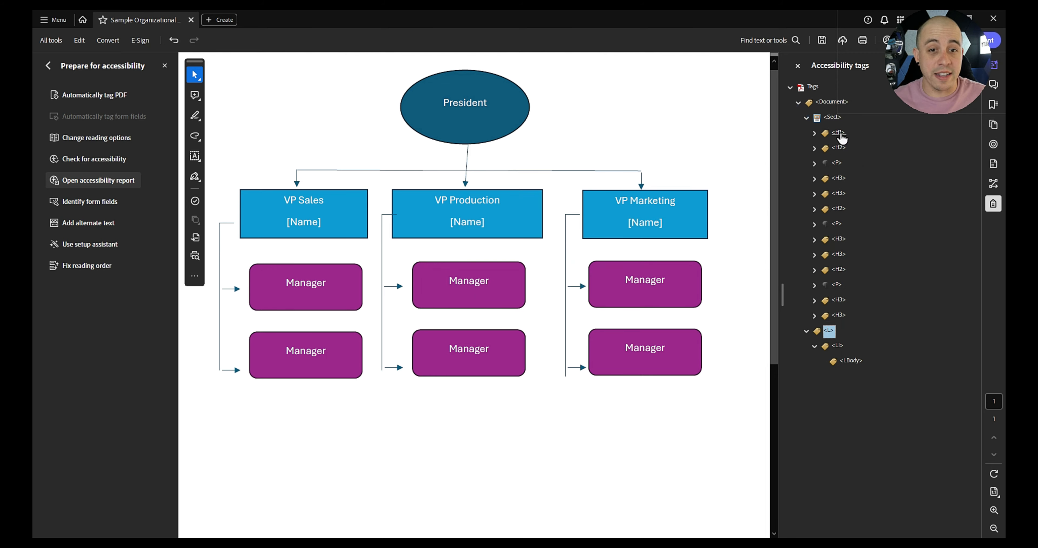
click(815, 133)
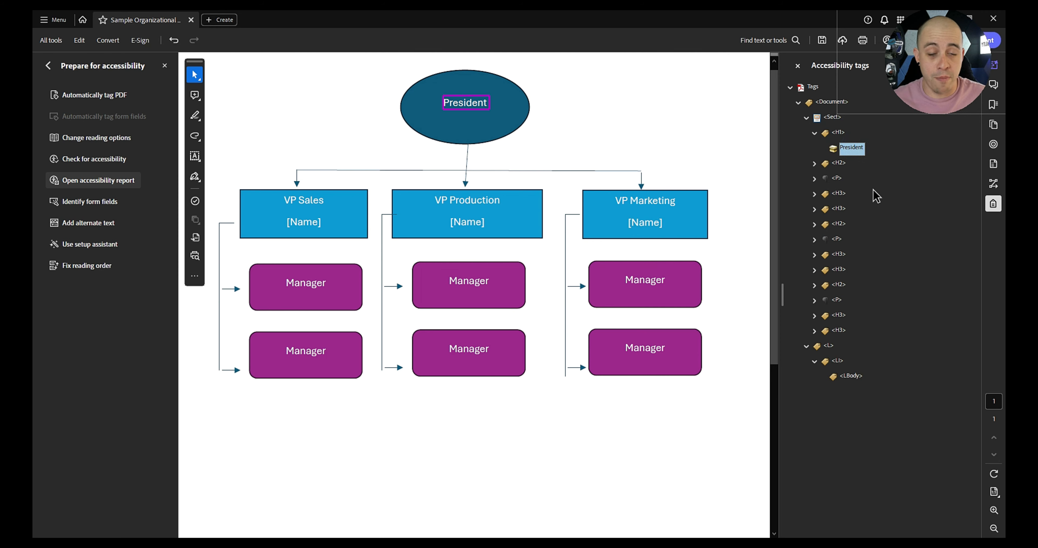
mouse_move(861, 374)
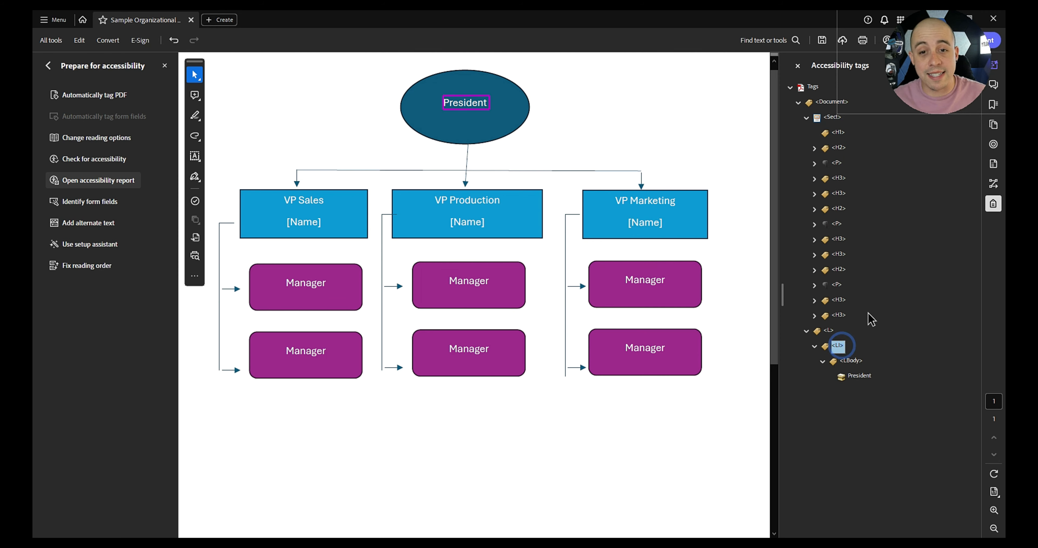
click(815, 346)
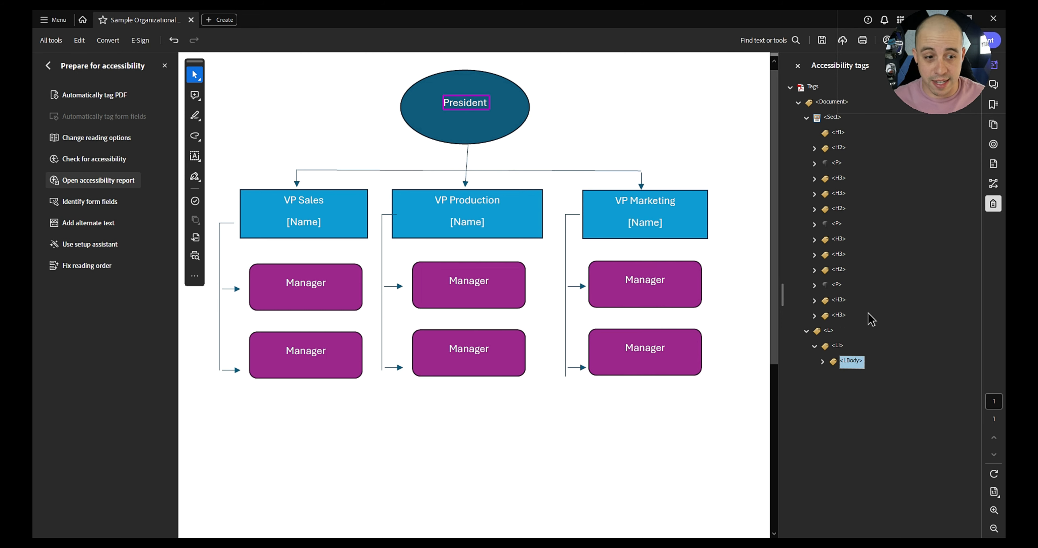
mouse_move(852, 369)
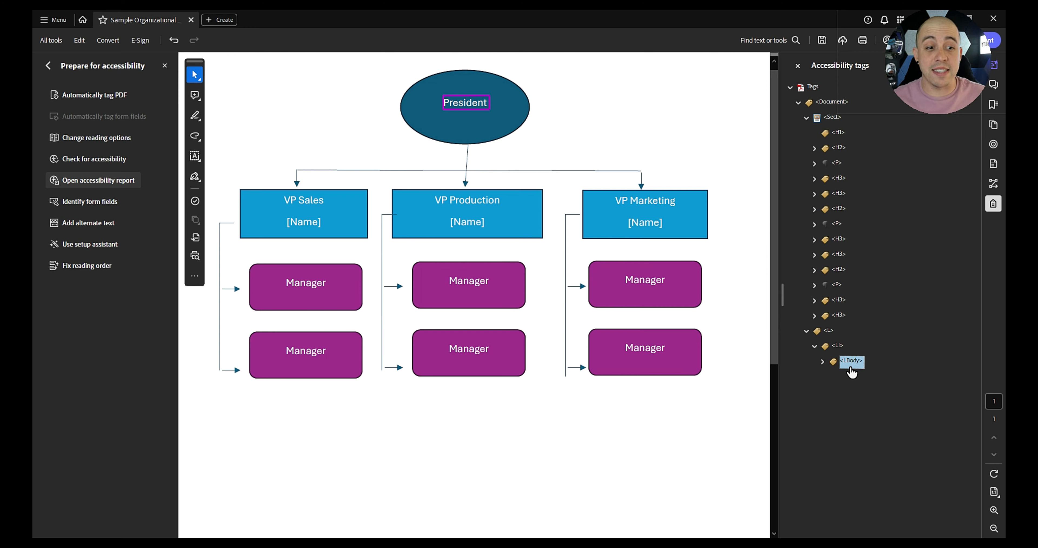
click(824, 361)
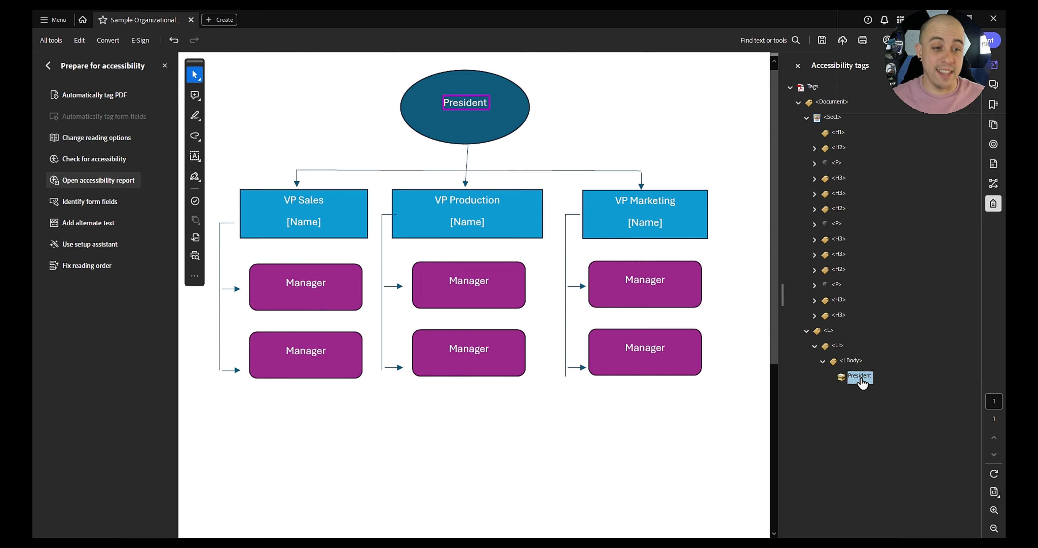
Add a nested L tag after President in the LBody and create three LI tags inside it.
right_click(860, 377)
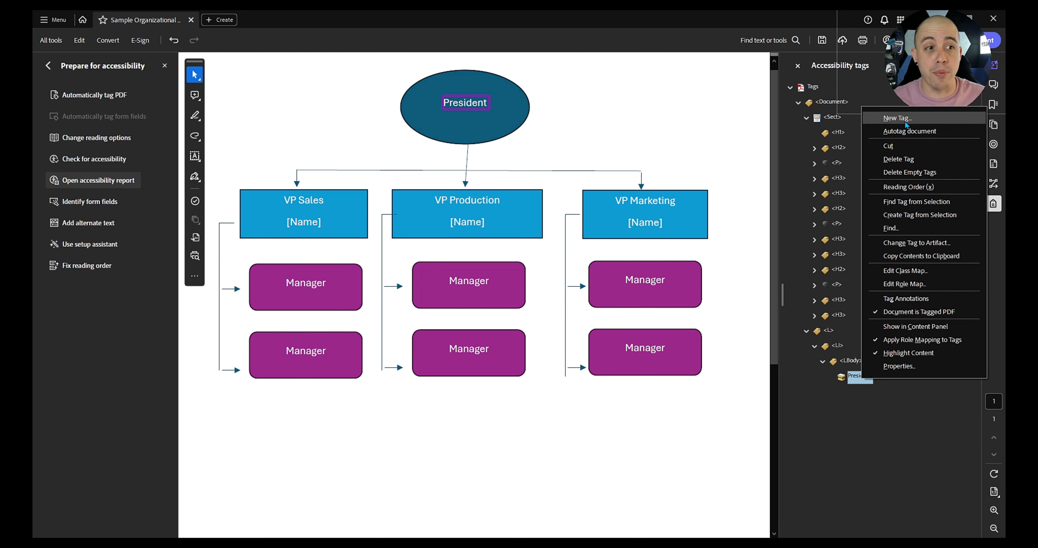
click(896, 117)
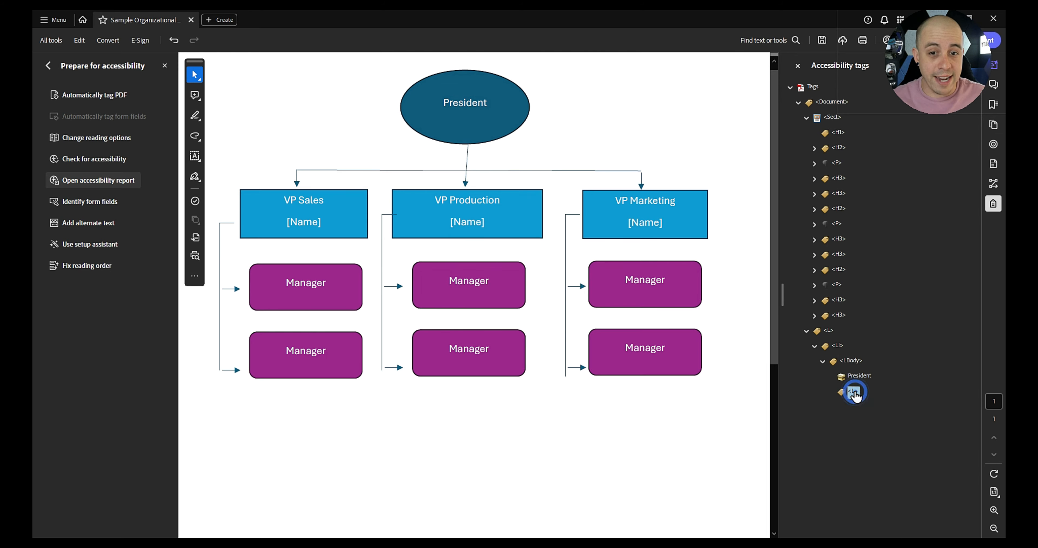
click(854, 391)
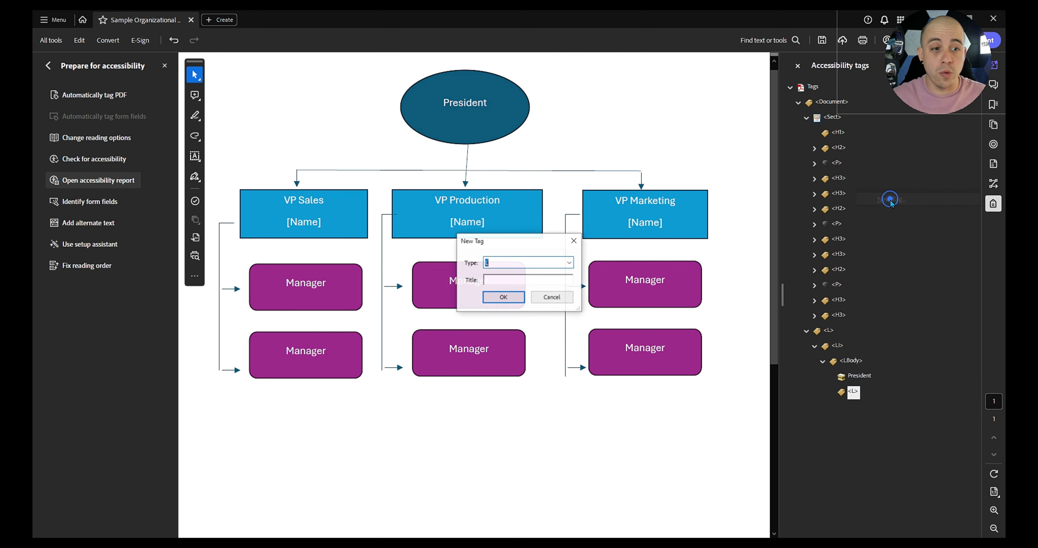
click(502, 297)
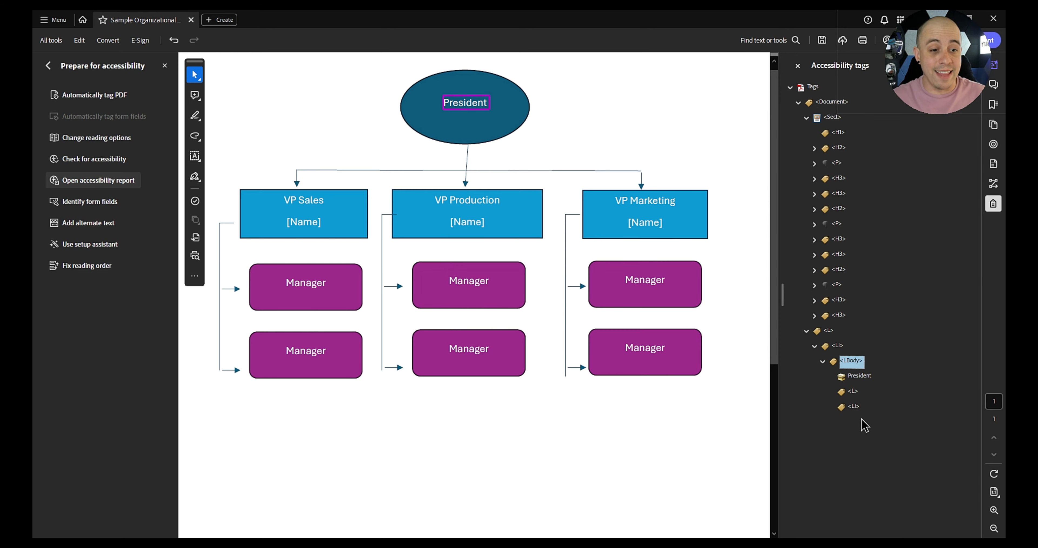
click(852, 407)
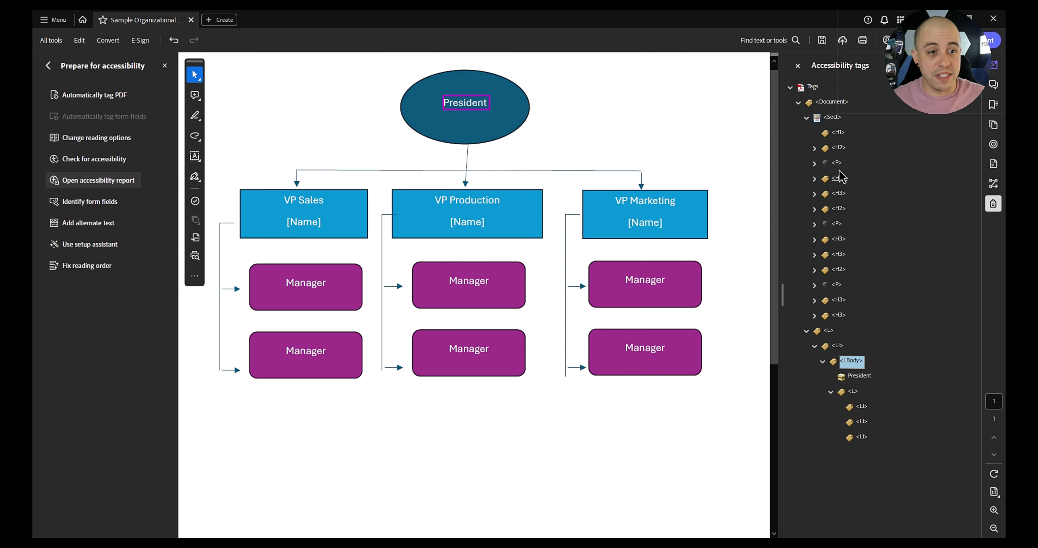
Move the VP Sales text and its [Name] placeholder into a new LBody in the first nested list item.
click(838, 147)
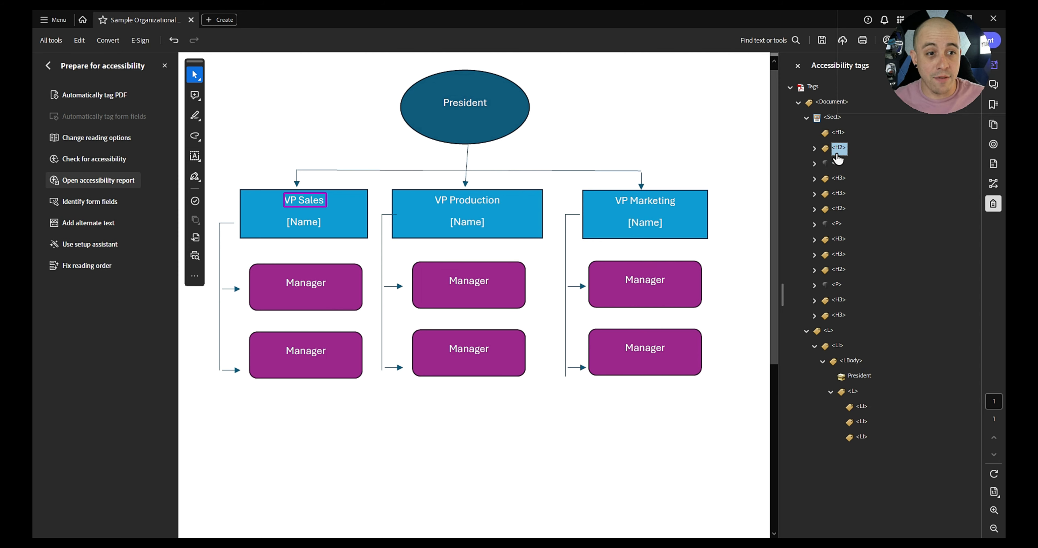
click(815, 148)
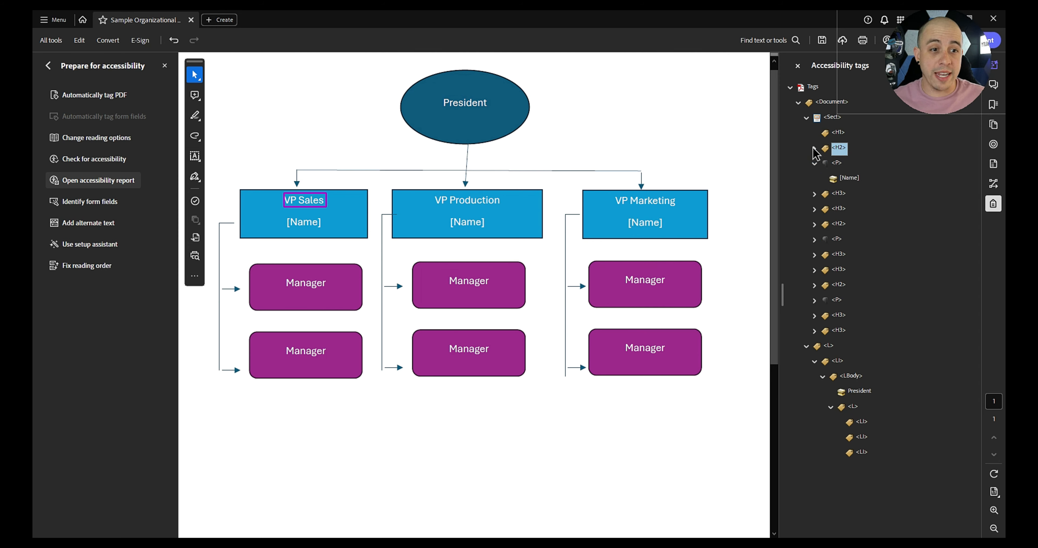
click(815, 148)
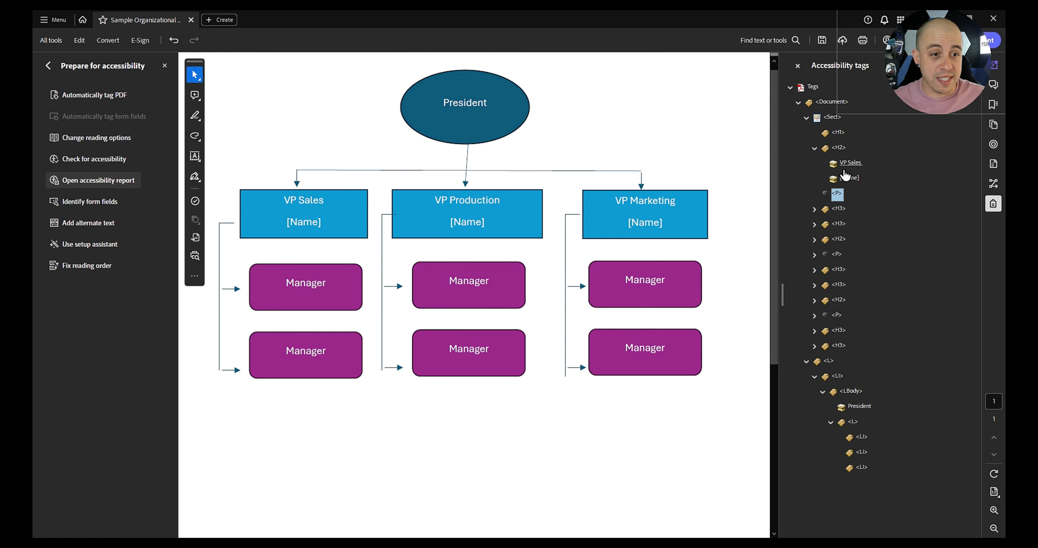
click(840, 147)
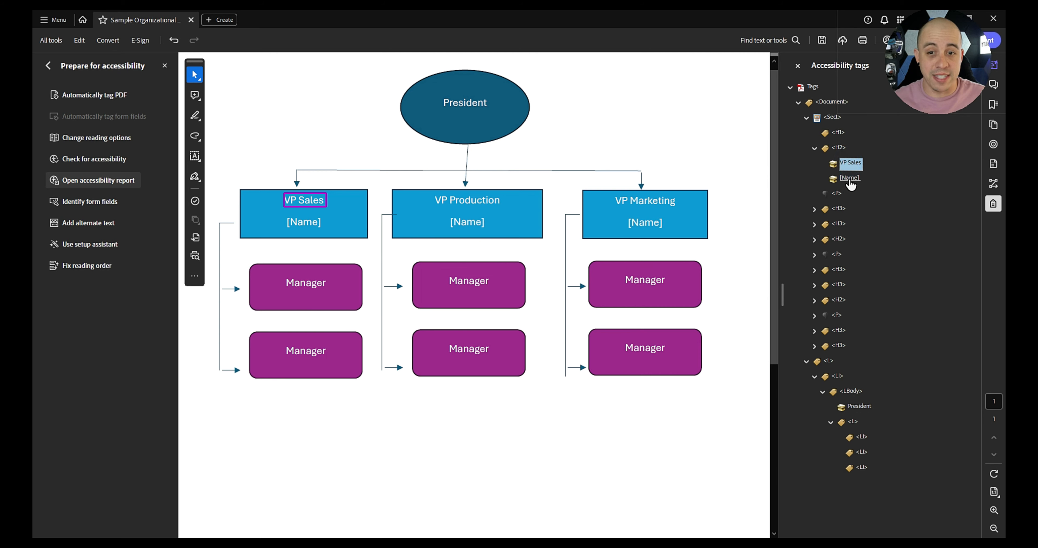
click(850, 178)
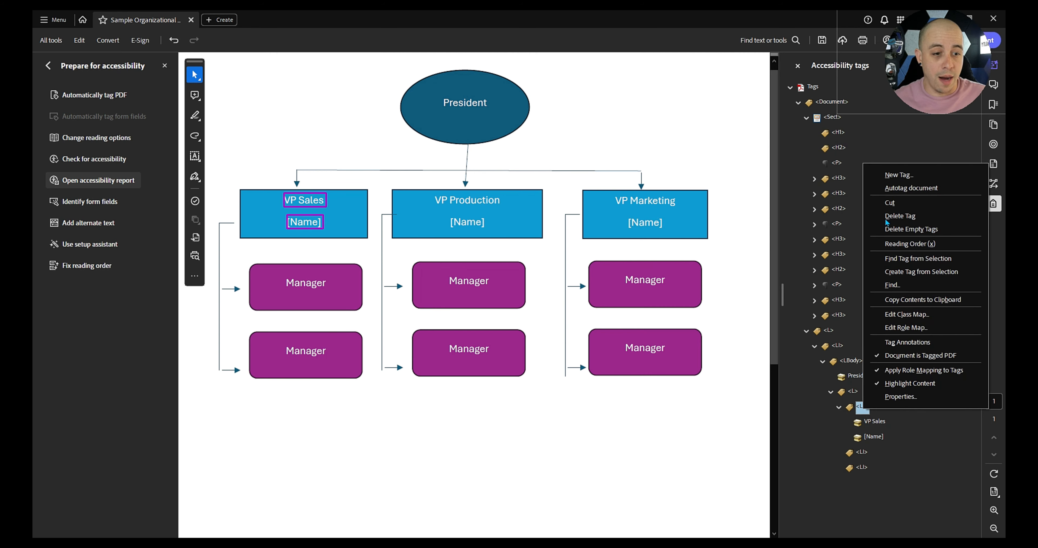
click(900, 174)
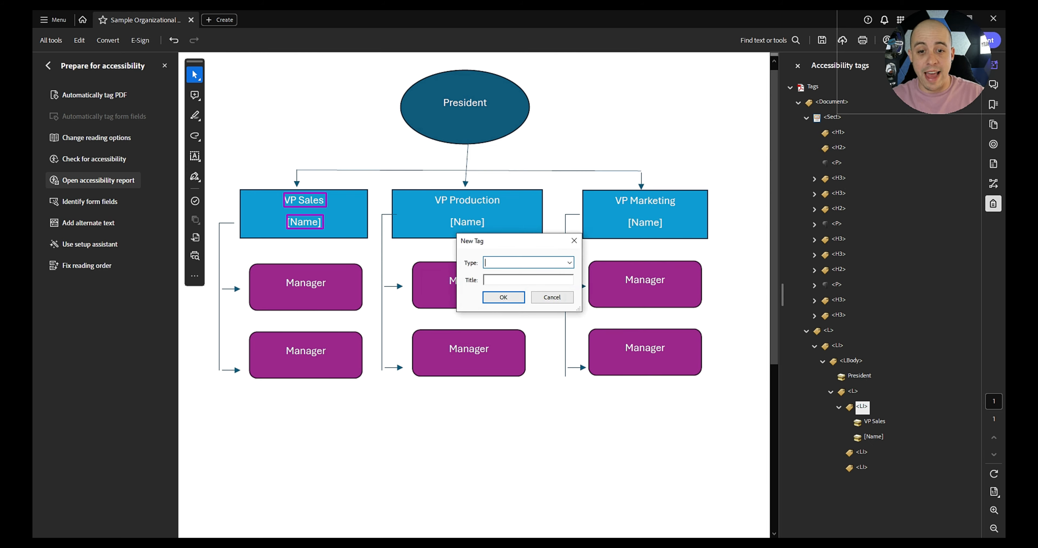
click(503, 296)
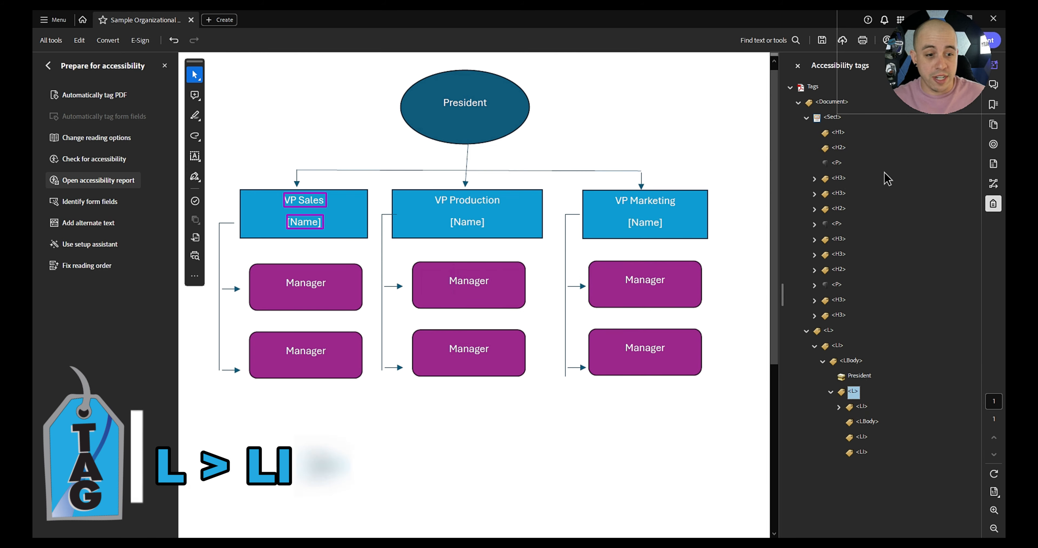
click(839, 406)
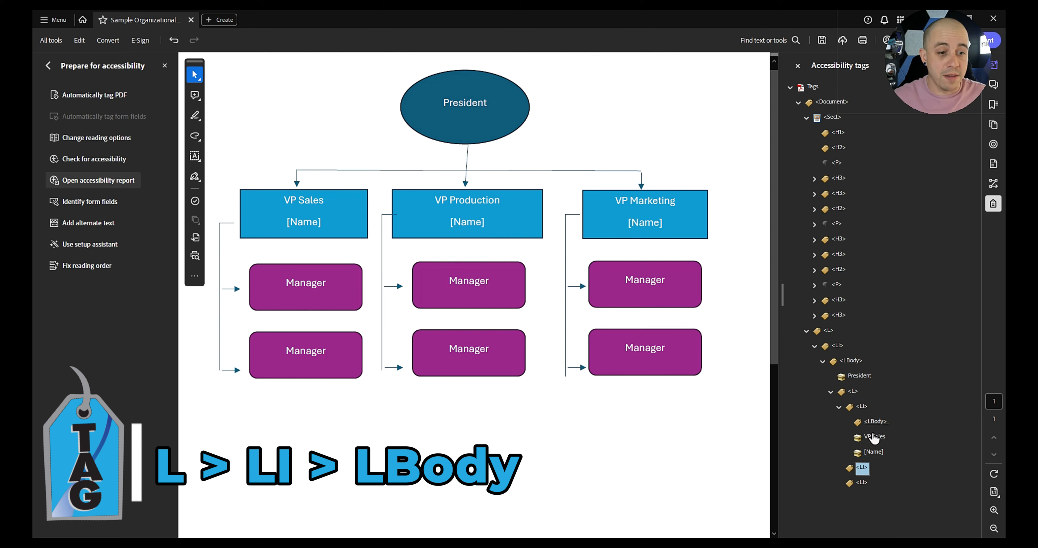
click(874, 436)
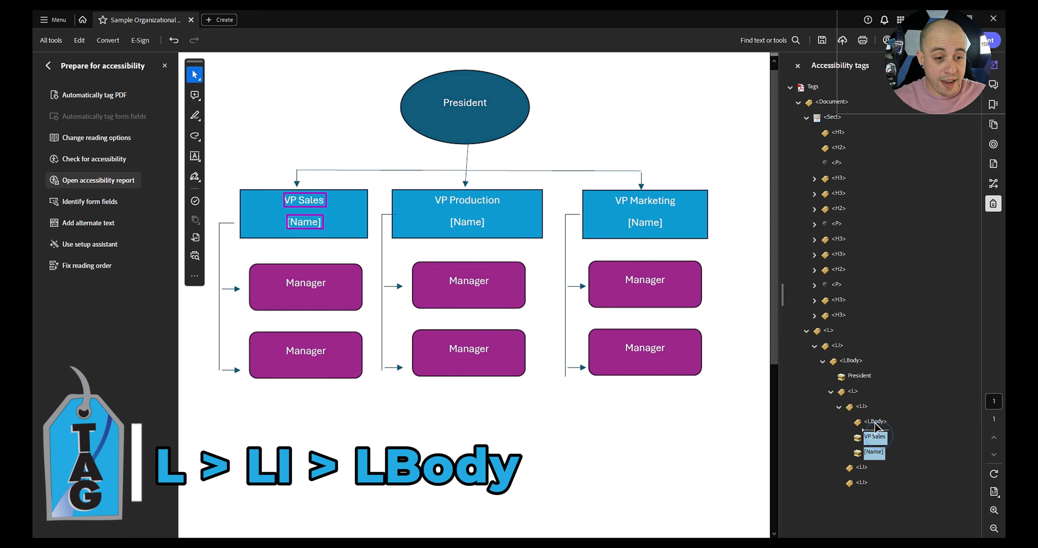
click(831, 406)
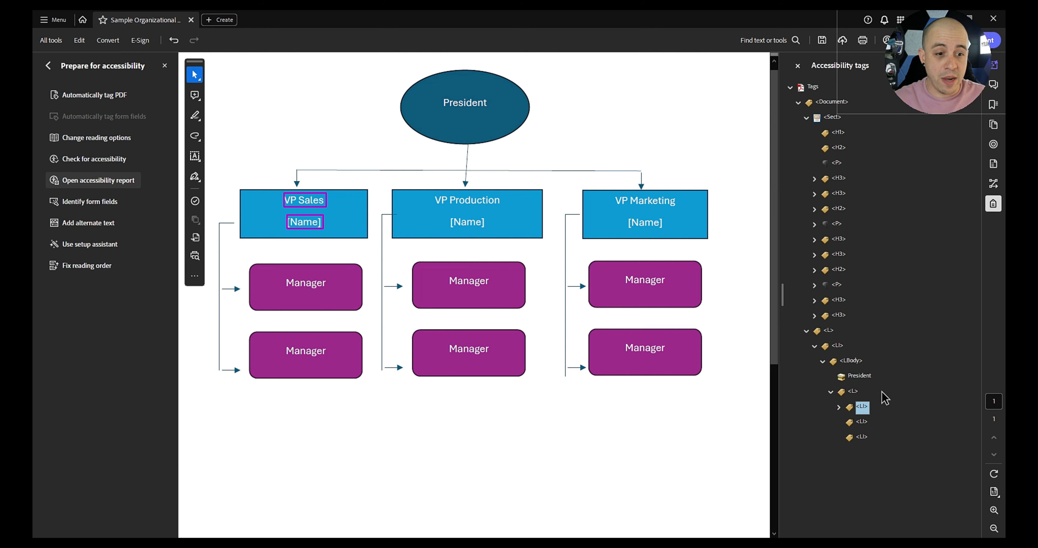
mouse_move(865, 430)
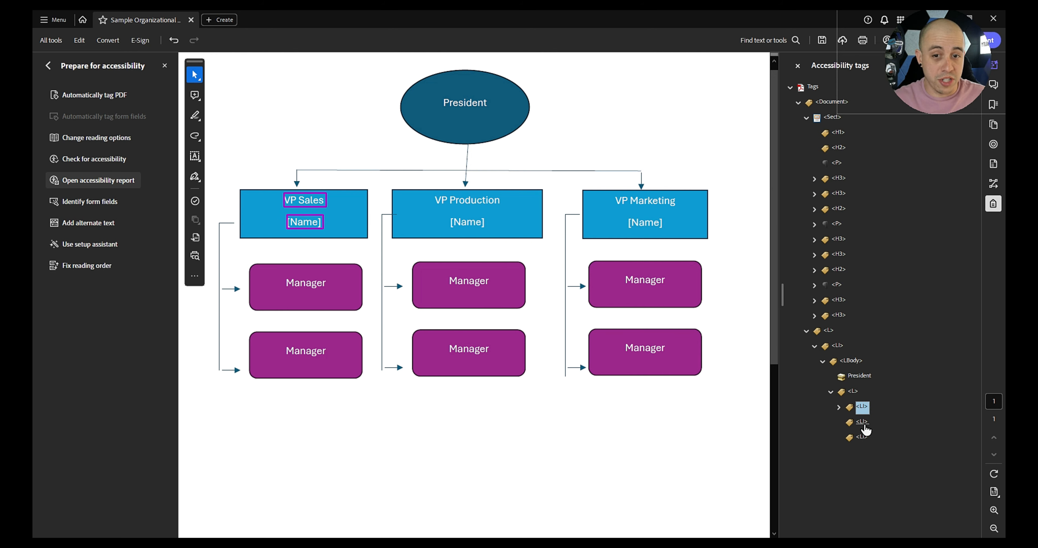
Add LBody tags to the remaining items and locate the VP Production and VP Marketing content to move.
right_click(863, 422)
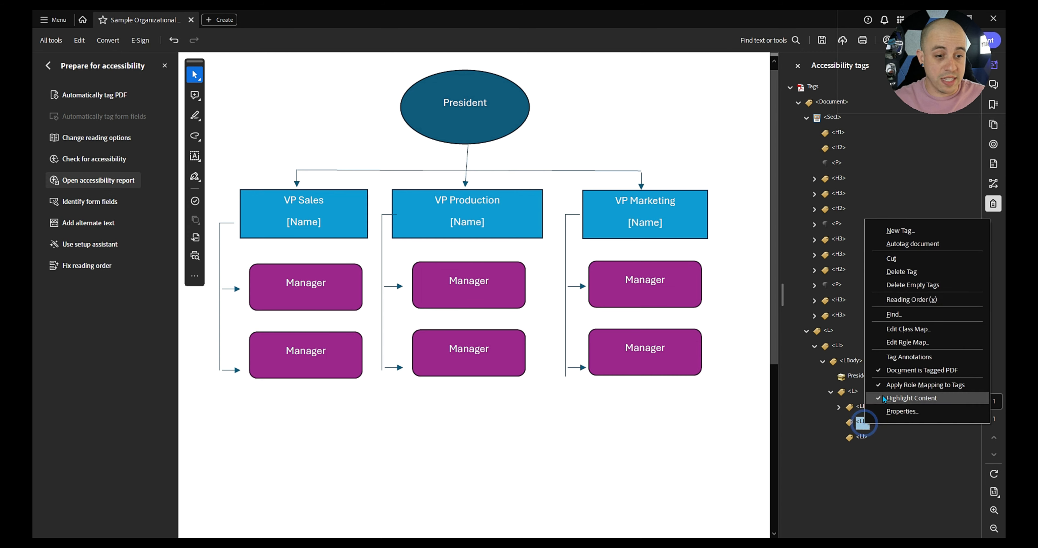
click(914, 398)
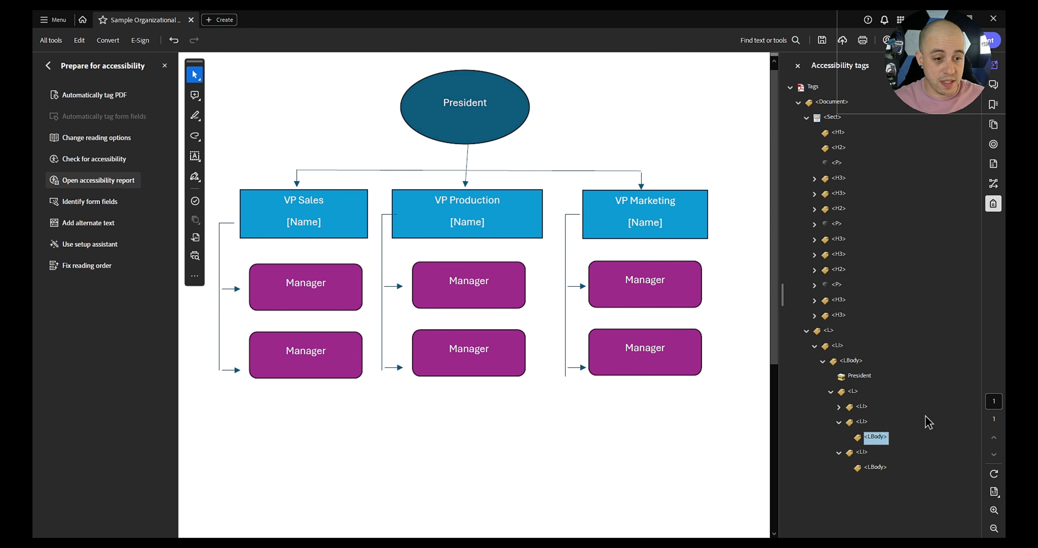
click(839, 178)
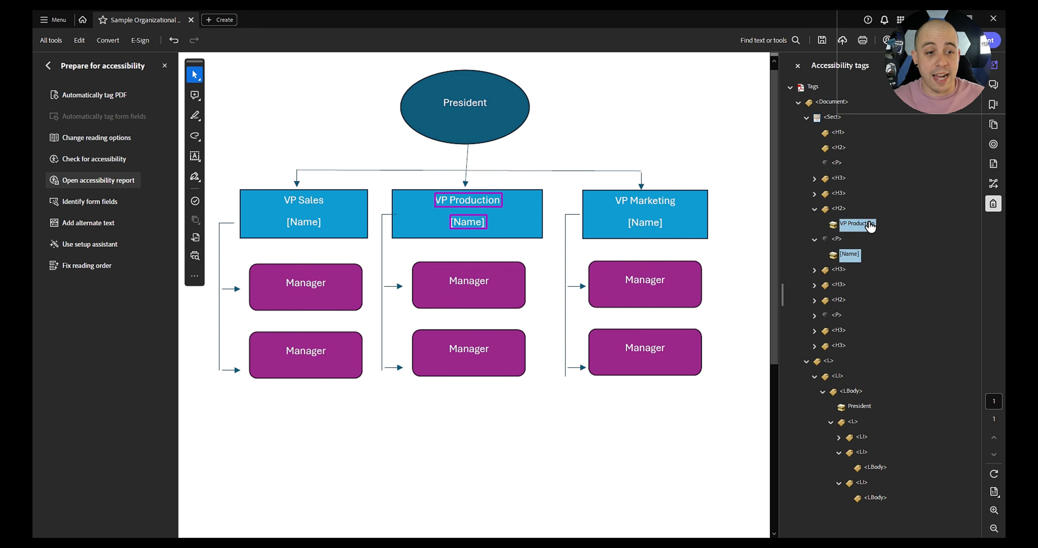
mouse_move(877, 468)
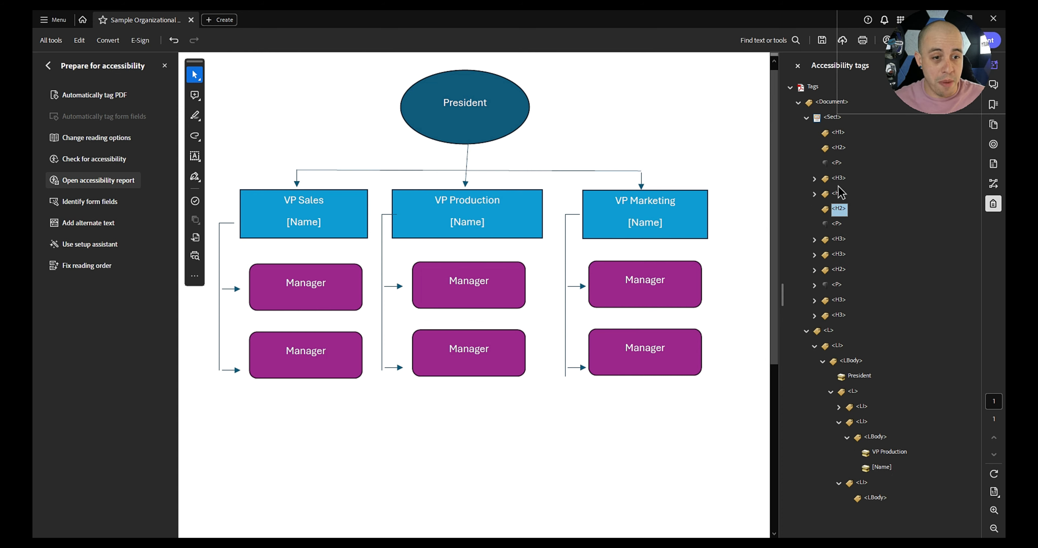
click(815, 269)
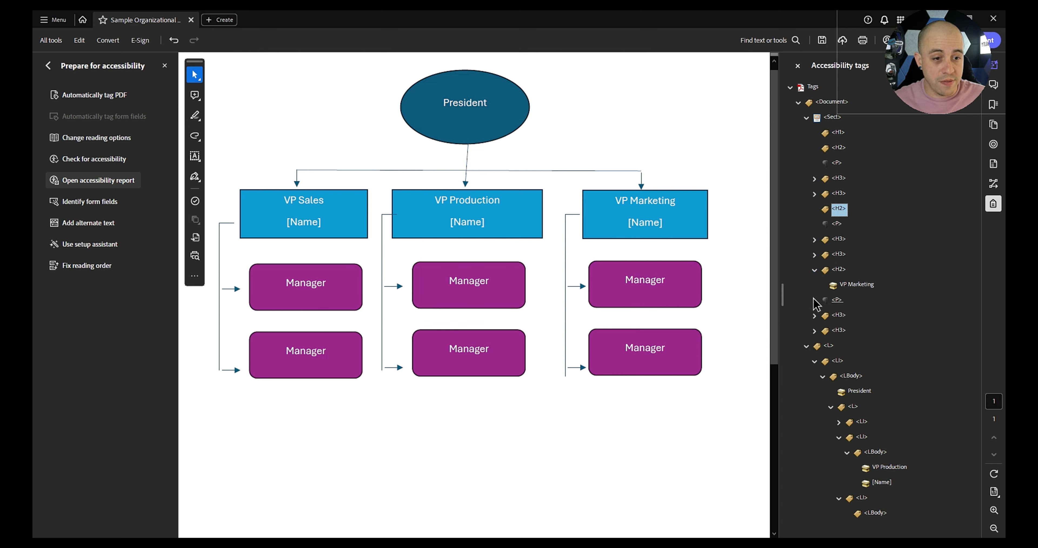
click(859, 283)
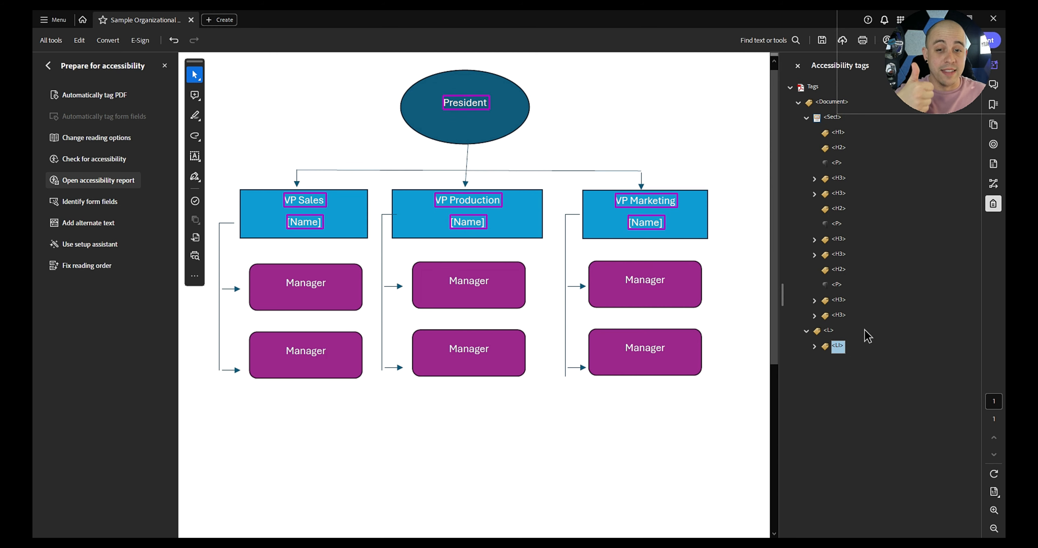
click(815, 347)
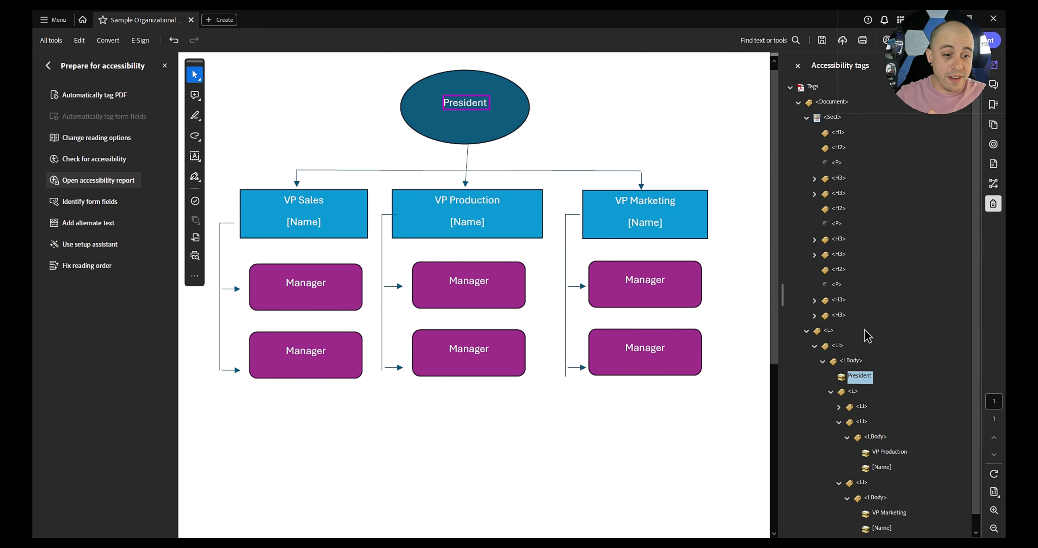
click(862, 422)
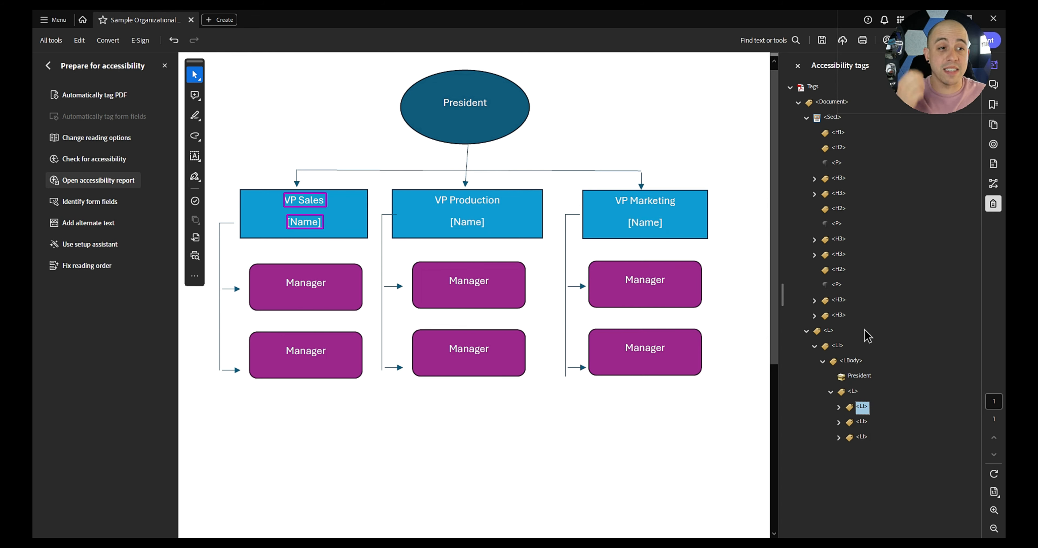
click(862, 437)
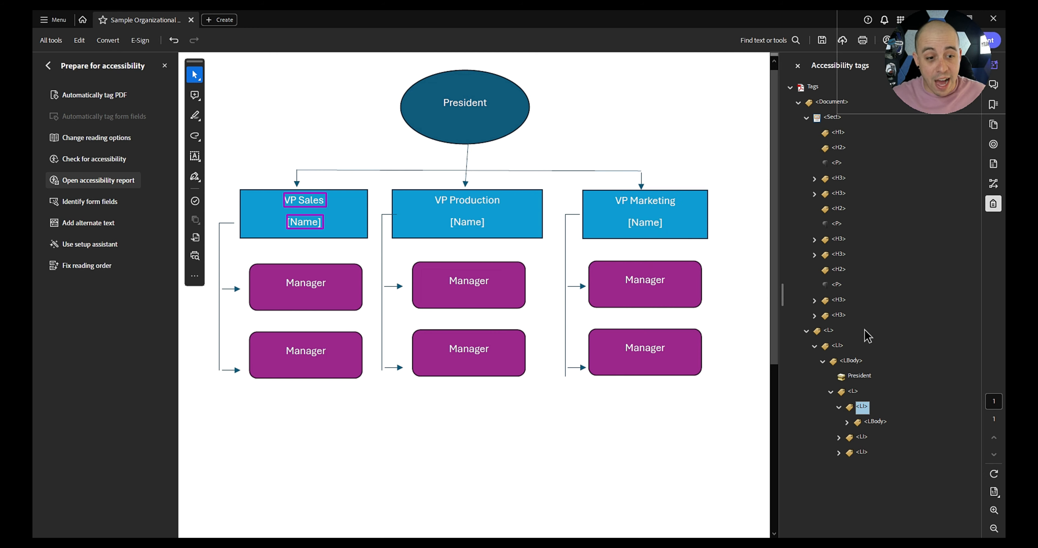
click(846, 421)
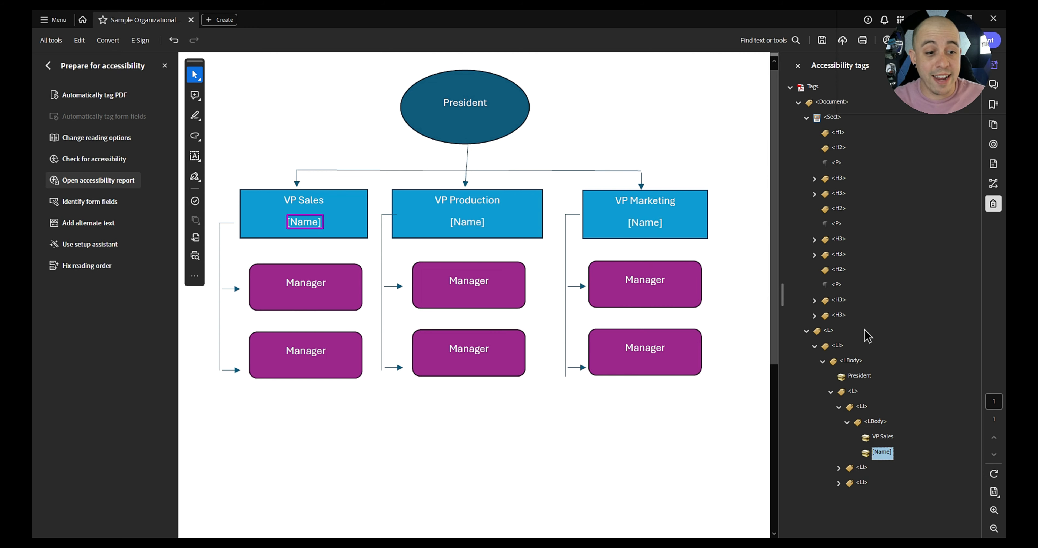
mouse_move(877, 408)
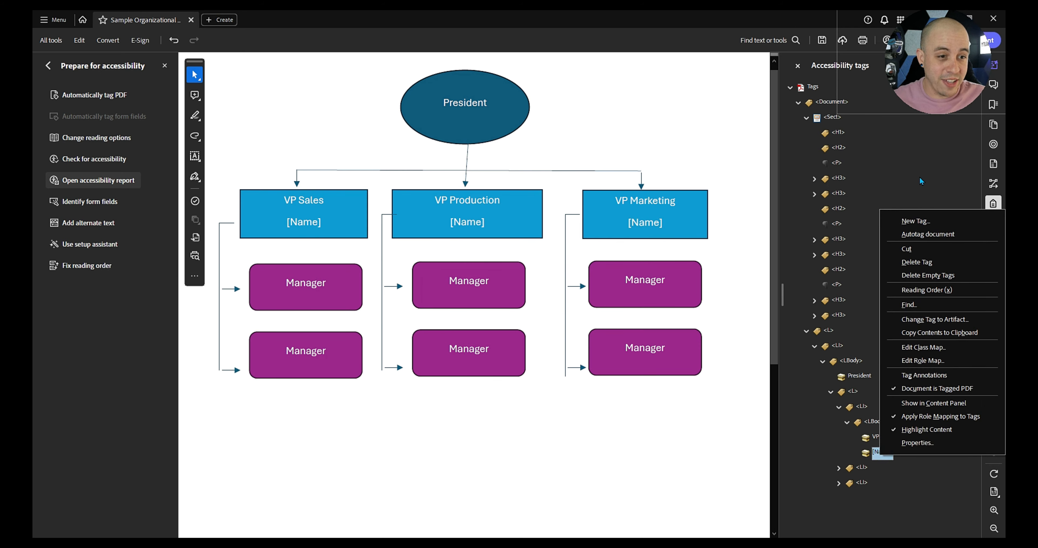
Create an L tag under the VP Sales list body and move two new LI tags into it.
click(915, 220)
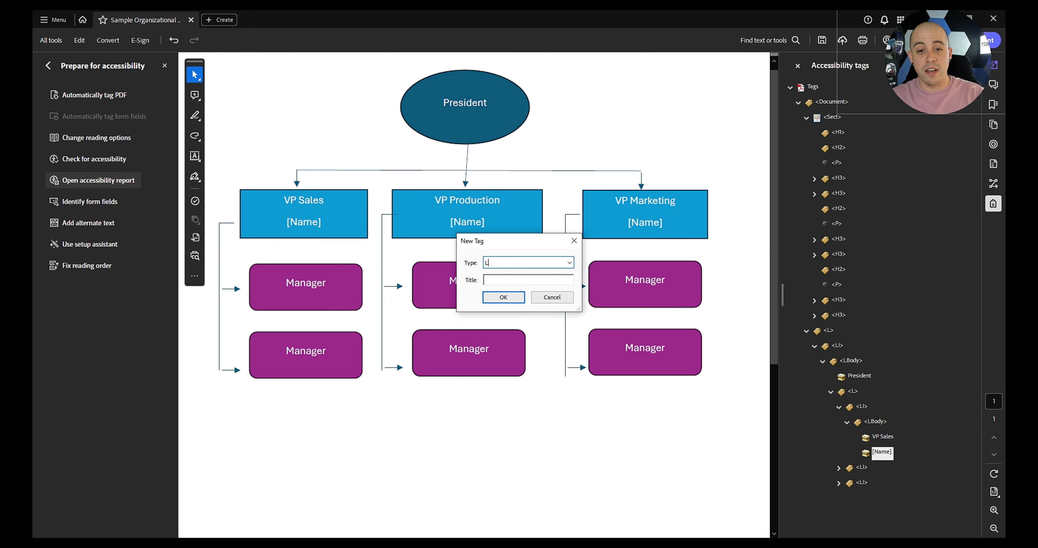
click(504, 297)
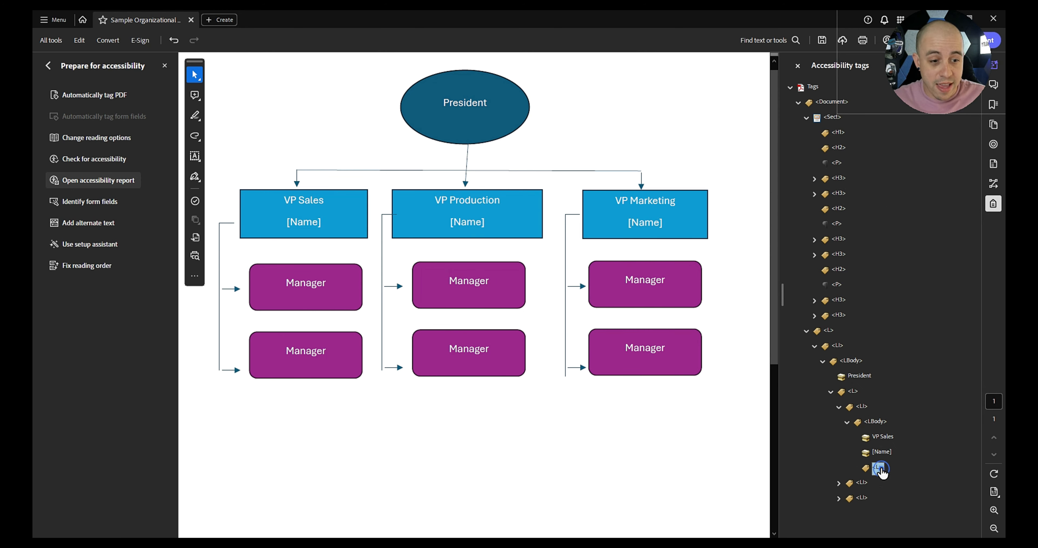
right_click(881, 470)
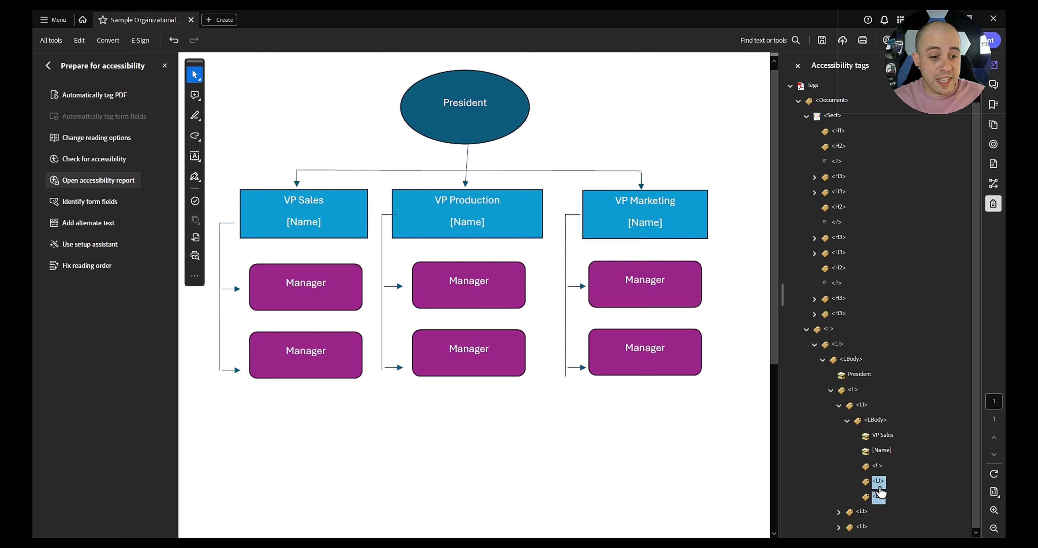
click(855, 465)
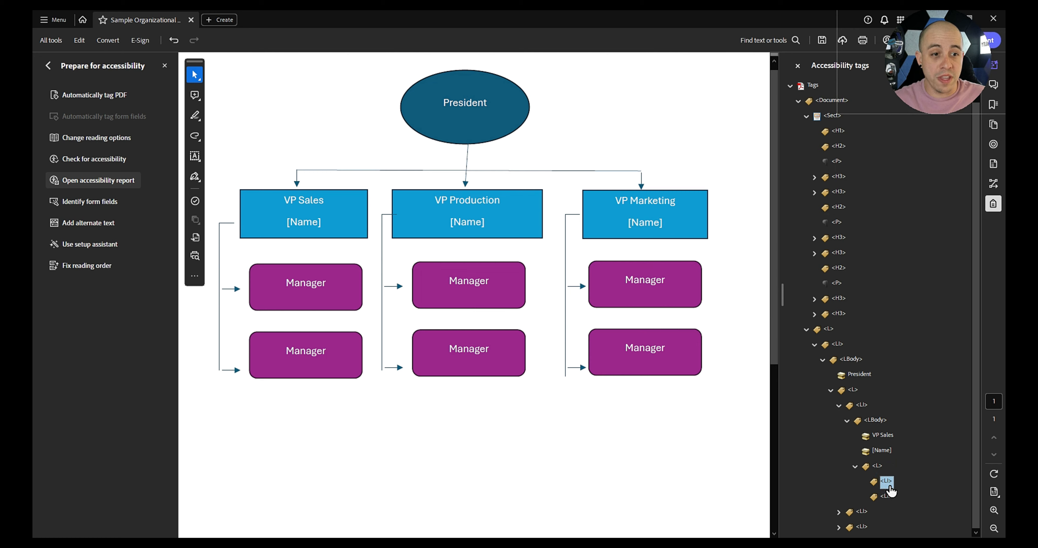
click(887, 482)
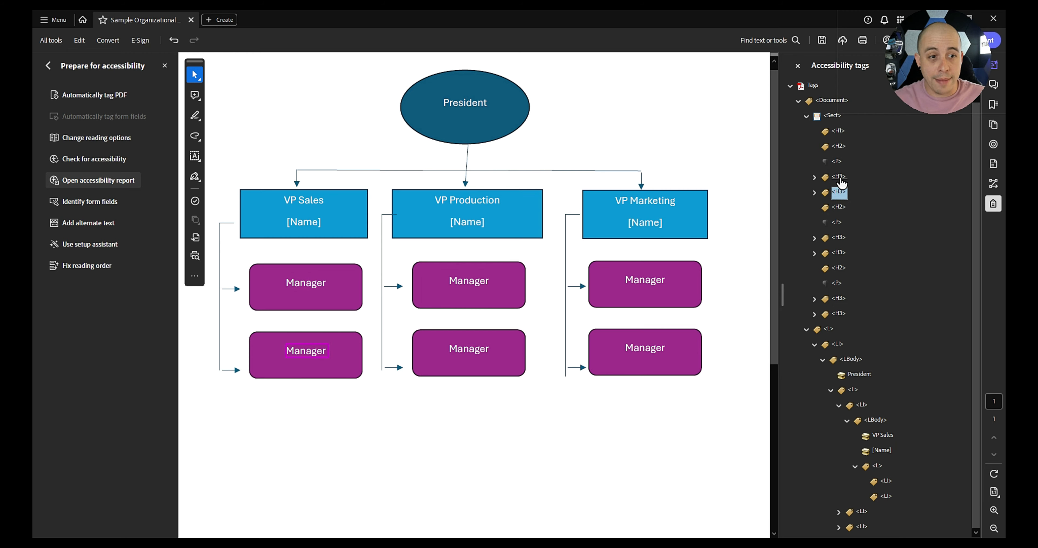
Retag the Sales manager H3 headings as LBody and place them in the nested list items.
right_click(839, 192)
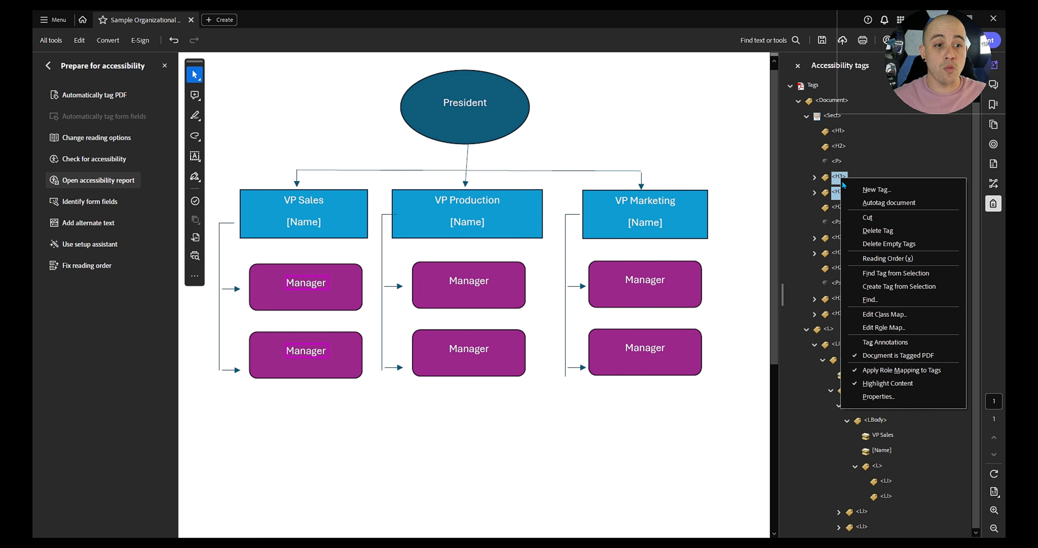
click(879, 396)
text(LBody)
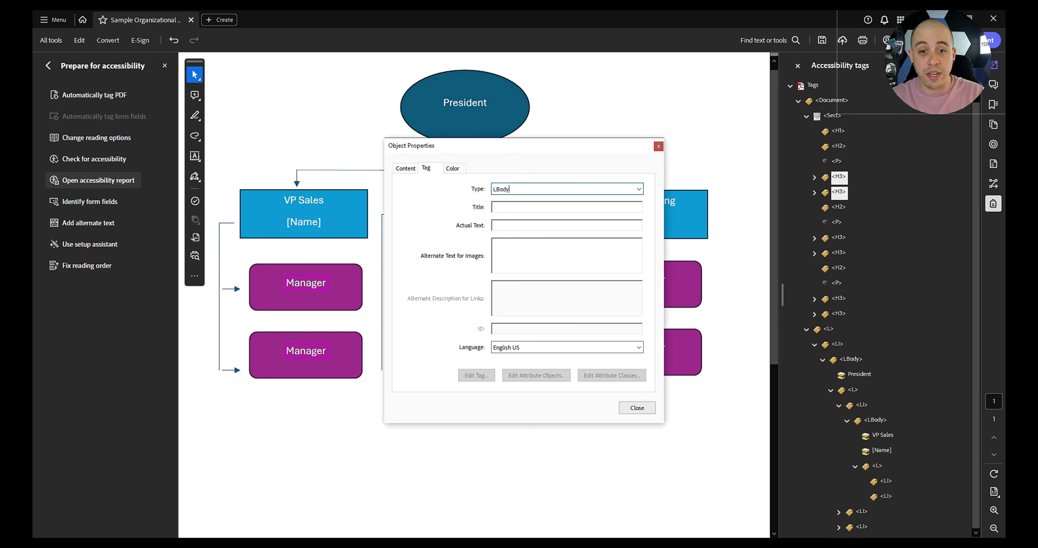
click(636, 407)
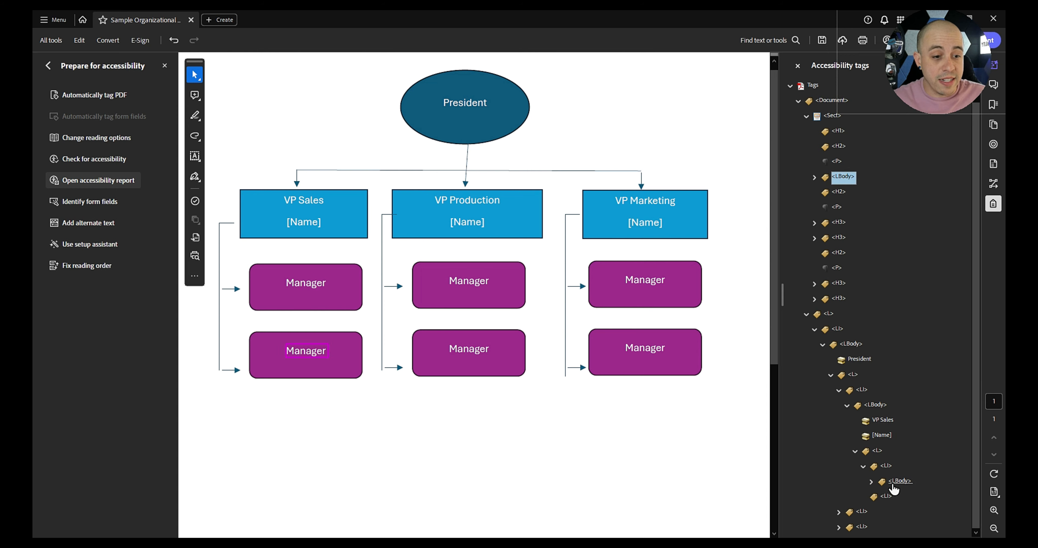
mouse_move(888, 495)
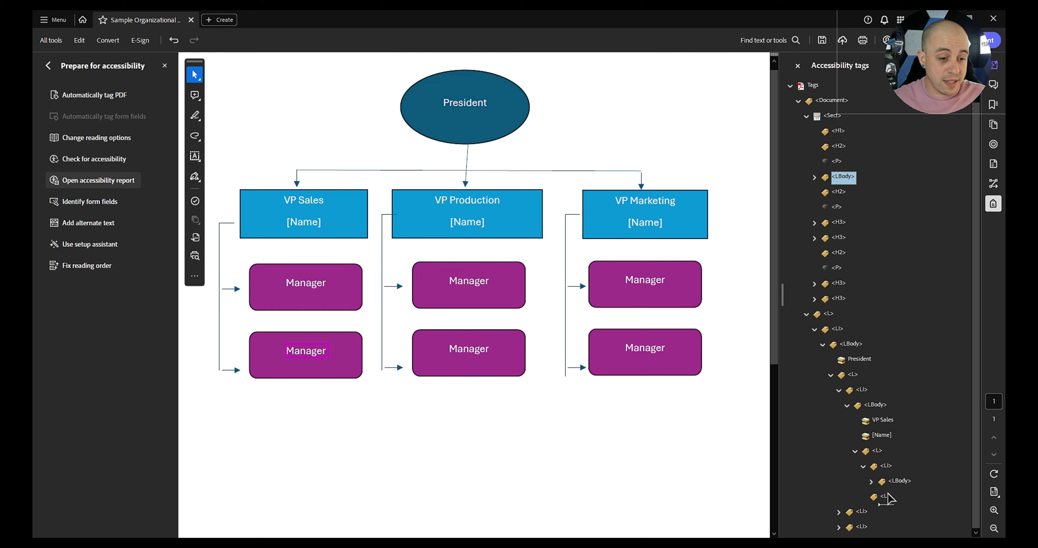
click(877, 435)
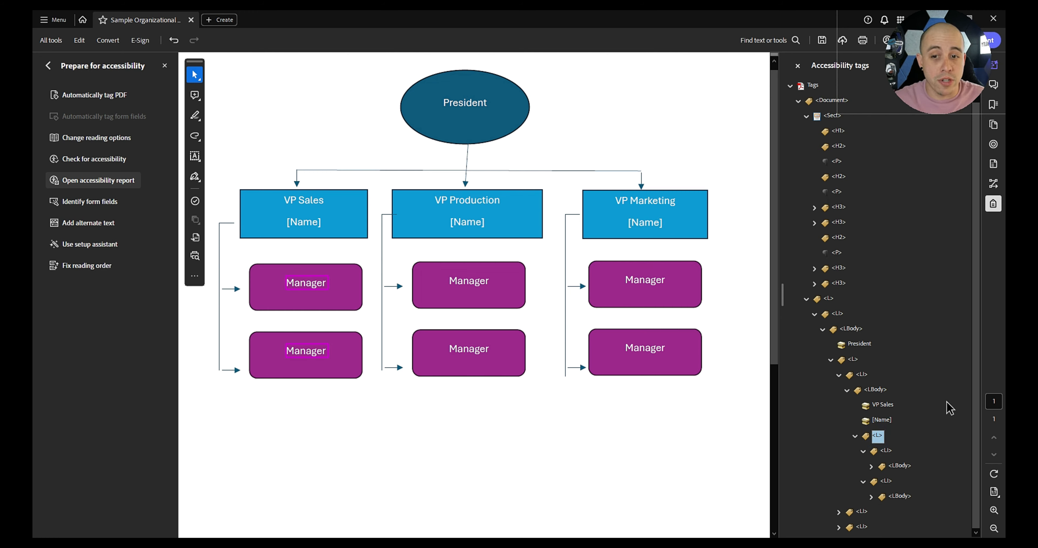
mouse_move(782, 327)
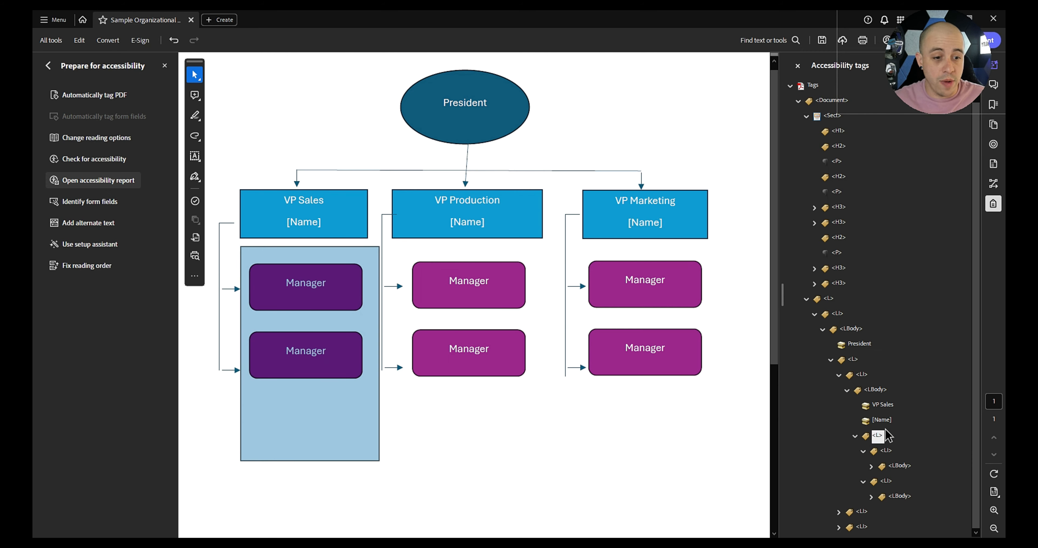
Verify the nested list covers both Sales managers and the President item covers all VP content.
click(304, 225)
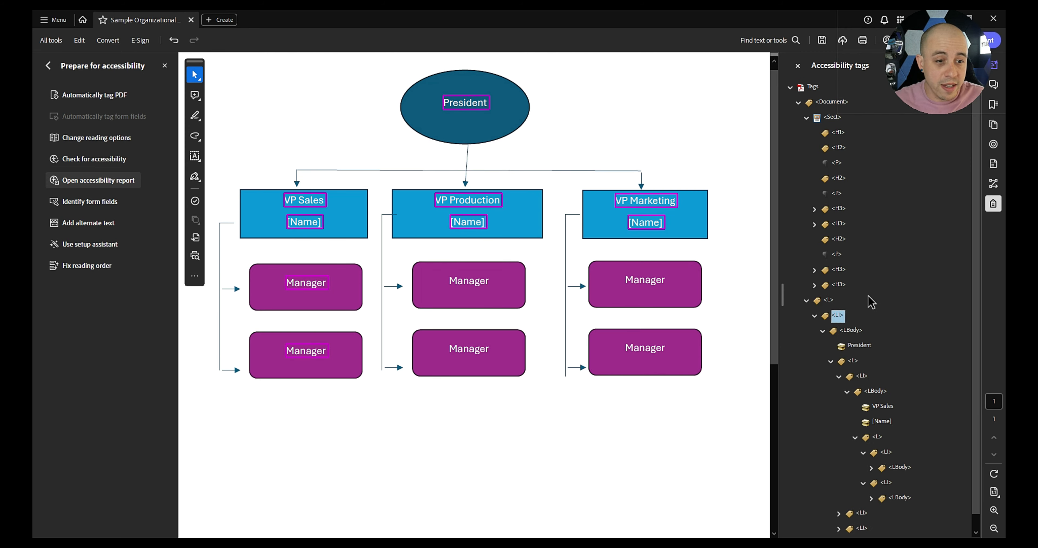
click(858, 345)
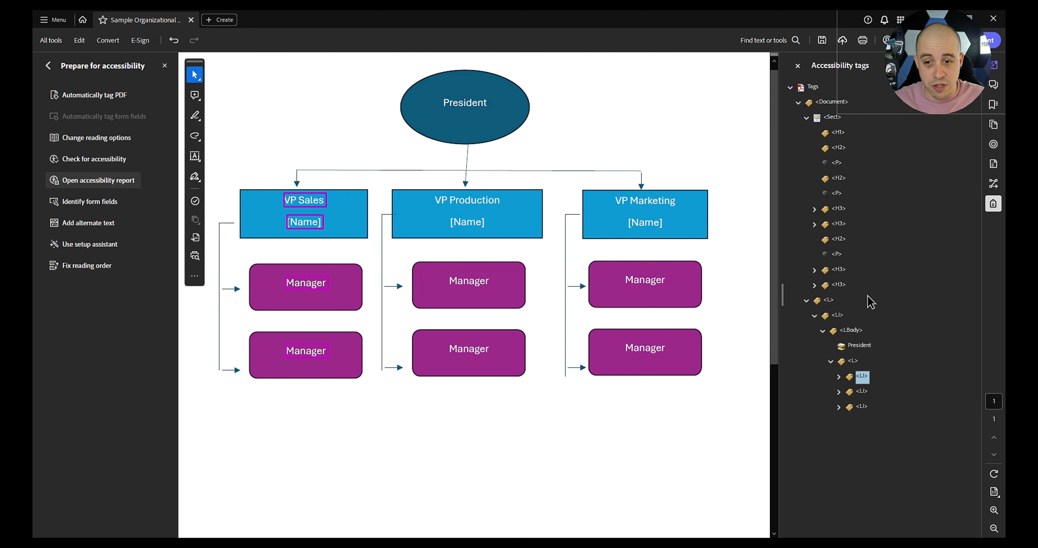
mouse_move(425, 333)
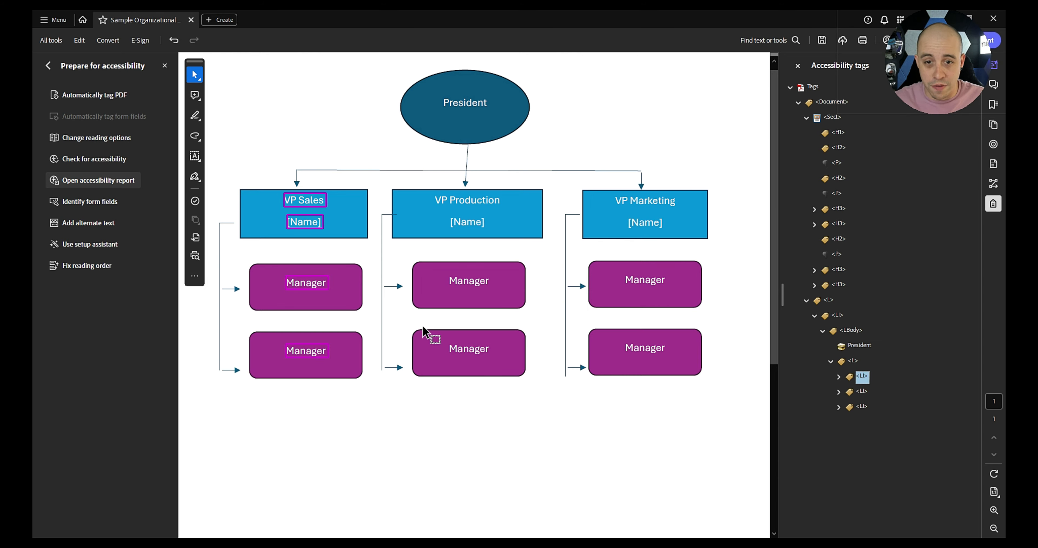
Retag the Production manager headings as LBody and place them in VP Production's nested list items.
click(839, 391)
text(LB)
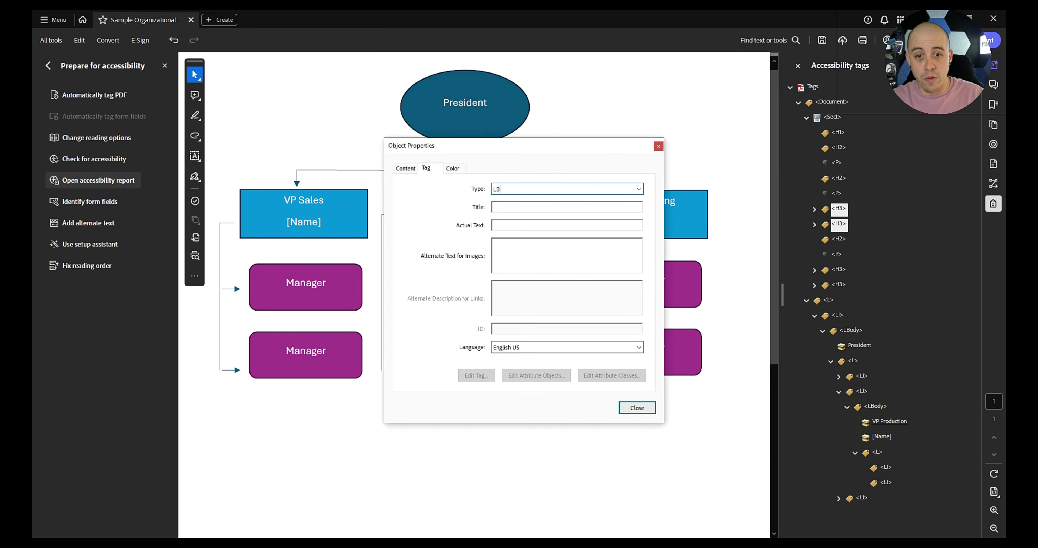
click(635, 407)
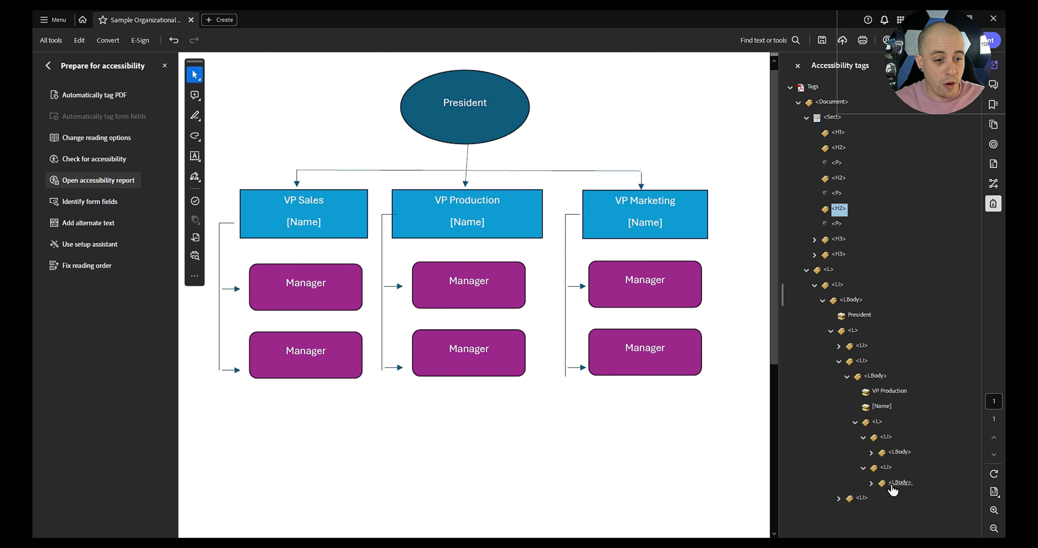
click(886, 436)
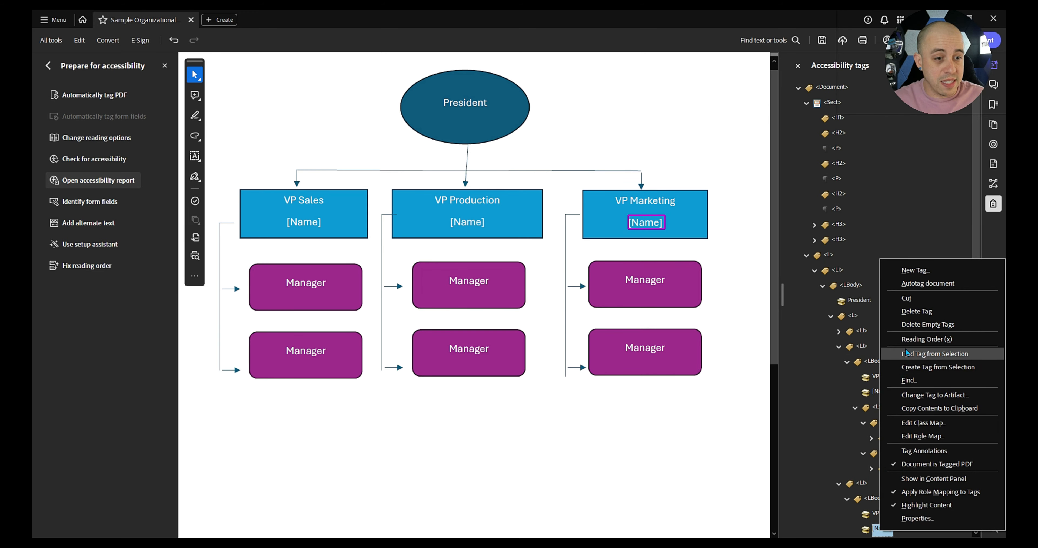
Create an L tag under VP Marketing's name placeholder and add its list items.
click(916, 271)
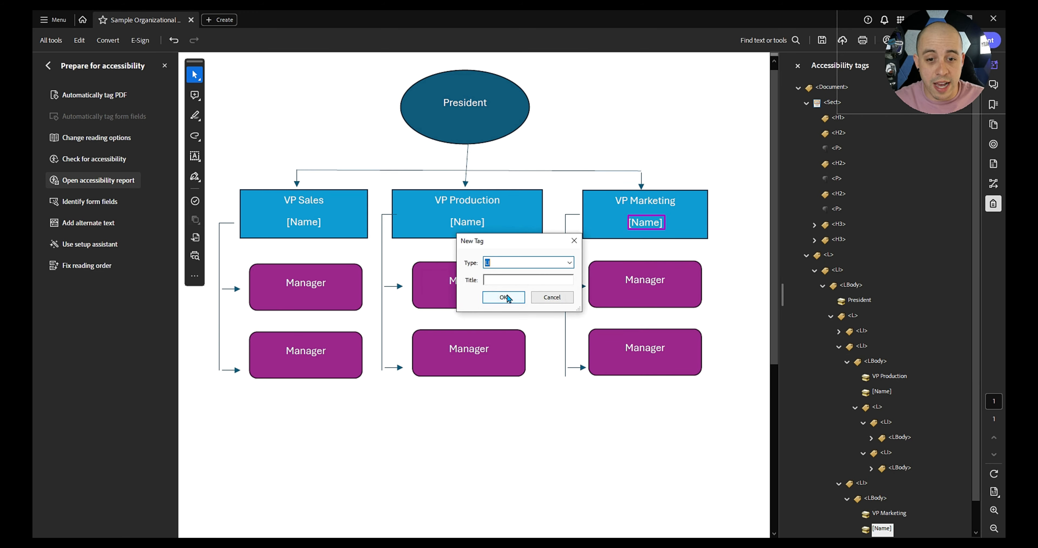
click(502, 297)
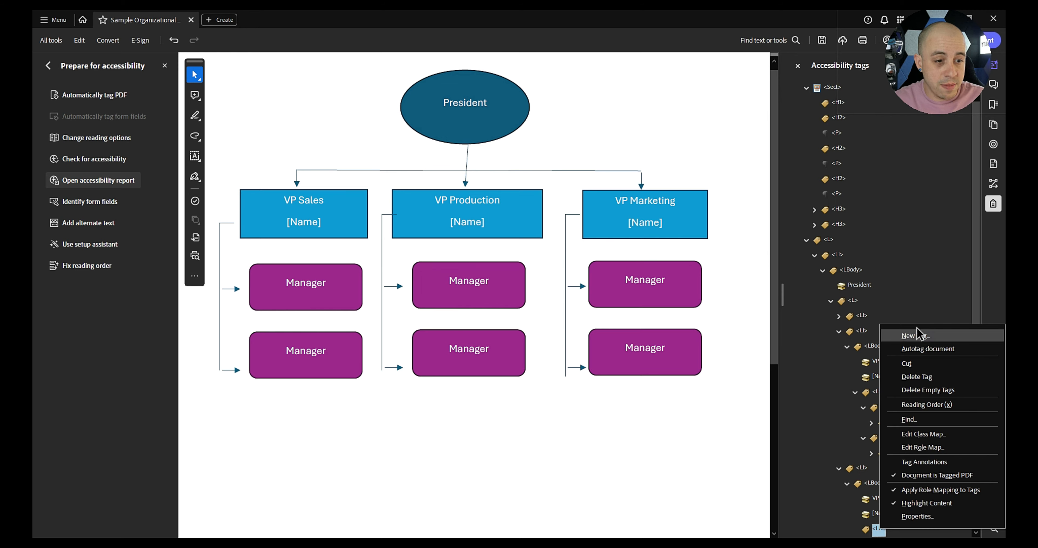
click(909, 335)
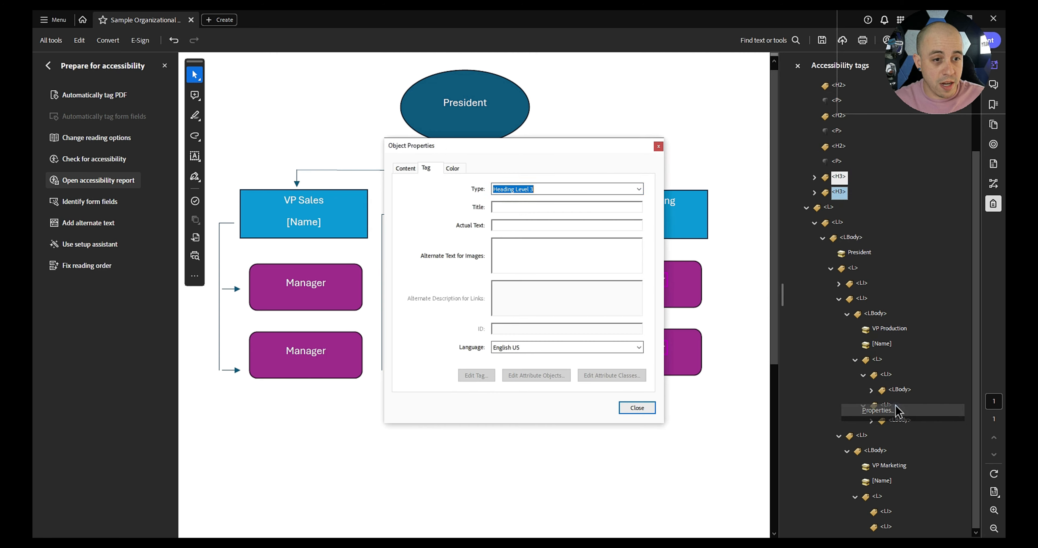
Change the Marketing manager Heading Level 3 tags to LBody.
click(566, 189)
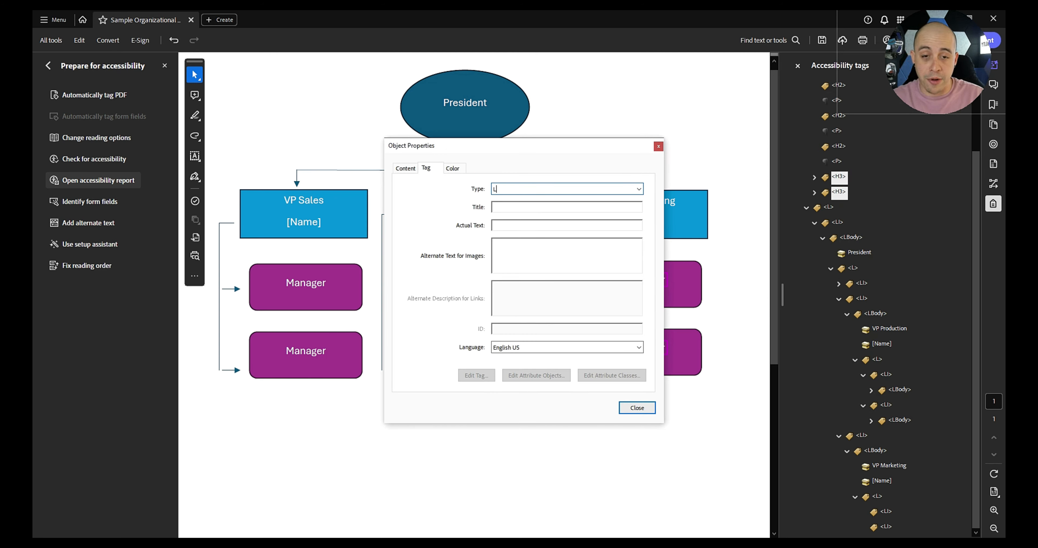
click(636, 408)
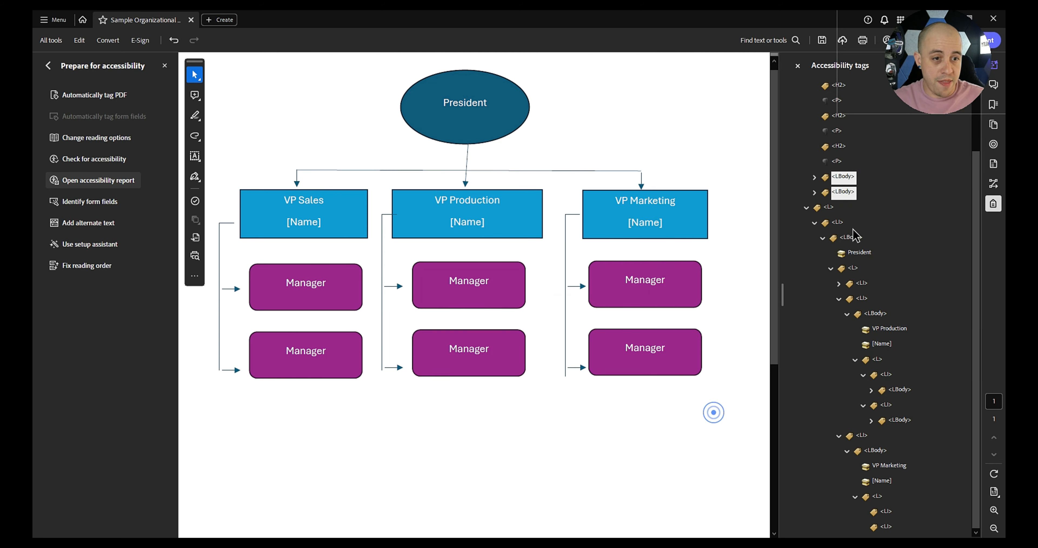
click(843, 177)
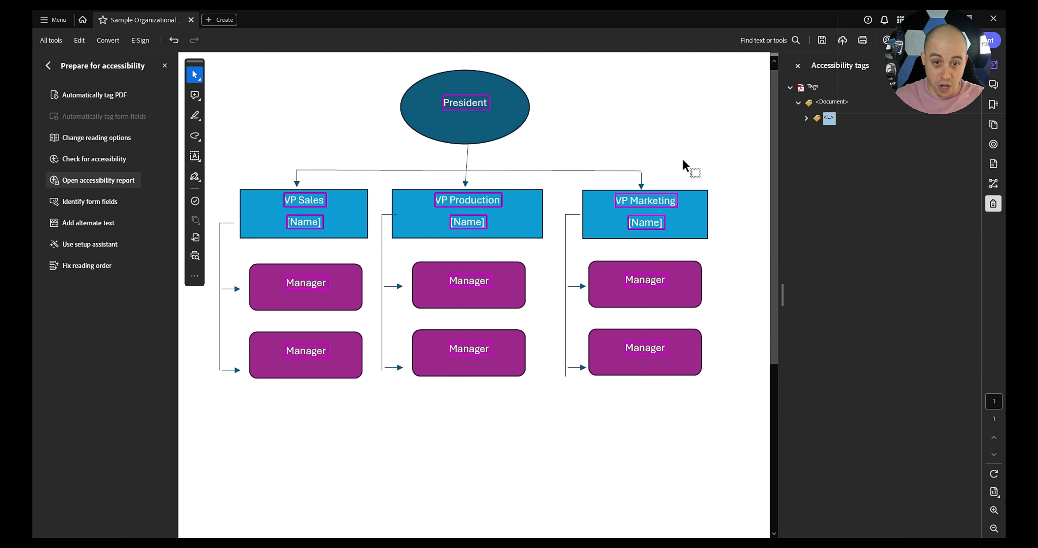
Expand the top-level list and President item and verify the VP Sales and VP Production items' content.
click(807, 118)
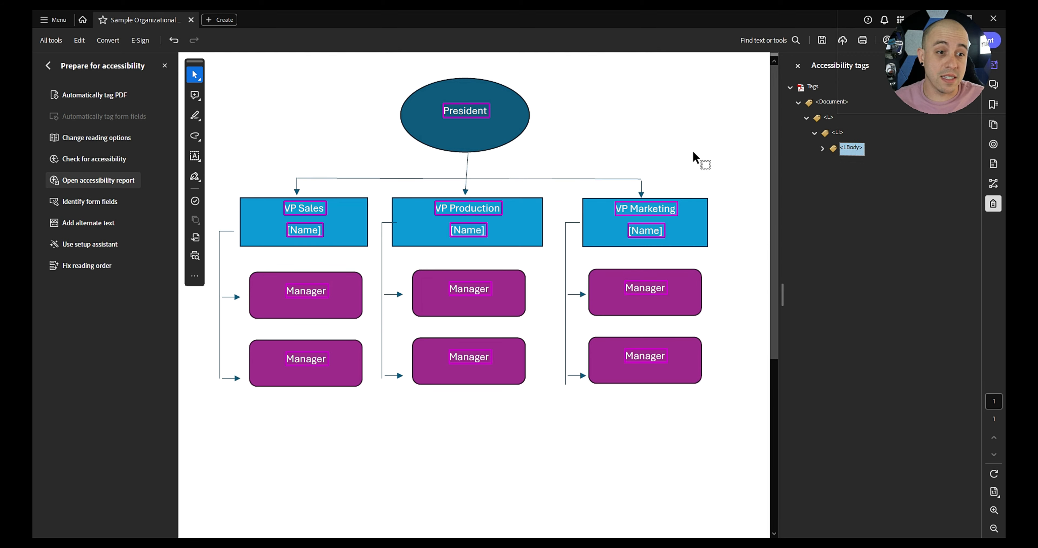
click(824, 147)
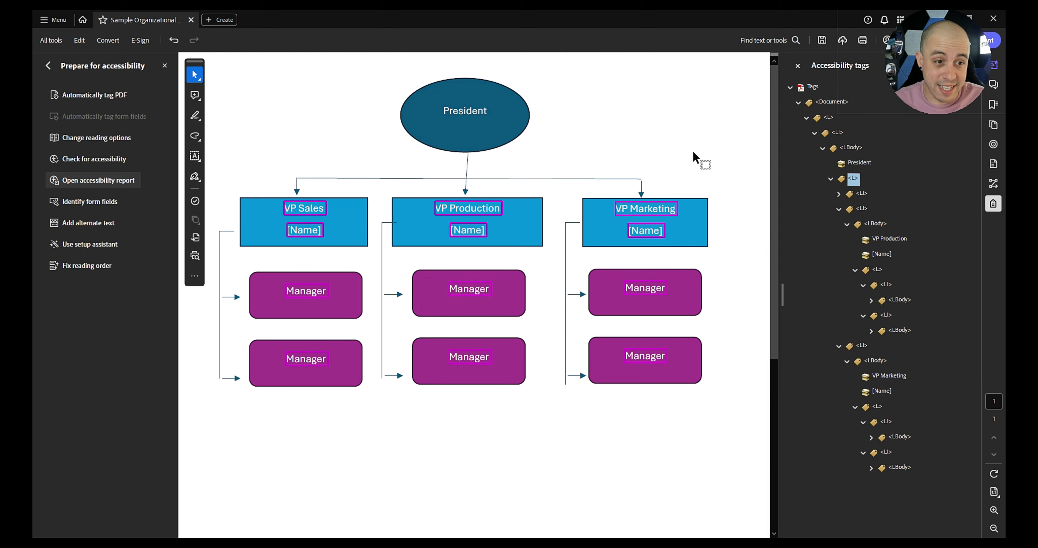
click(832, 178)
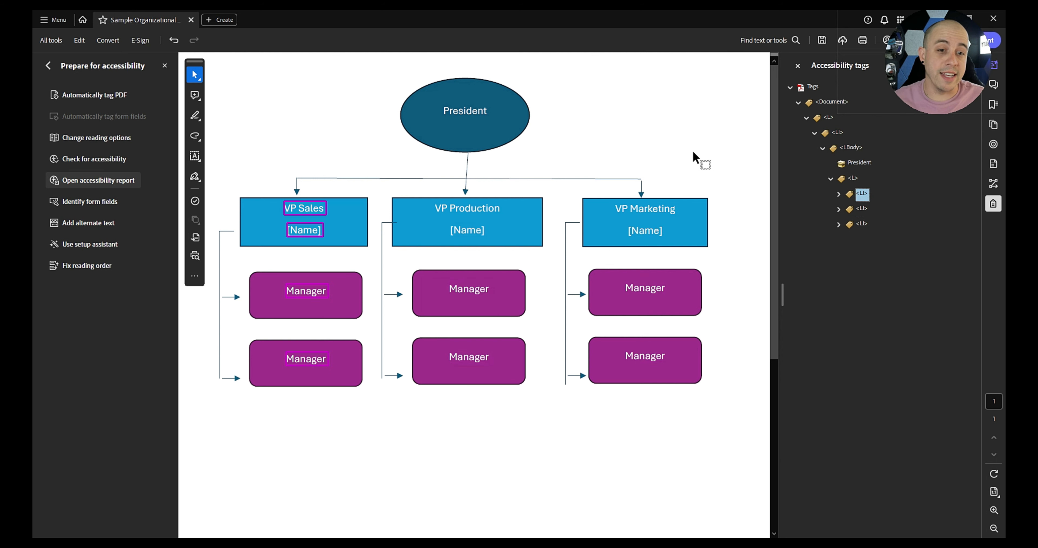
click(862, 208)
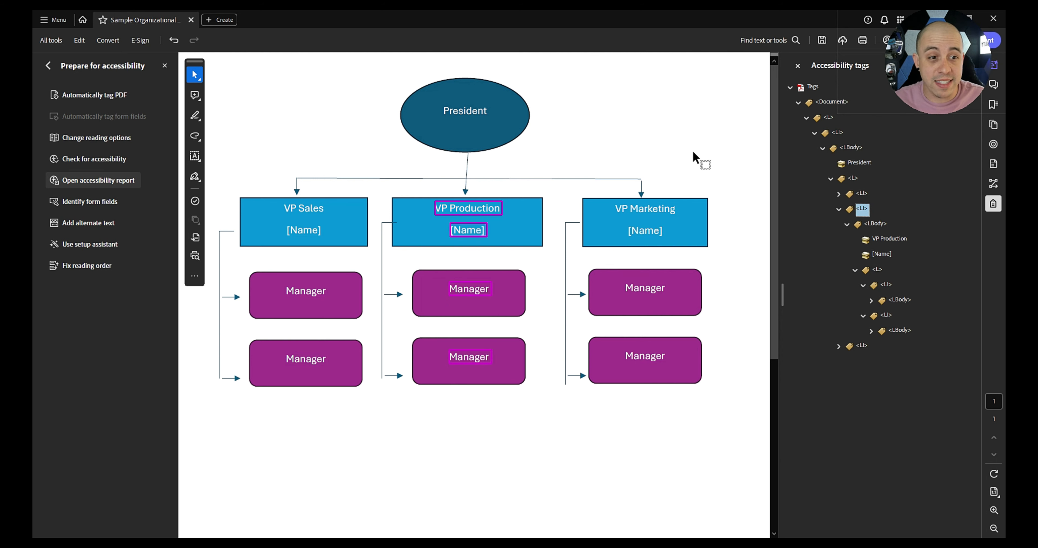
Verify VP Production's name text and both manager list items highlight their content.
click(881, 253)
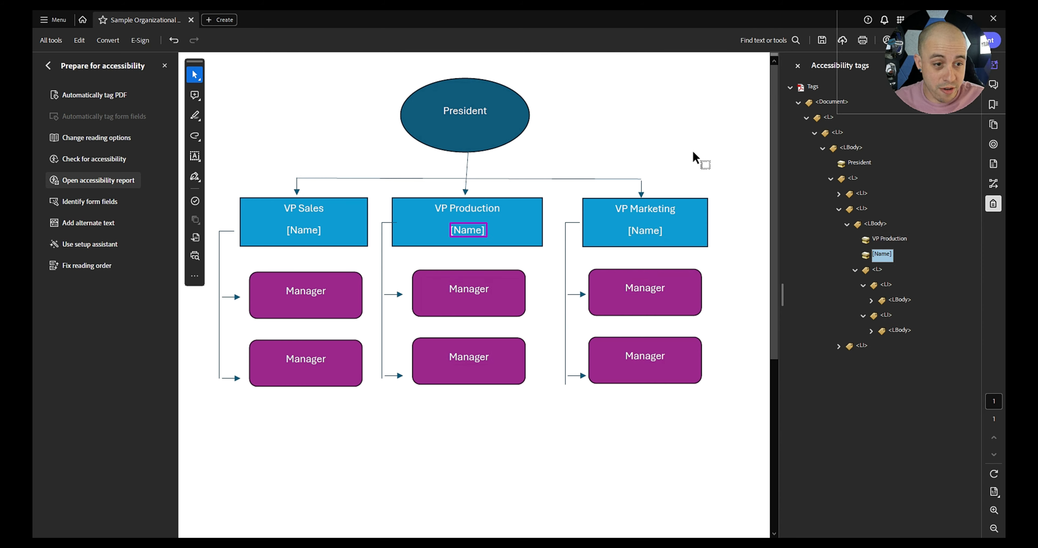
click(886, 285)
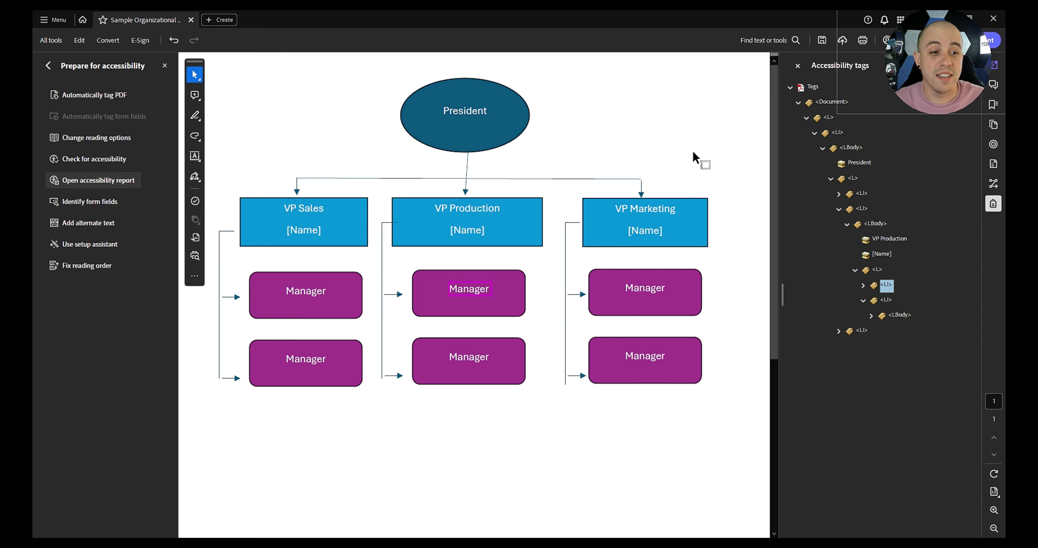
click(886, 300)
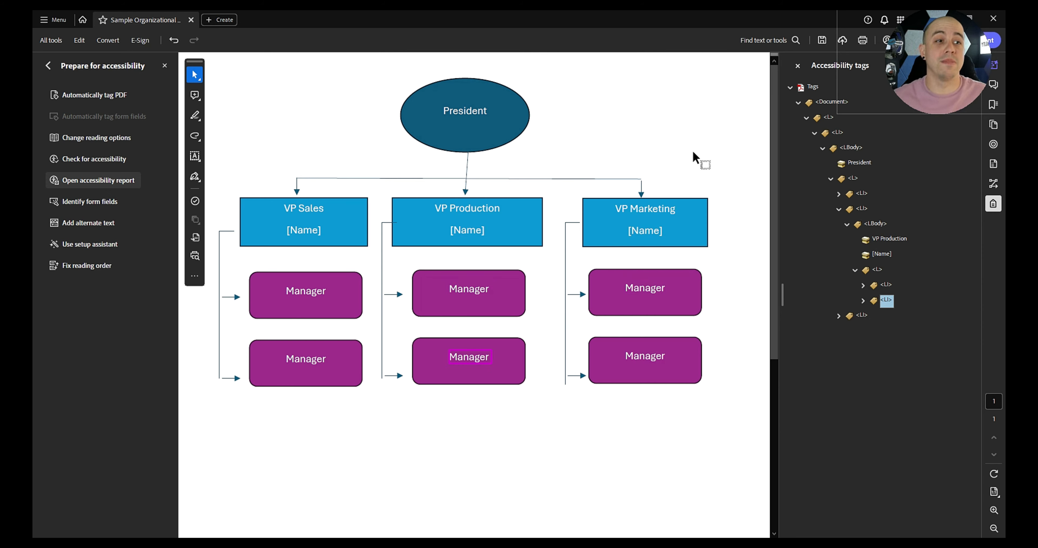